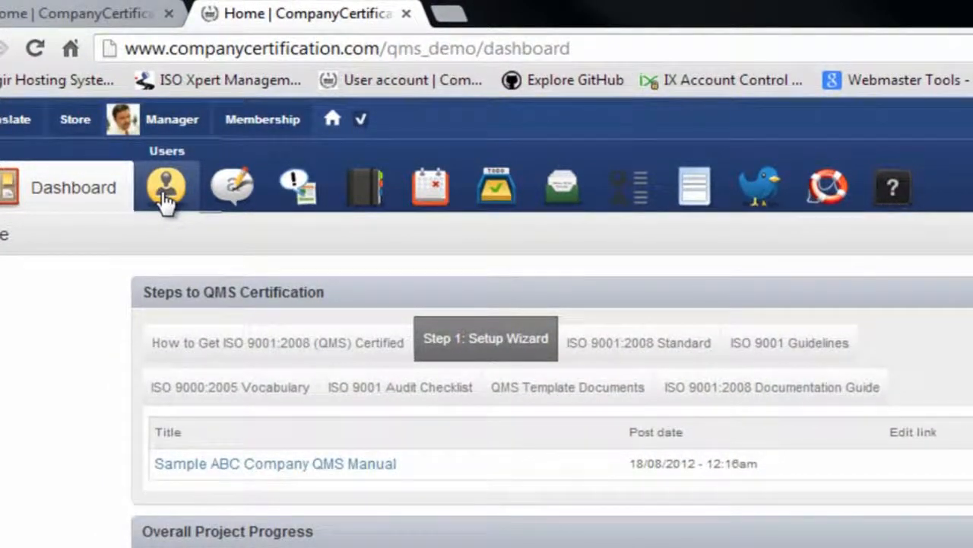
{"action": "mouse_move", "coordinate": [232, 187]}
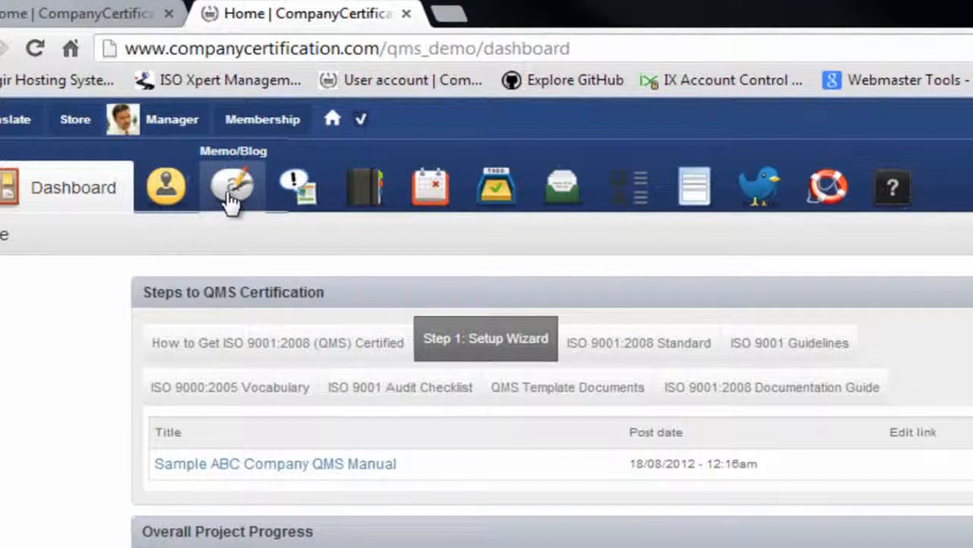
{"action": "mouse_move", "coordinate": [297, 186]}
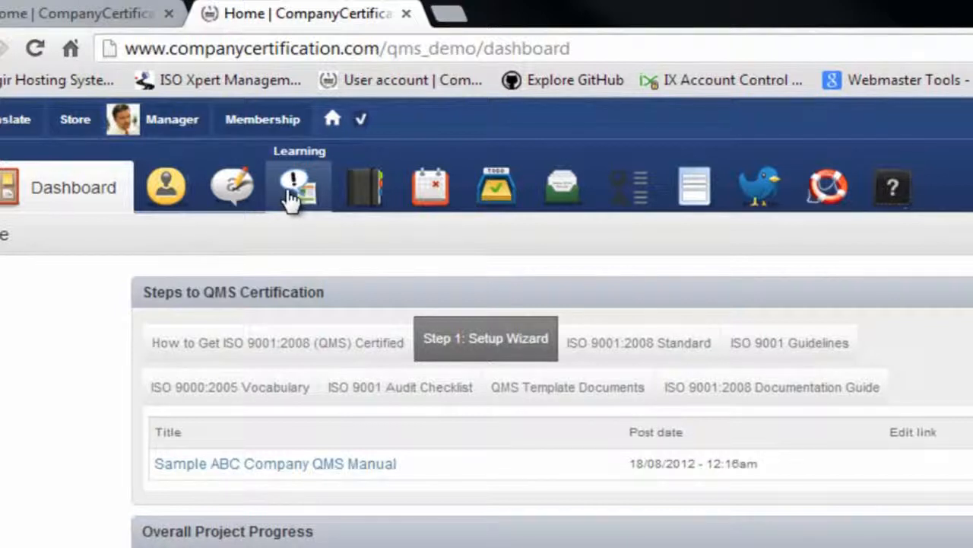
{"action": "mouse_move", "coordinate": [365, 186]}
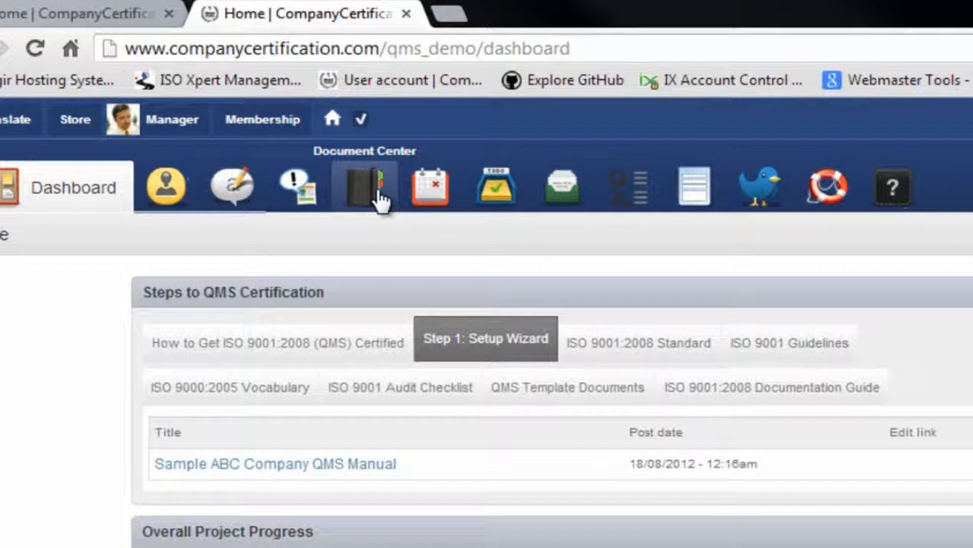
{"action": "mouse_move", "coordinate": [401, 202]}
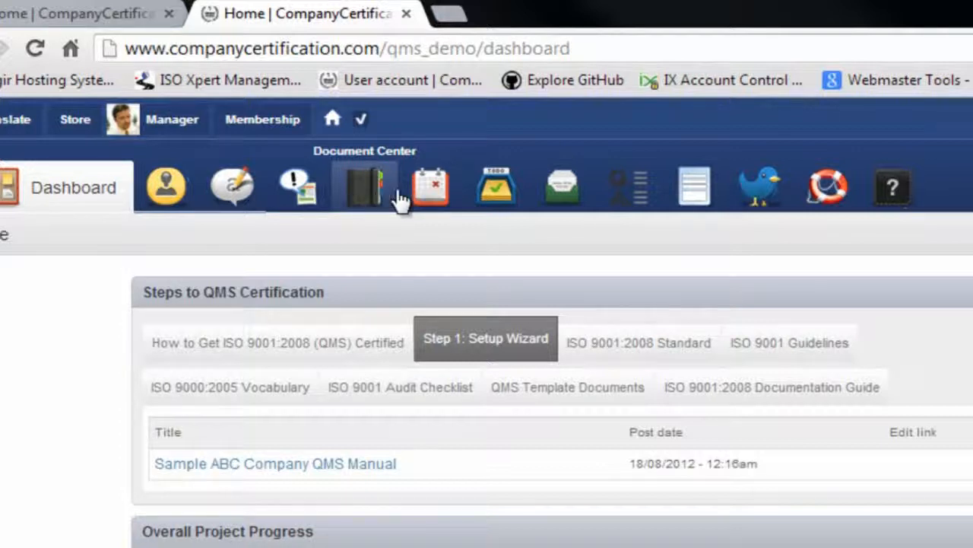
{"action": "mouse_move", "coordinate": [431, 186]}
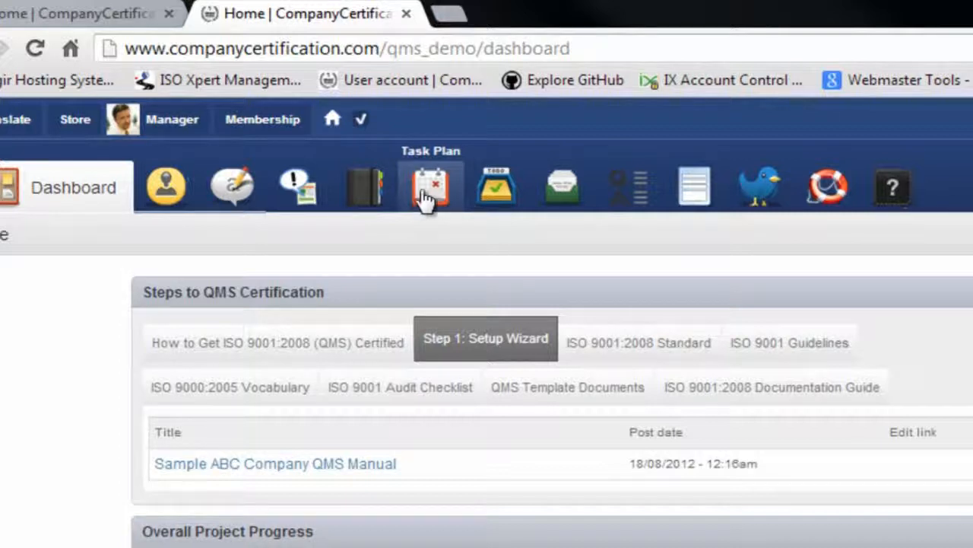
{"action": "mouse_move", "coordinate": [496, 187]}
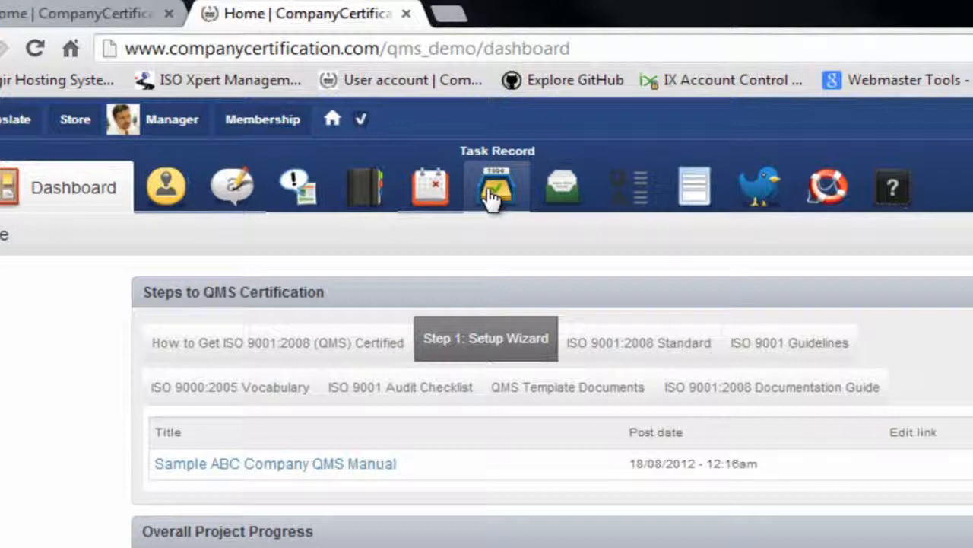
{"action": "mouse_move", "coordinate": [563, 186]}
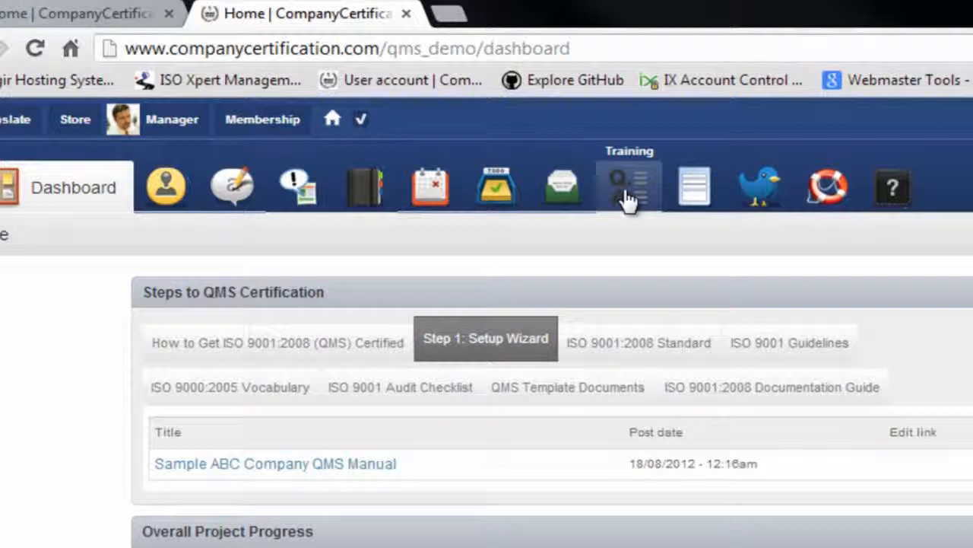
{"action": "mouse_move", "coordinate": [693, 186]}
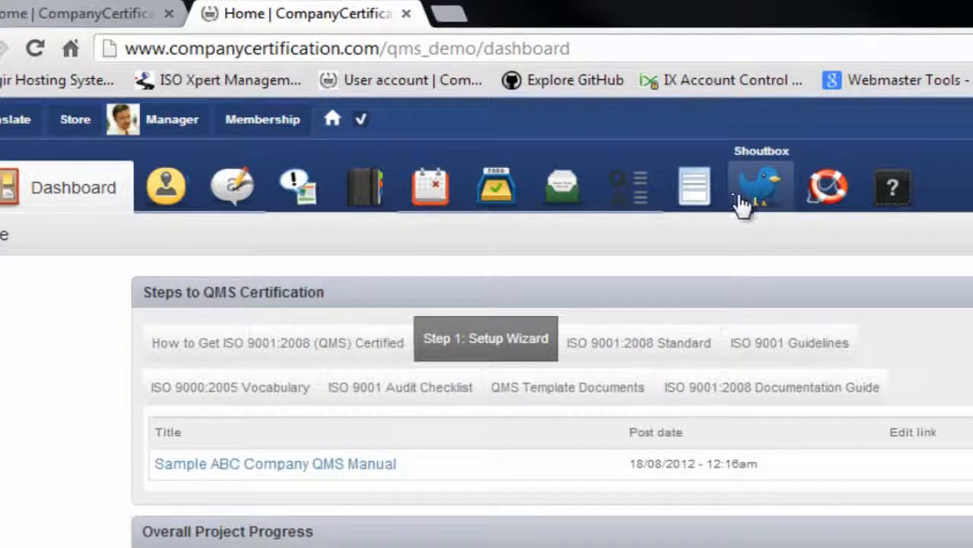
{"action": "mouse_move", "coordinate": [827, 190]}
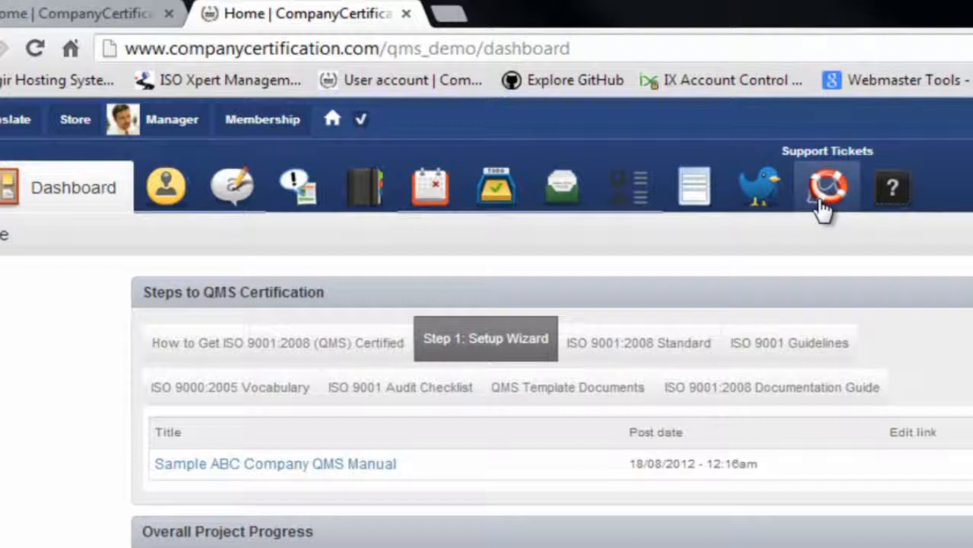
{"action": "mouse_move", "coordinate": [891, 190]}
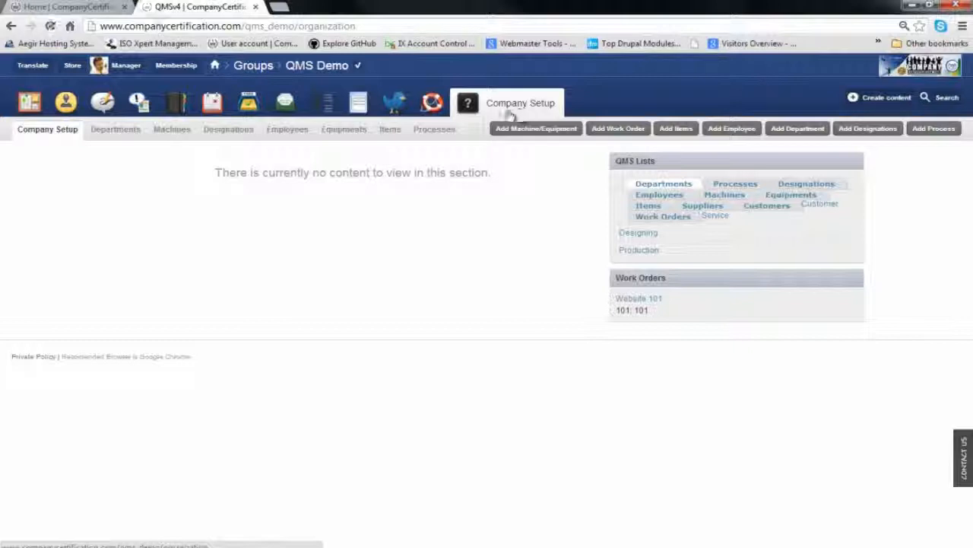
{"action": "mouse_move", "coordinate": [140, 215]}
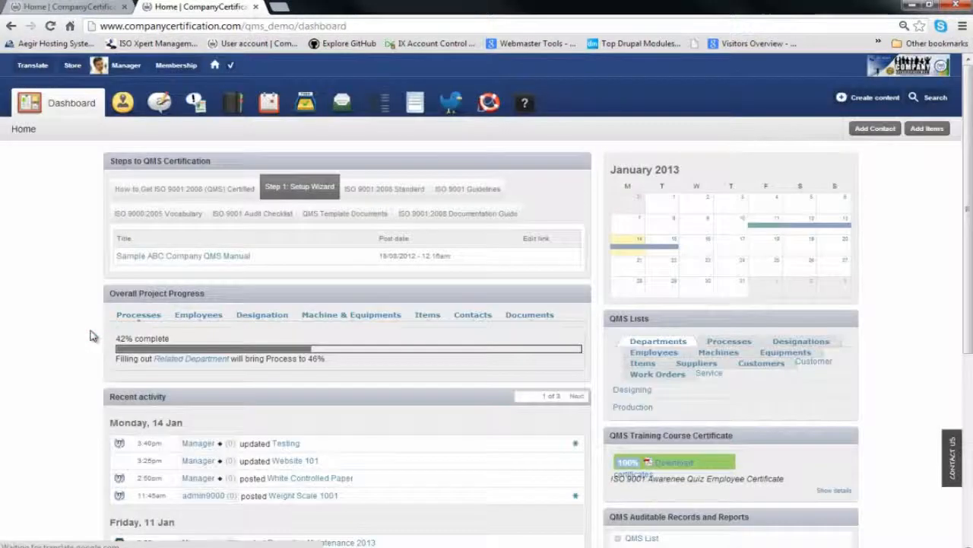
{"action": "mouse_move", "coordinate": [67, 242]}
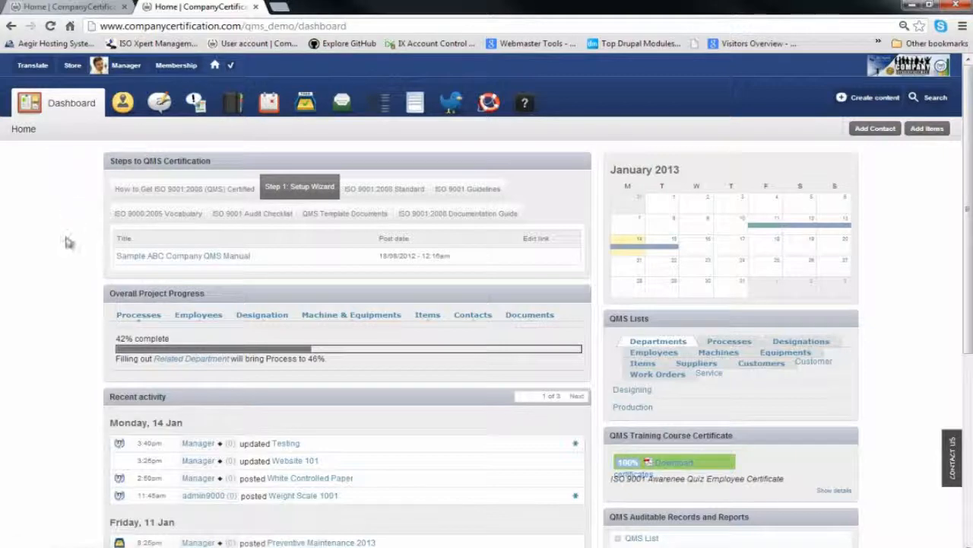
- Scroll the dashboard through Overall Project Progress (42%) and the Recent activity feed
{"action": "scroll", "scroll_direction": "down", "scroll_amount": 3}
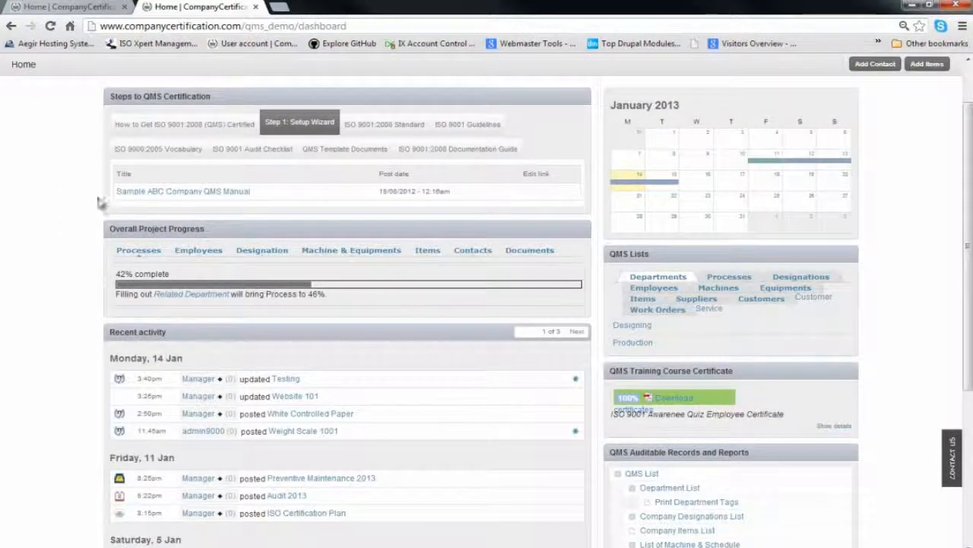
{"action": "scroll", "scroll_direction": "down", "scroll_amount": 3}
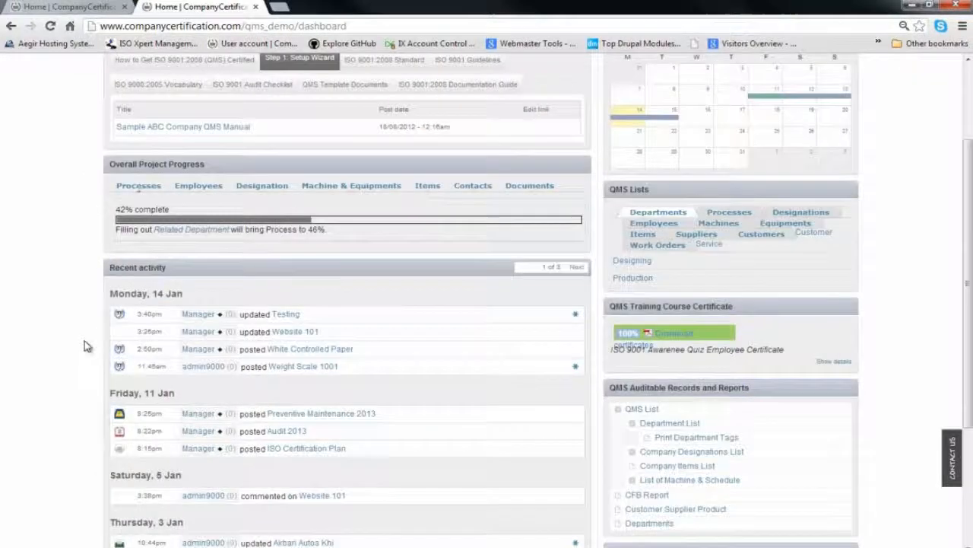
{"action": "scroll", "scroll_direction": "down", "scroll_amount": 3}
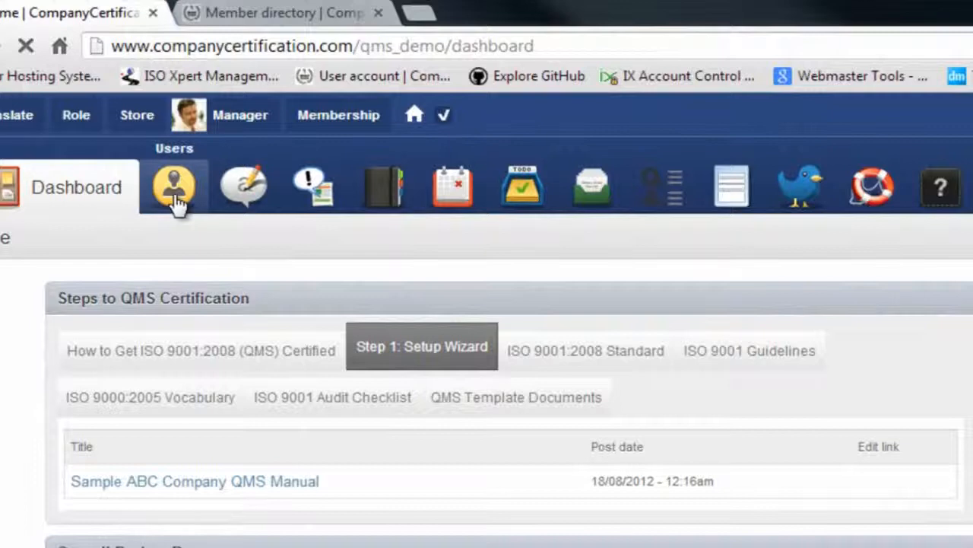
- View the QMS Demo member directory, then the Memo/Blog page showing 'Audit Due on Sept'
{"action": "left_click", "coordinate": [174, 186]}
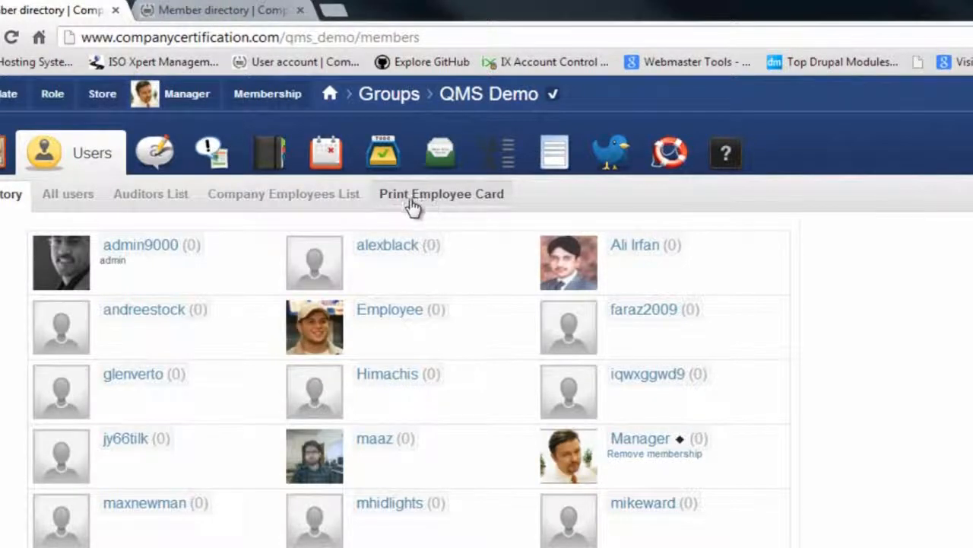
{"action": "mouse_move", "coordinate": [155, 152]}
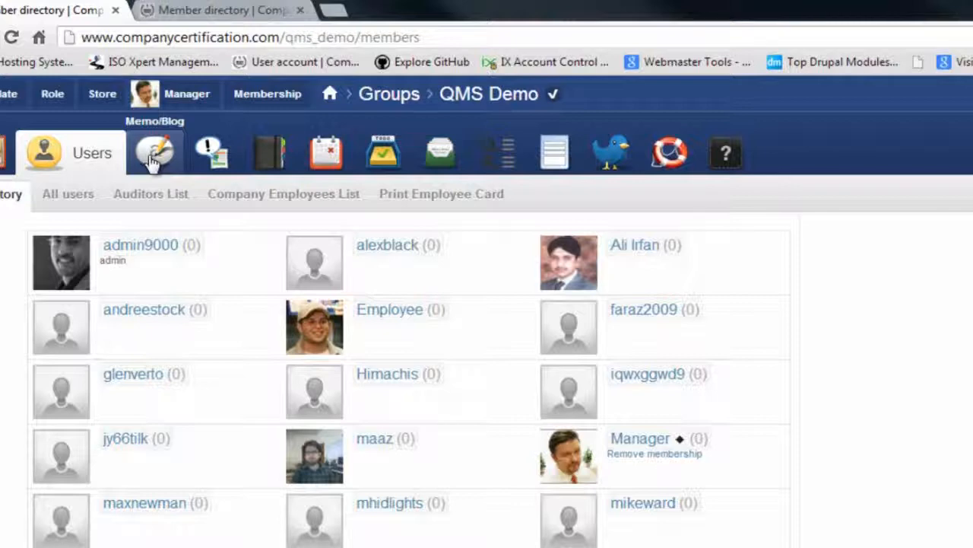
{"action": "left_click", "coordinate": [155, 152]}
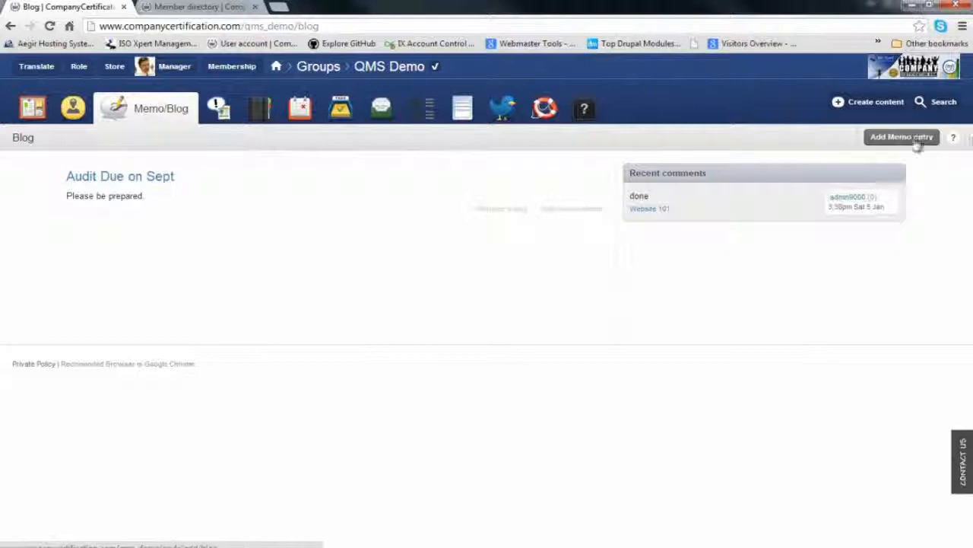
- Start a new memo dated 11 Jan 2013 titled 'ISO Certification Plan'
{"action": "left_click", "coordinate": [902, 137]}
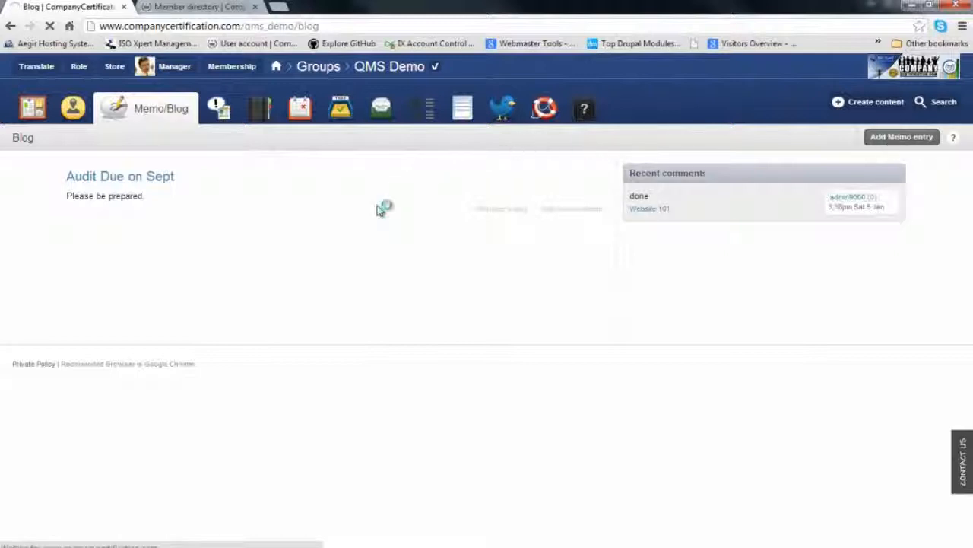
{"action": "left_click", "coordinate": [902, 137]}
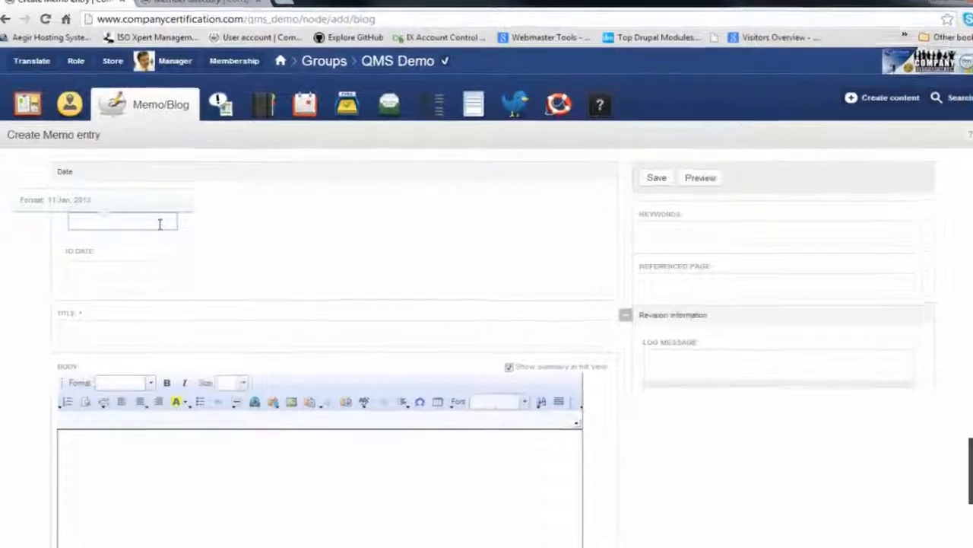
{"action": "left_click", "coordinate": [122, 220]}
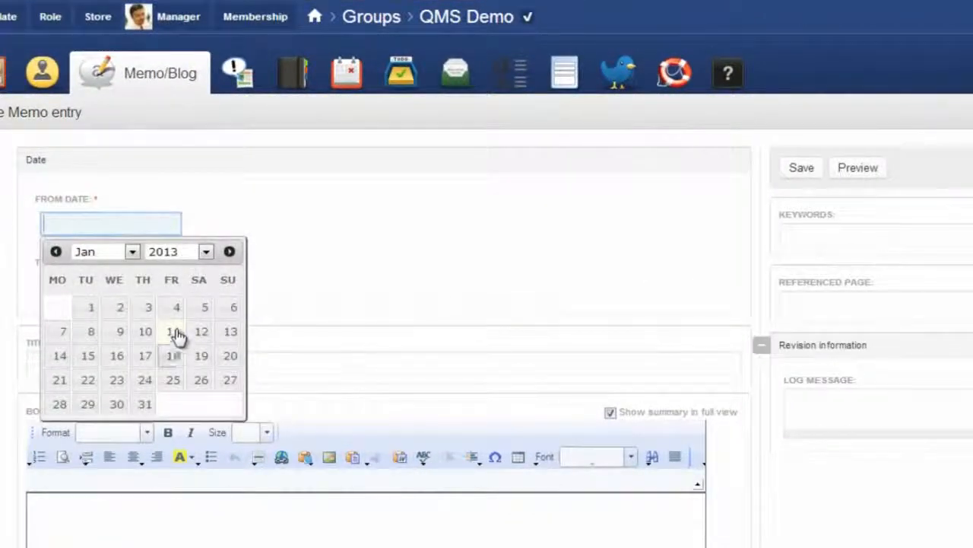
{"action": "left_click", "coordinate": [171, 331]}
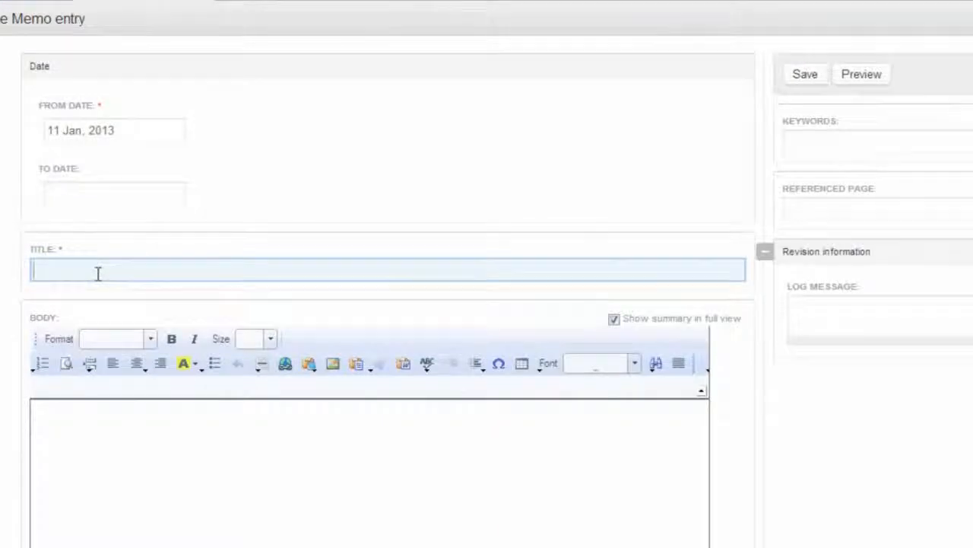
{"action": "type", "text": "ISO Certi"}
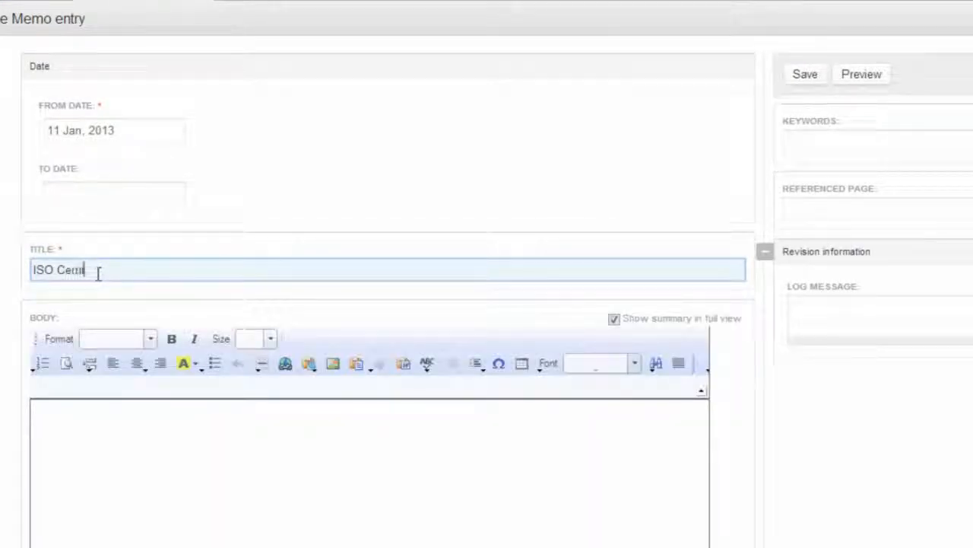
{"action": "type", "text": "fication Plan"}
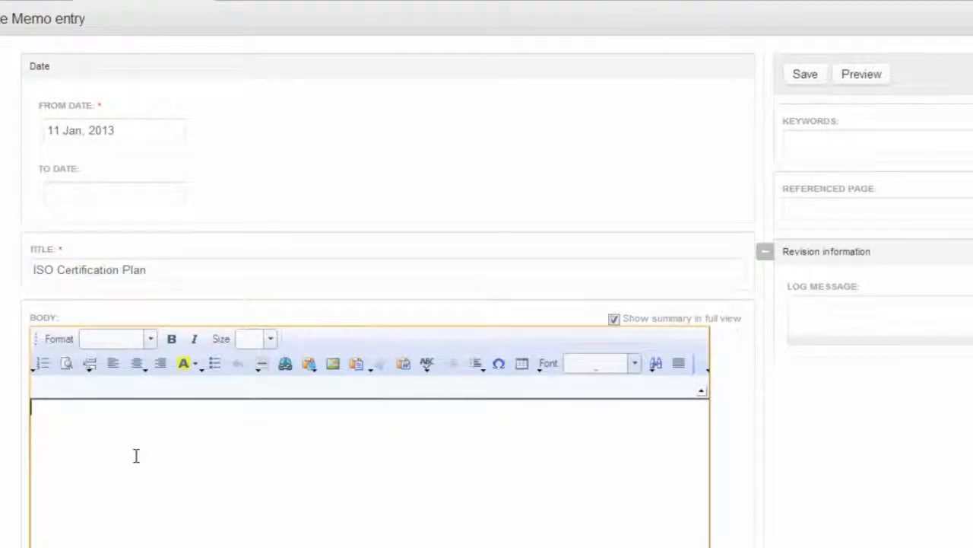
- Add a short description, notify three users, and save the memo
{"action": "type", "text": "D"}
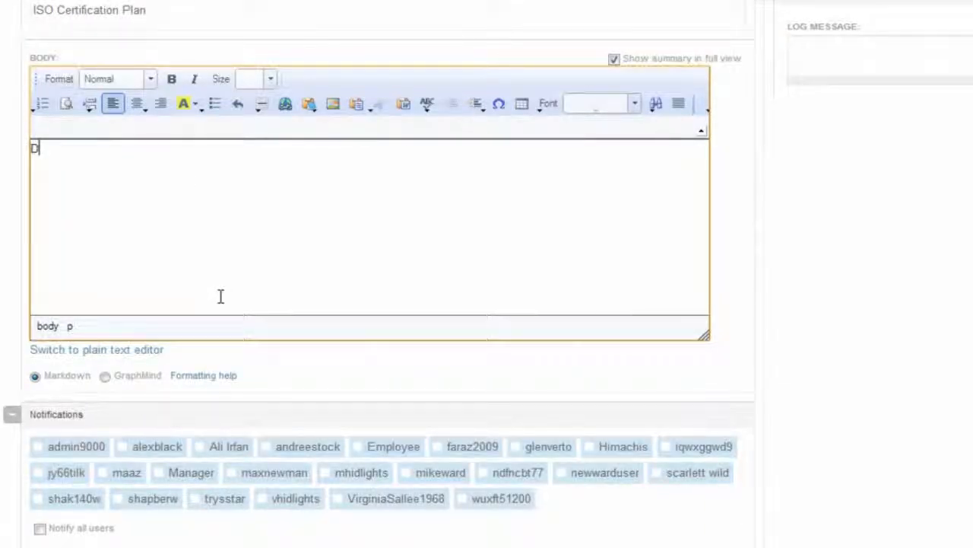
{"action": "type", "text": "escription"}
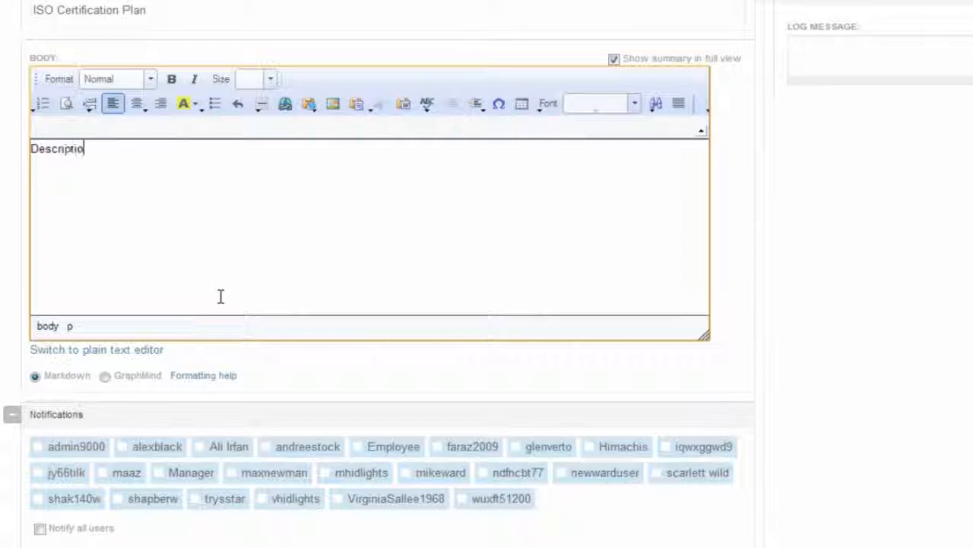
{"action": "type", "text": "n"}
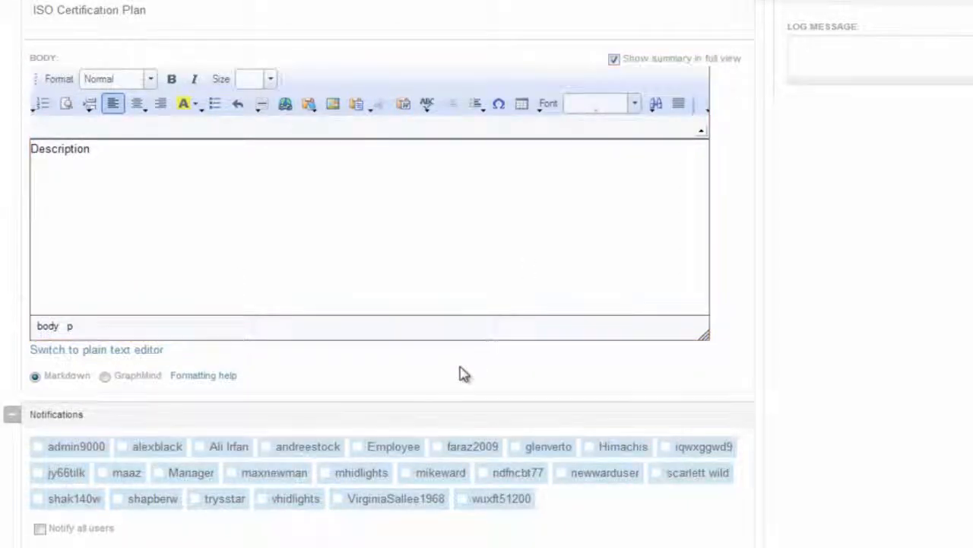
{"action": "scroll", "scroll_direction": "down", "scroll_amount": 3}
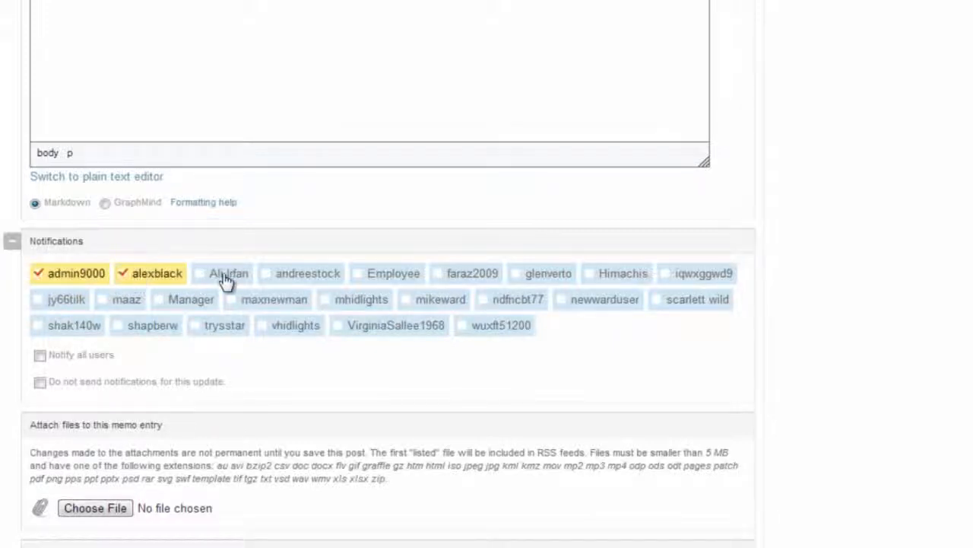
{"action": "left_click", "coordinate": [227, 273]}
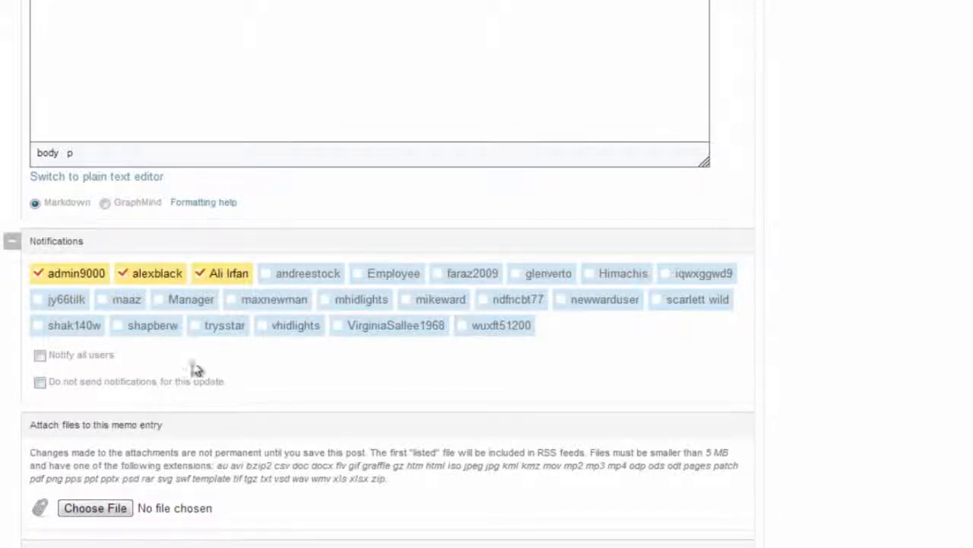
{"action": "scroll", "scroll_direction": "down", "scroll_amount": 3}
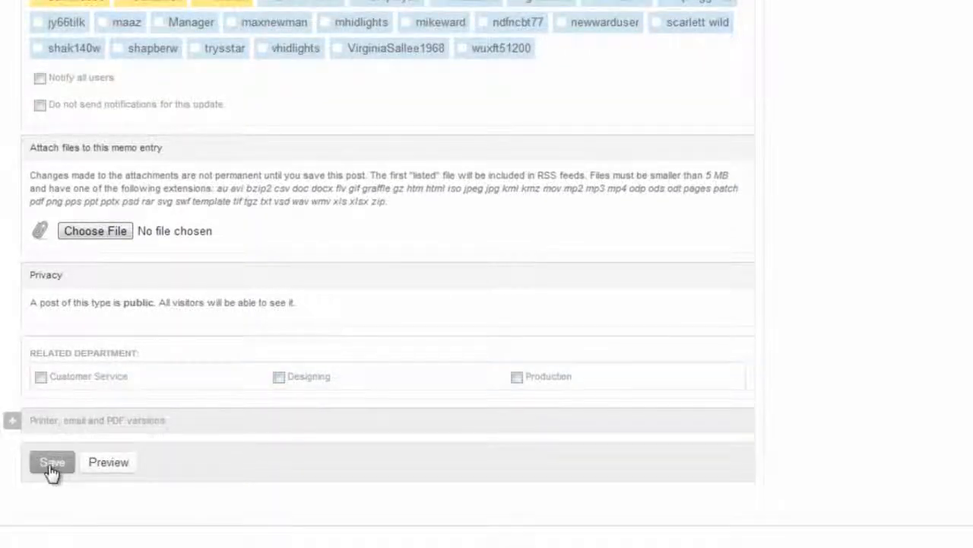
{"action": "left_click", "coordinate": [51, 462]}
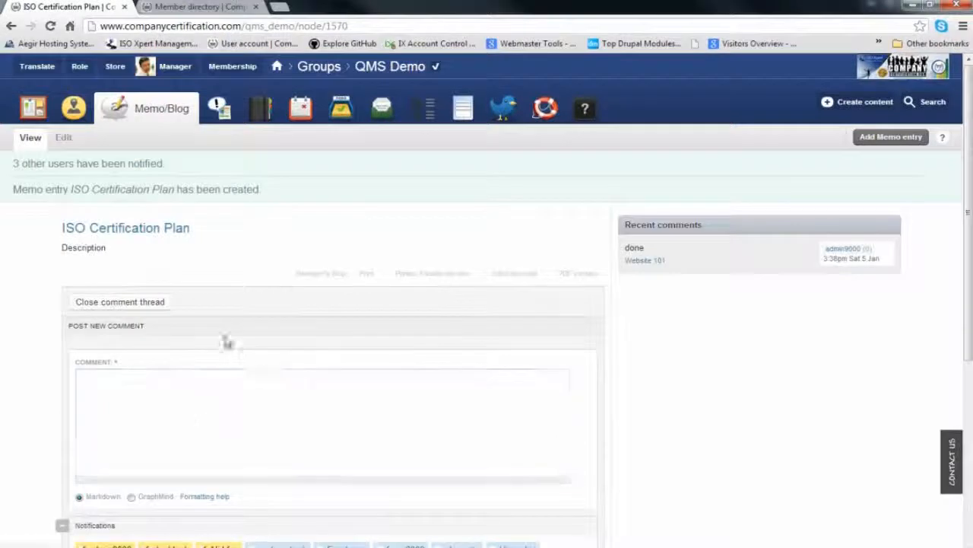
{"action": "scroll", "scroll_direction": "down", "scroll_amount": 3}
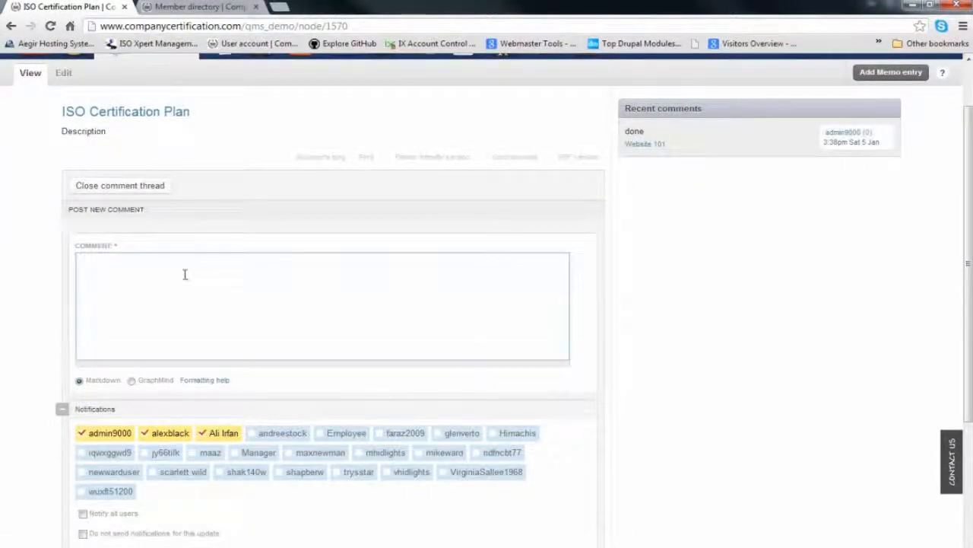
{"action": "scroll", "scroll_direction": "down", "scroll_amount": 3}
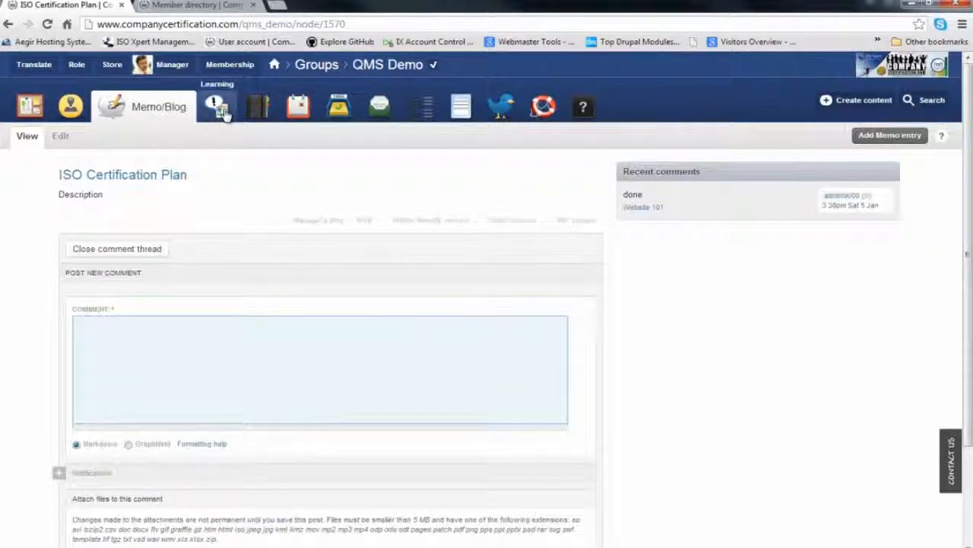
- Open the ISO 9000:2005 Terms and Definitions list, browse its flashcards, and switch to Learn mode
{"action": "left_click", "coordinate": [216, 105]}
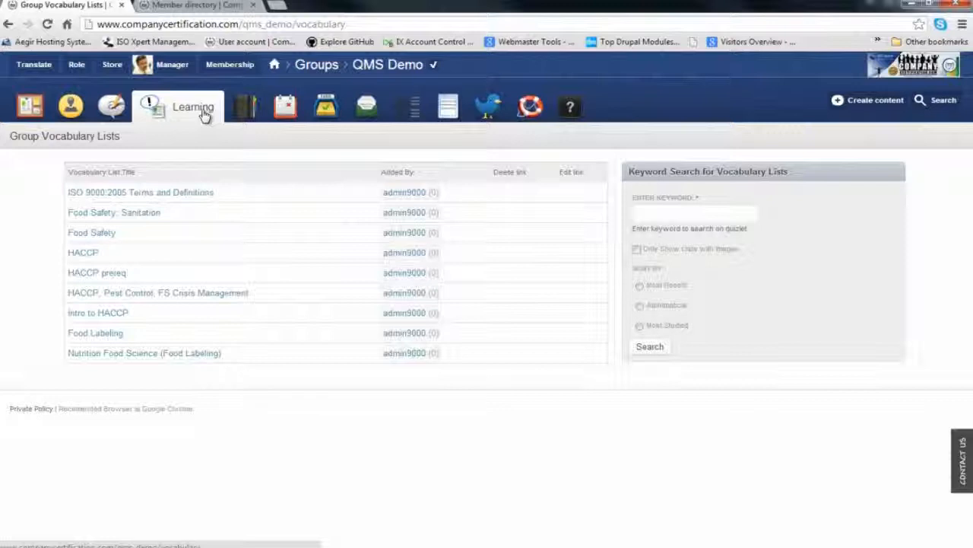
{"action": "left_click", "coordinate": [140, 191]}
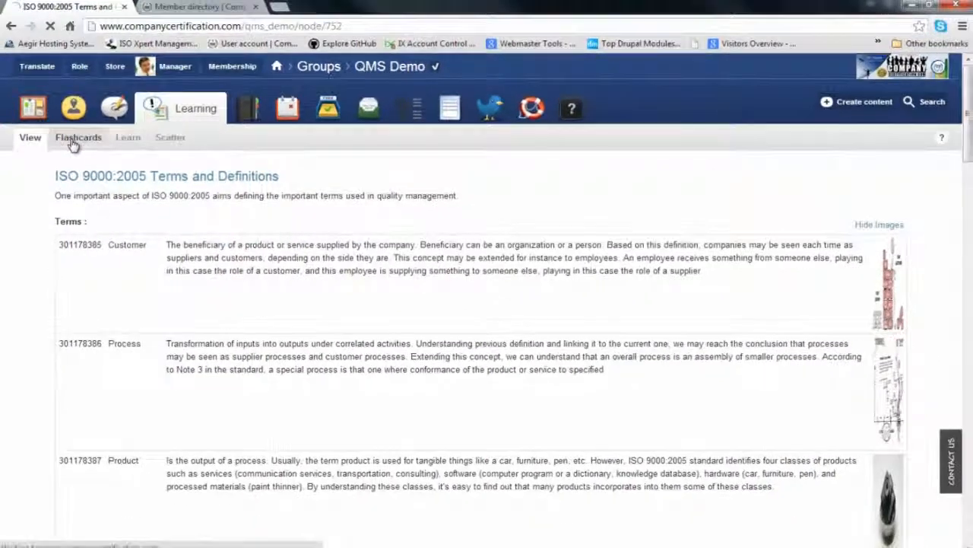
{"action": "left_click", "coordinate": [77, 136]}
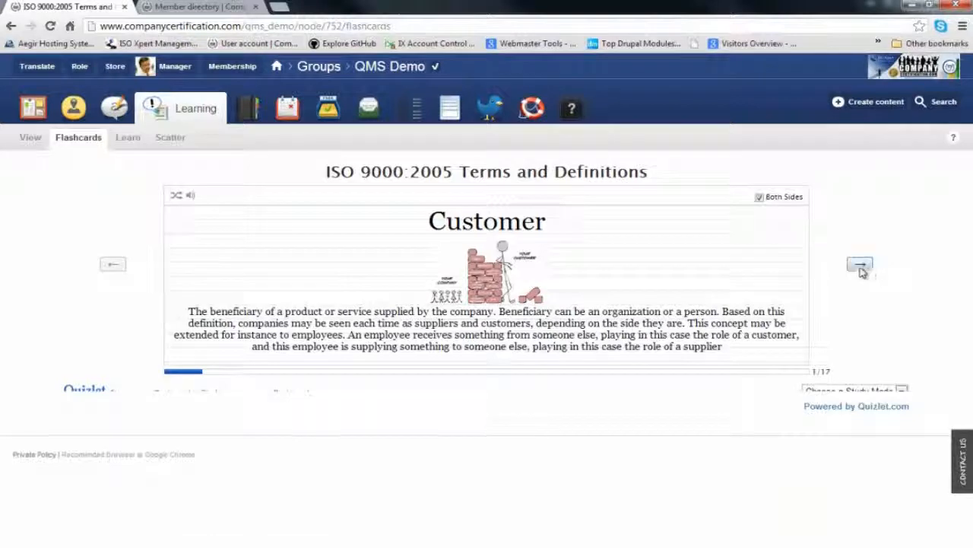
{"action": "left_click", "coordinate": [859, 264]}
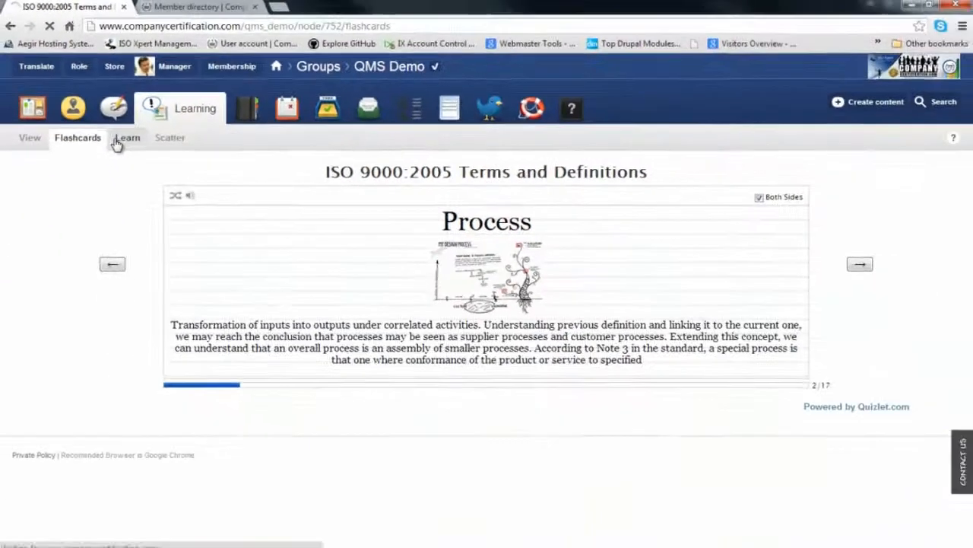
{"action": "left_click", "coordinate": [127, 137]}
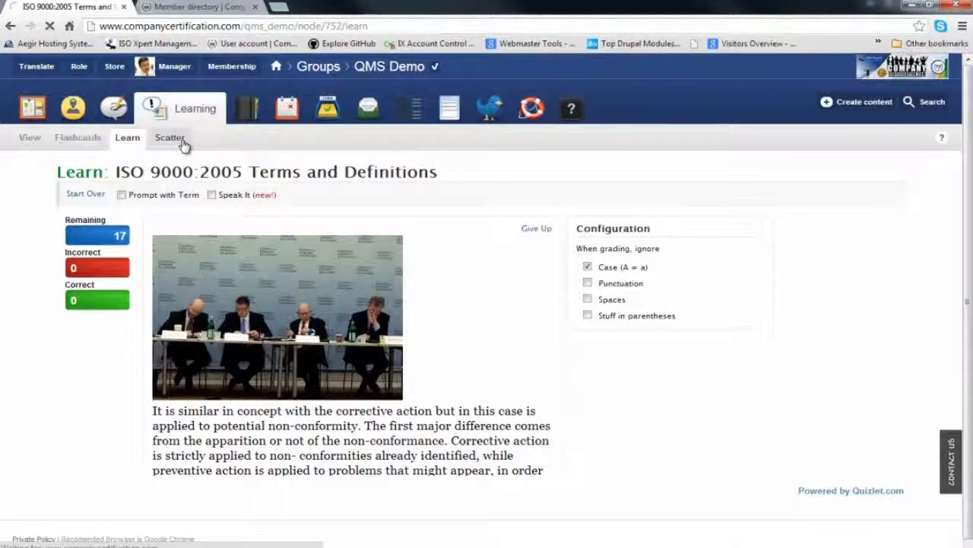
- View the ISO 9000:2005 terms in Scatter mode, then go to the Document Center
{"action": "left_click", "coordinate": [170, 137]}
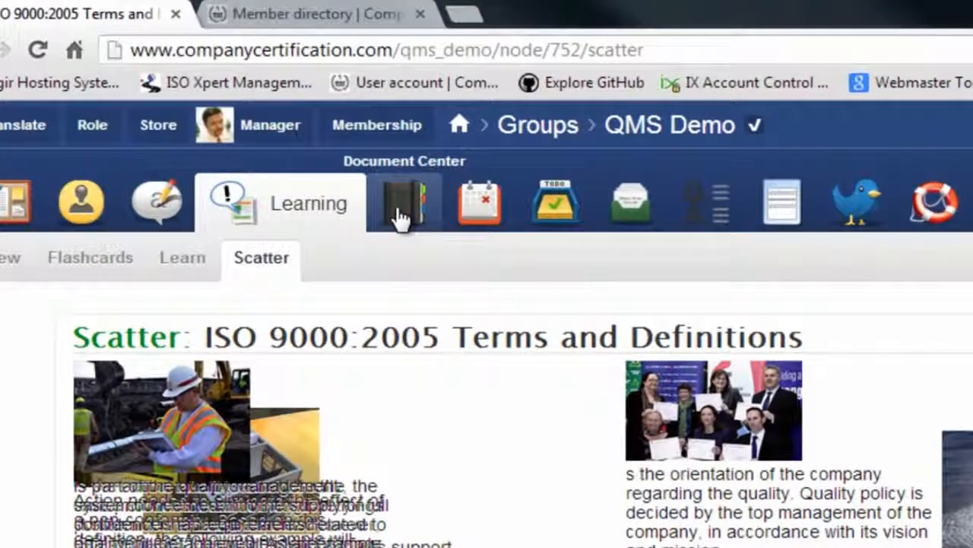
{"action": "left_click", "coordinate": [403, 202]}
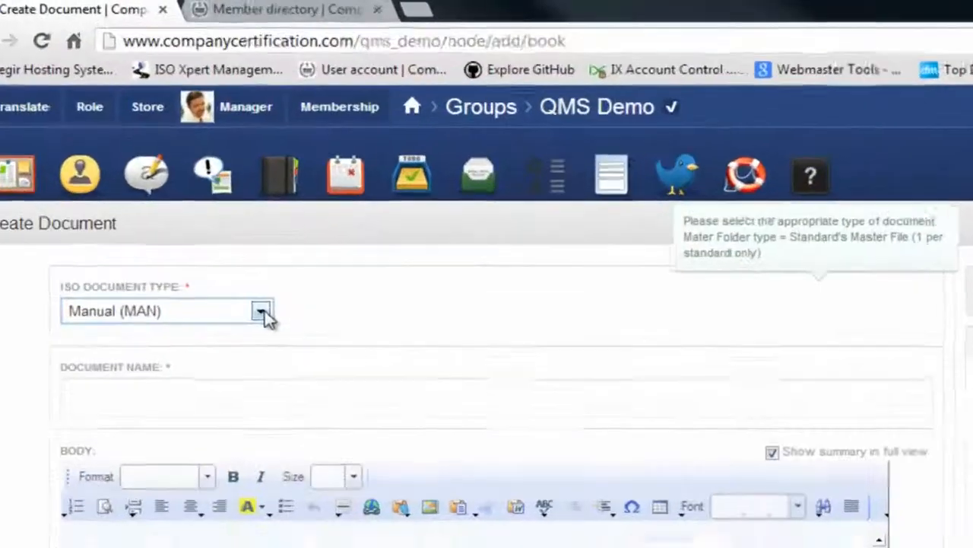
- Set the Create Document form's ISO Document Type to Job Descriptions (JD)
{"action": "left_click", "coordinate": [262, 311]}
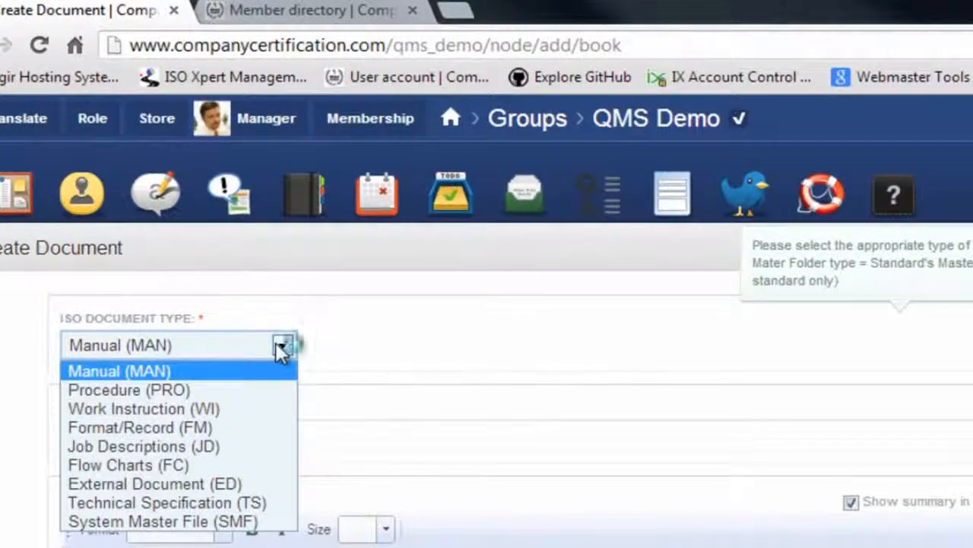
{"action": "mouse_move", "coordinate": [242, 395]}
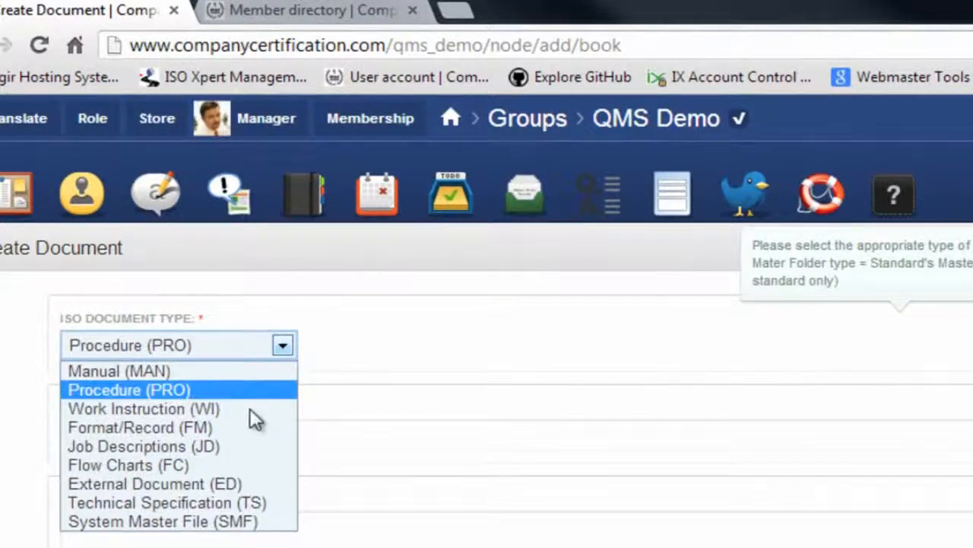
{"action": "left_click", "coordinate": [142, 446]}
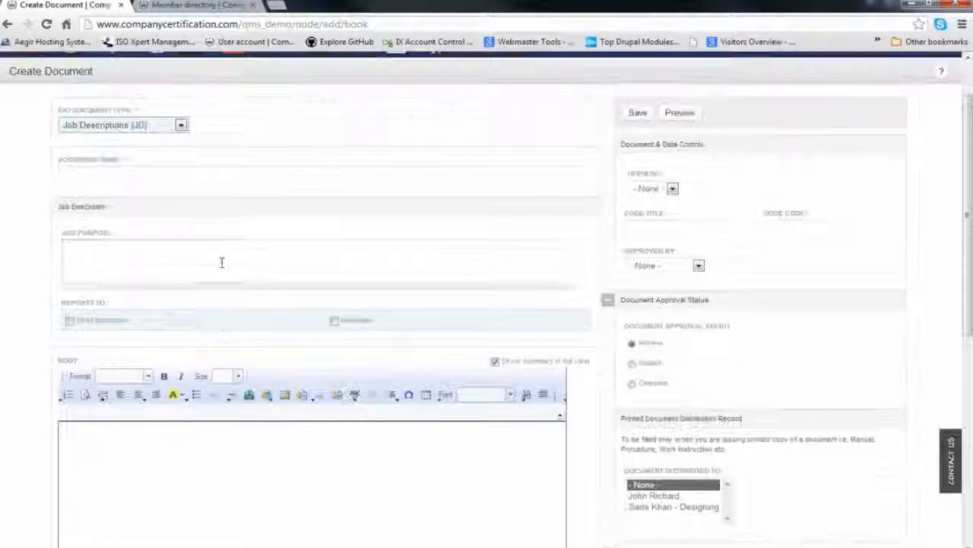
- Scroll through the empty Job Descriptions form and select the Code Title field
{"action": "scroll", "scroll_direction": "down", "scroll_amount": 3}
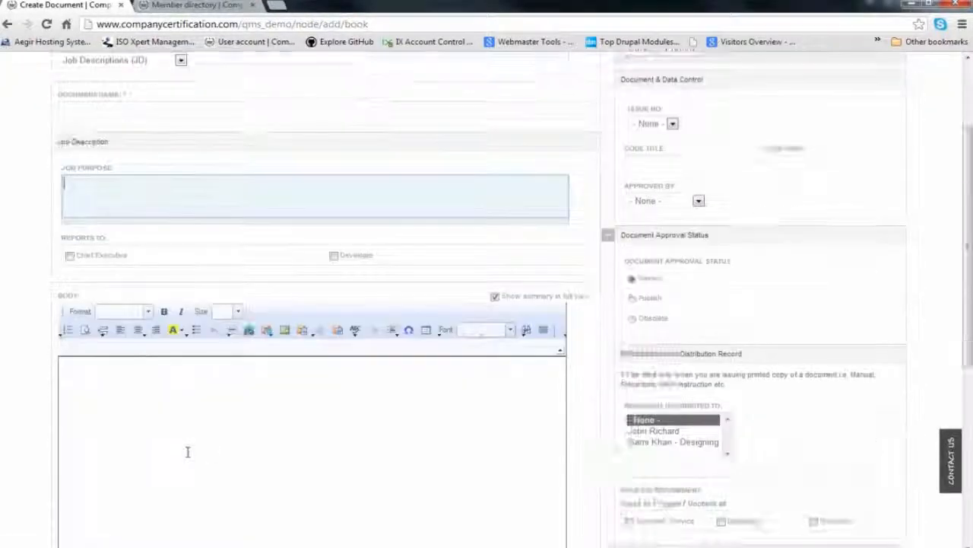
{"action": "scroll", "scroll_direction": "down", "scroll_amount": 3}
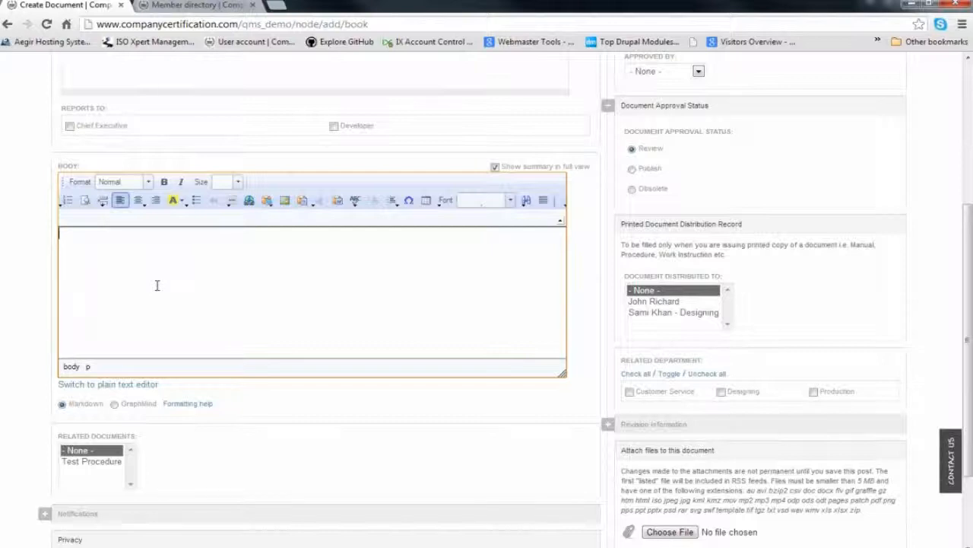
{"action": "scroll", "scroll_direction": "down", "scroll_amount": 3}
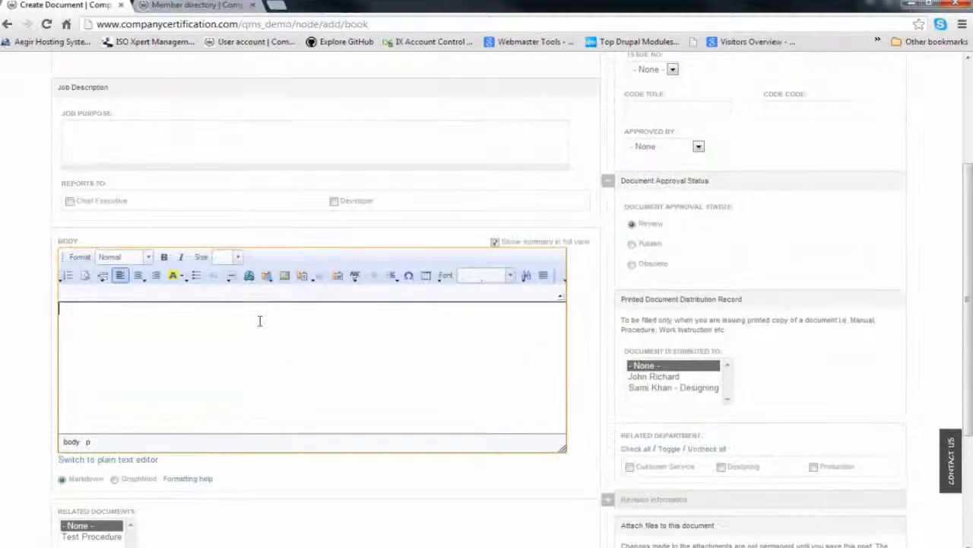
{"action": "mouse_move", "coordinate": [475, 373]}
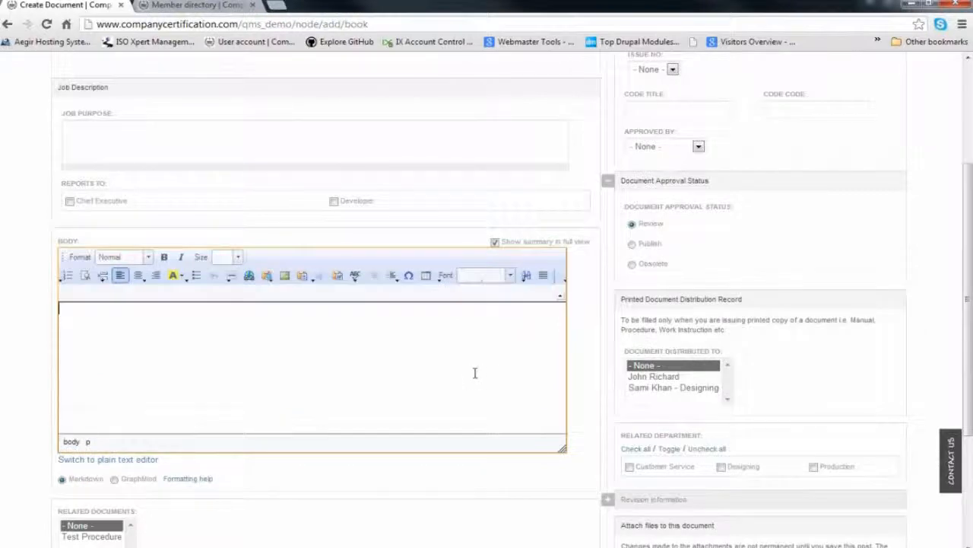
{"action": "scroll", "scroll_direction": "down", "scroll_amount": 3}
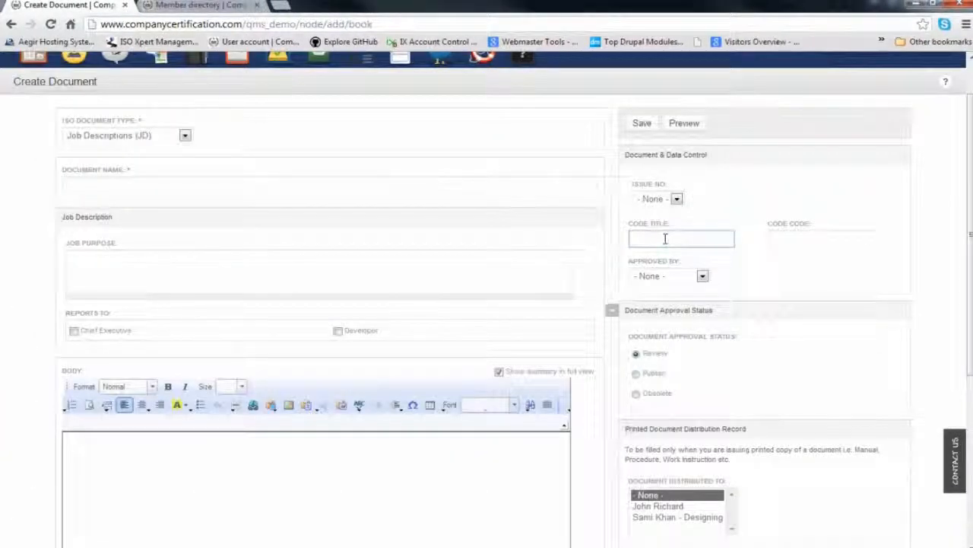
{"action": "left_click", "coordinate": [681, 238]}
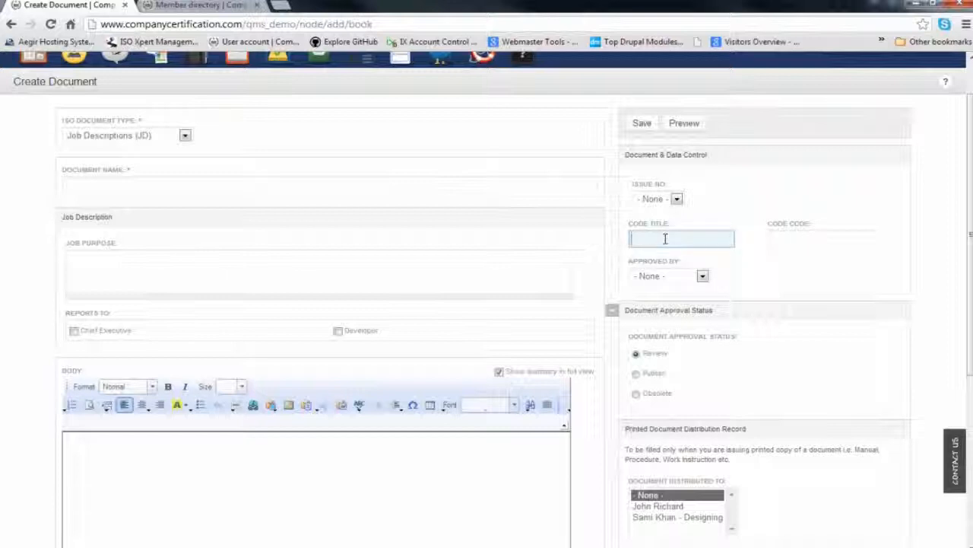
{"action": "mouse_move", "coordinate": [475, 246]}
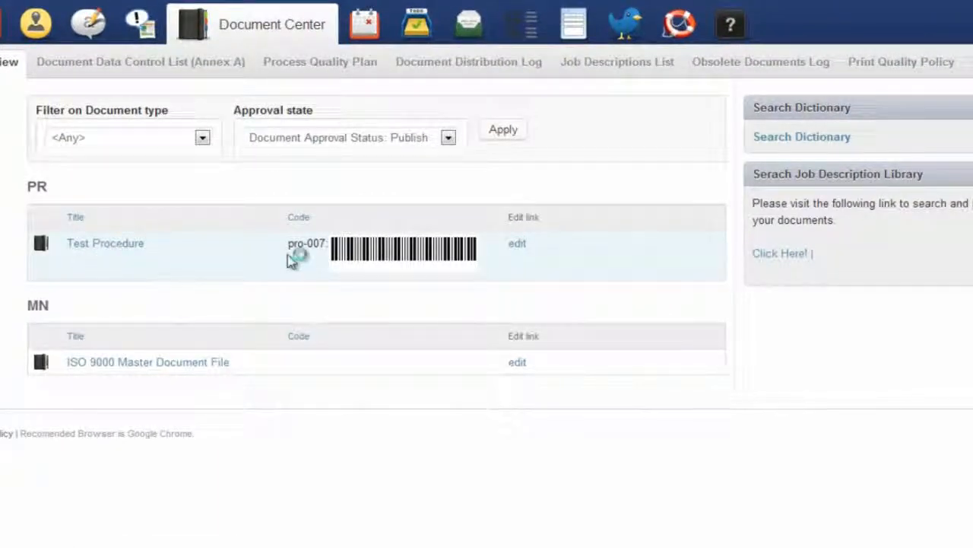
- Open the published Test Procedure document (pro-007) and scroll through its update history
{"action": "left_click", "coordinate": [105, 242]}
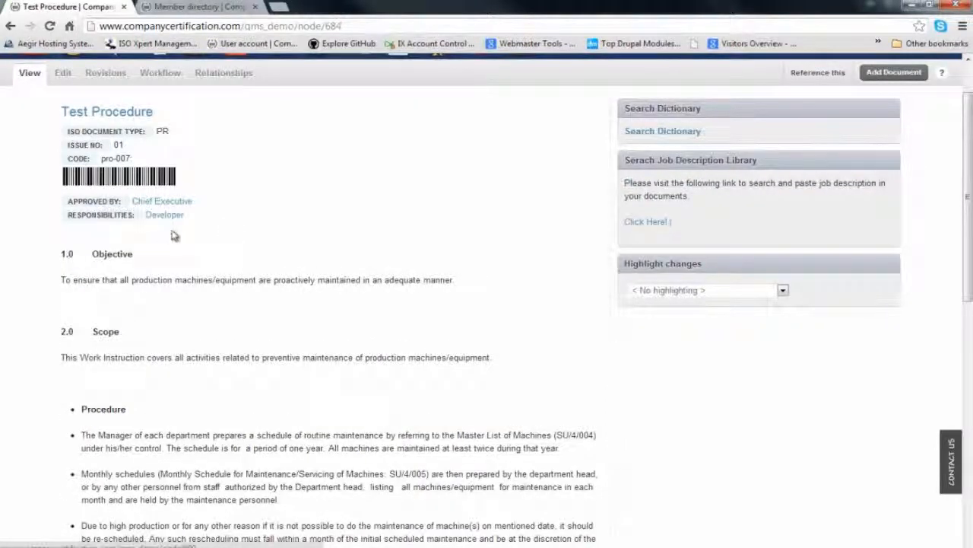
{"action": "scroll", "scroll_direction": "down", "scroll_amount": 3}
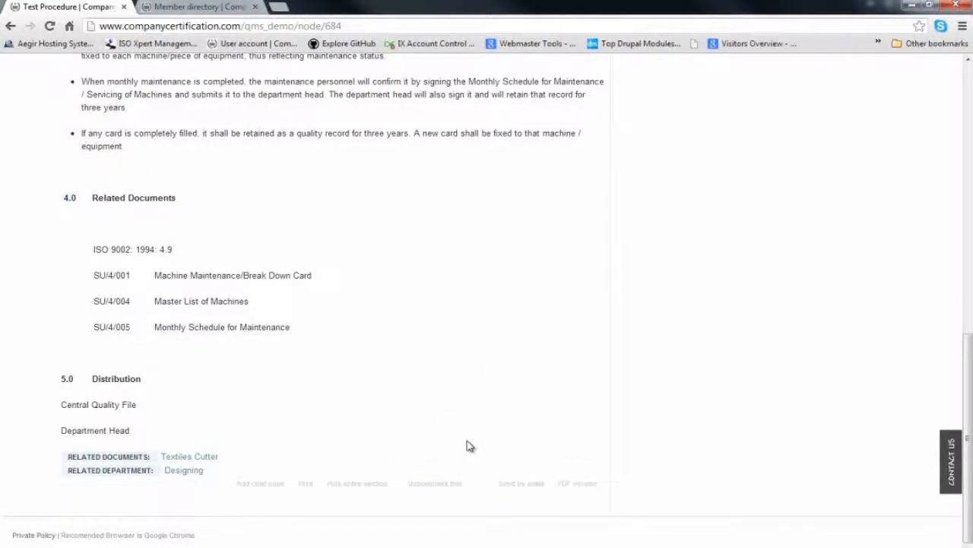
{"action": "scroll", "scroll_direction": "up", "scroll_amount": 3}
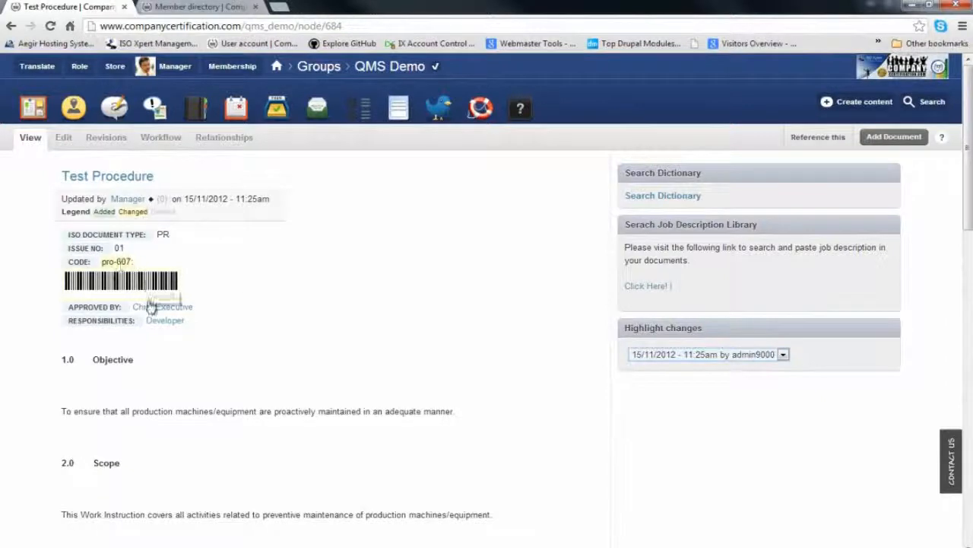
{"action": "scroll", "scroll_direction": "down", "scroll_amount": 3}
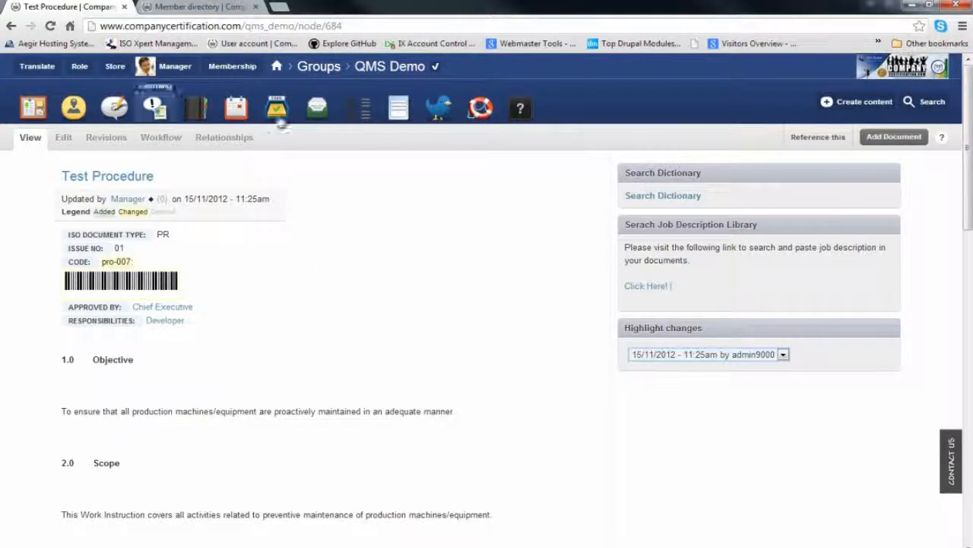
- Show and then hide the word dictionary beside the Test Procedure document
{"action": "left_click", "coordinate": [663, 195]}
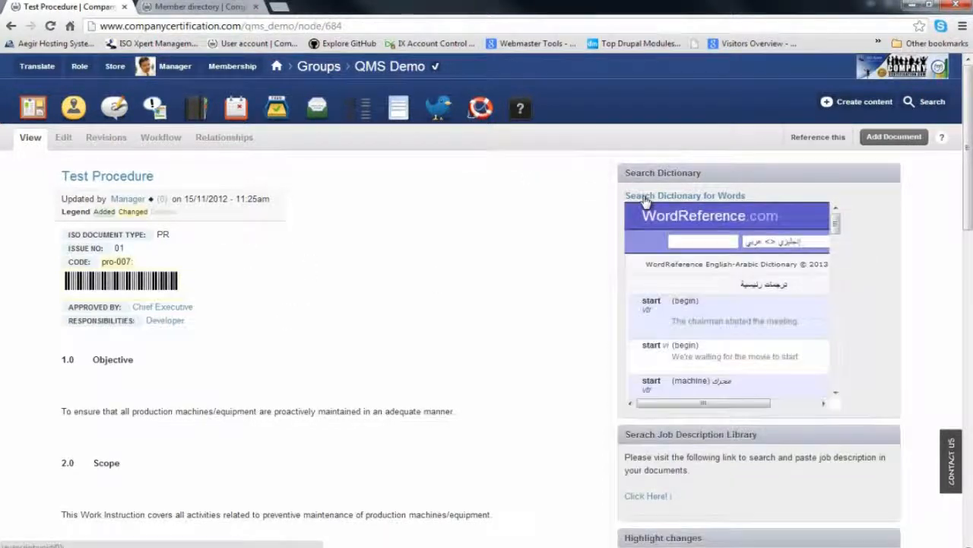
{"action": "left_click", "coordinate": [685, 195]}
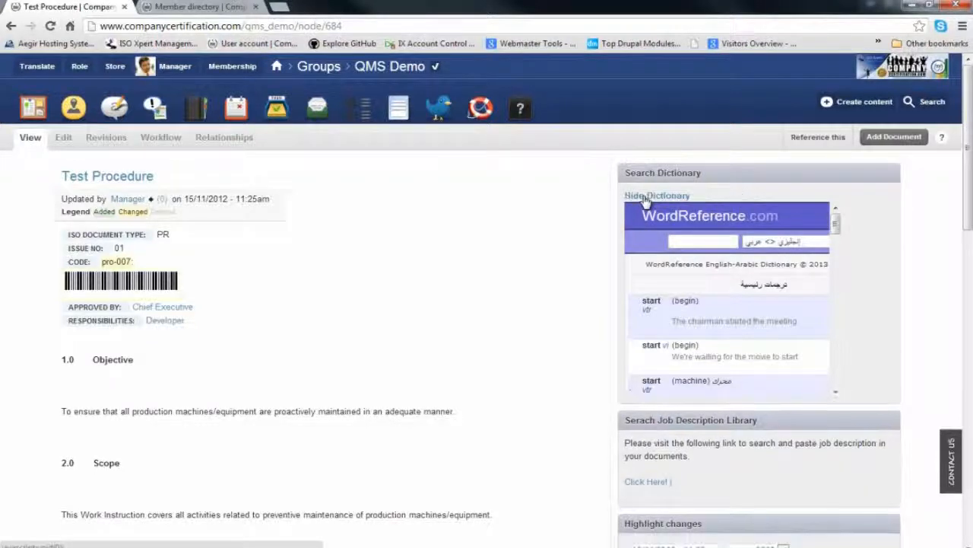
{"action": "left_click", "coordinate": [657, 196]}
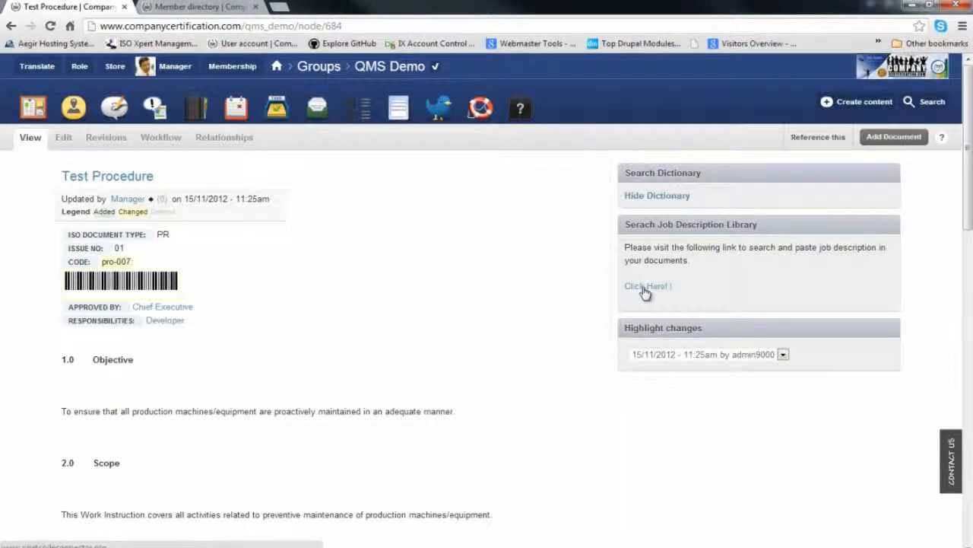
- Visit the O*NET Code Connector site, return to the document, and head for Task Plan
{"action": "left_click", "coordinate": [646, 286]}
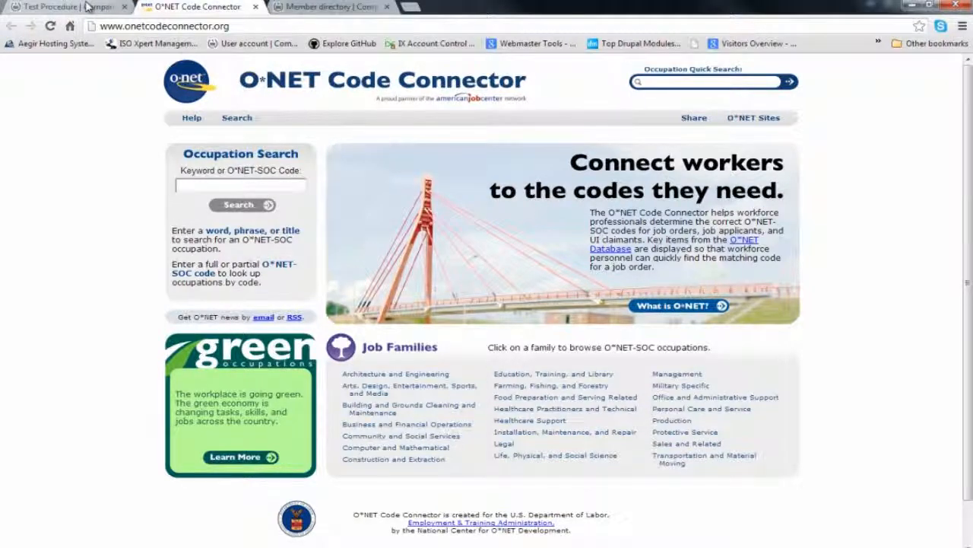
{"action": "left_click", "coordinate": [65, 7]}
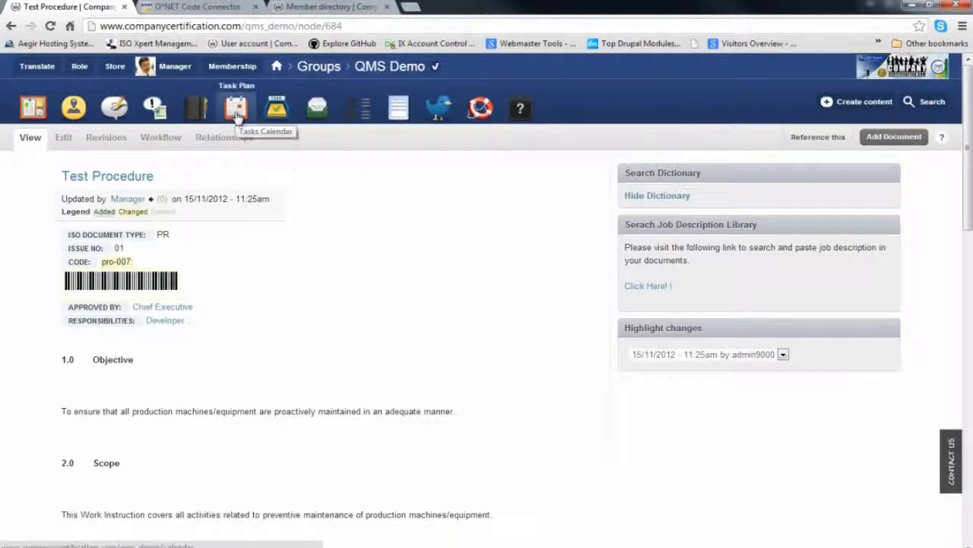
{"action": "left_click", "coordinate": [235, 107]}
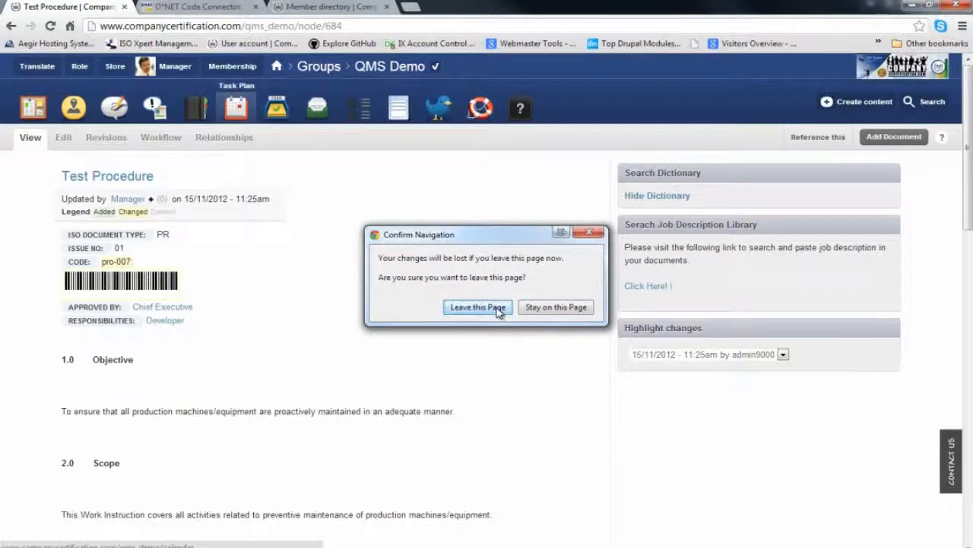
- Confirm leaving the Test Procedure page to reach the task calendar
{"action": "left_click", "coordinate": [478, 306]}
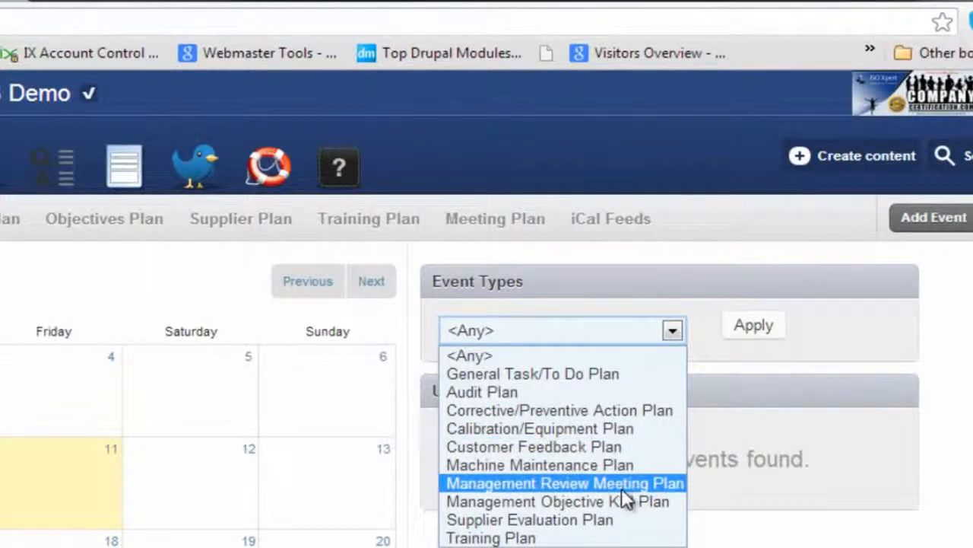
{"action": "mouse_move", "coordinate": [490, 538]}
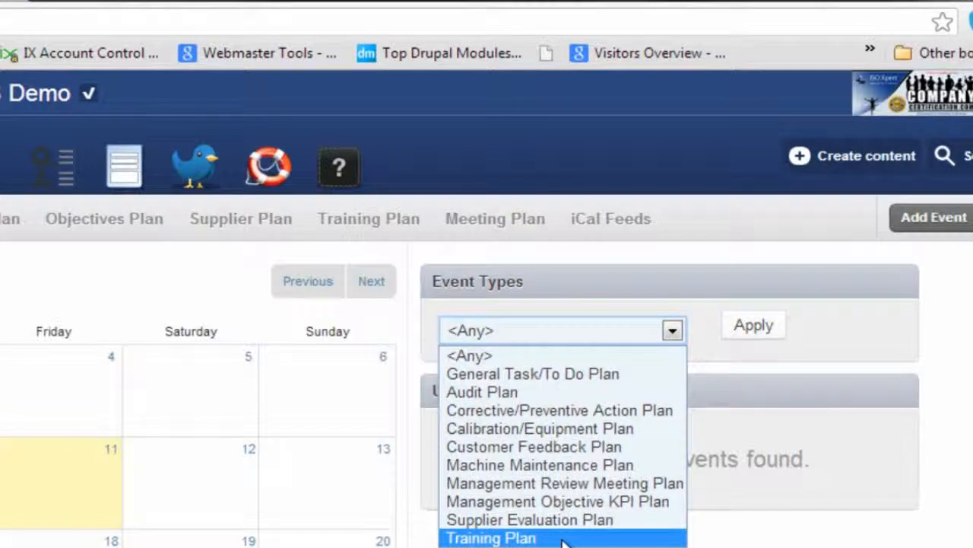
{"action": "mouse_move", "coordinate": [525, 335]}
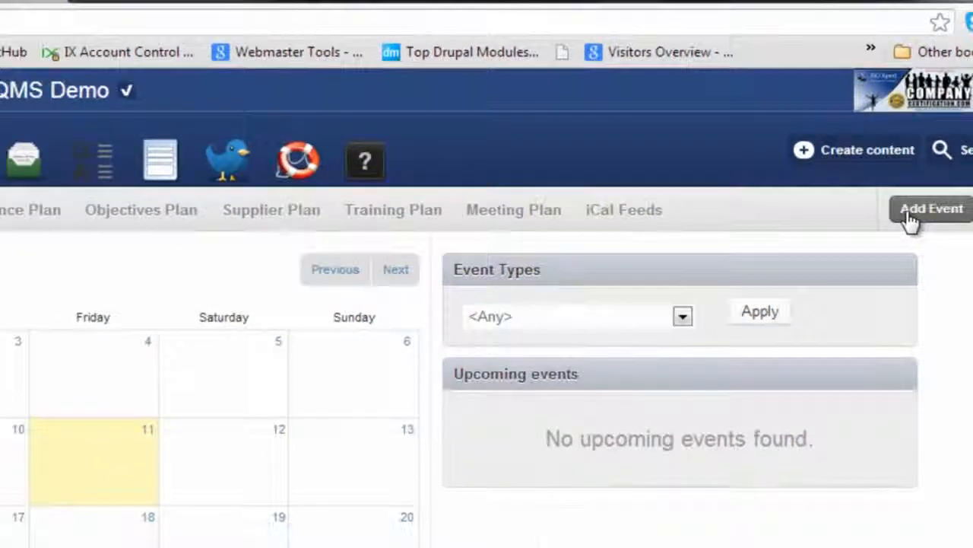
- Create event 'Audit 2013' for Chief Executive with Audit Plan as the event type
{"action": "left_click", "coordinate": [931, 209]}
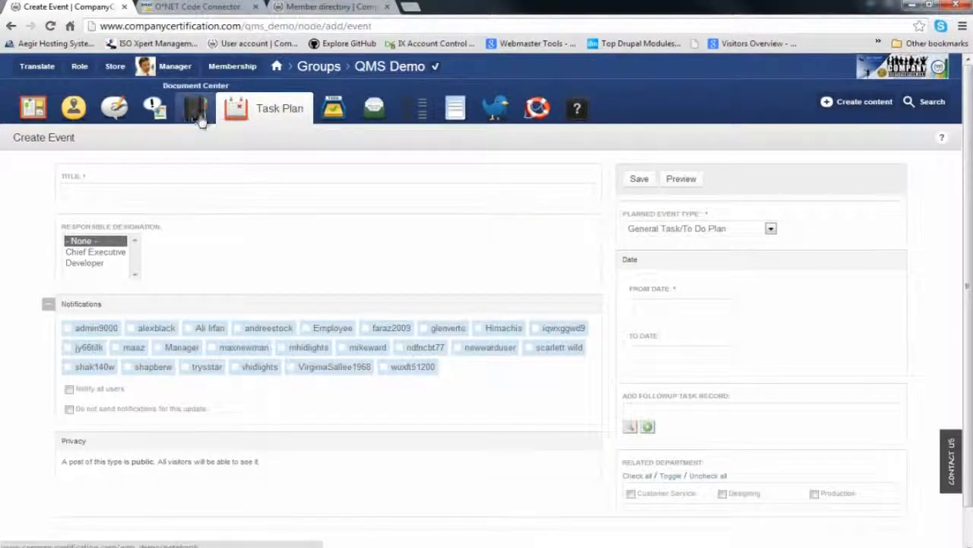
{"action": "mouse_move", "coordinate": [267, 115]}
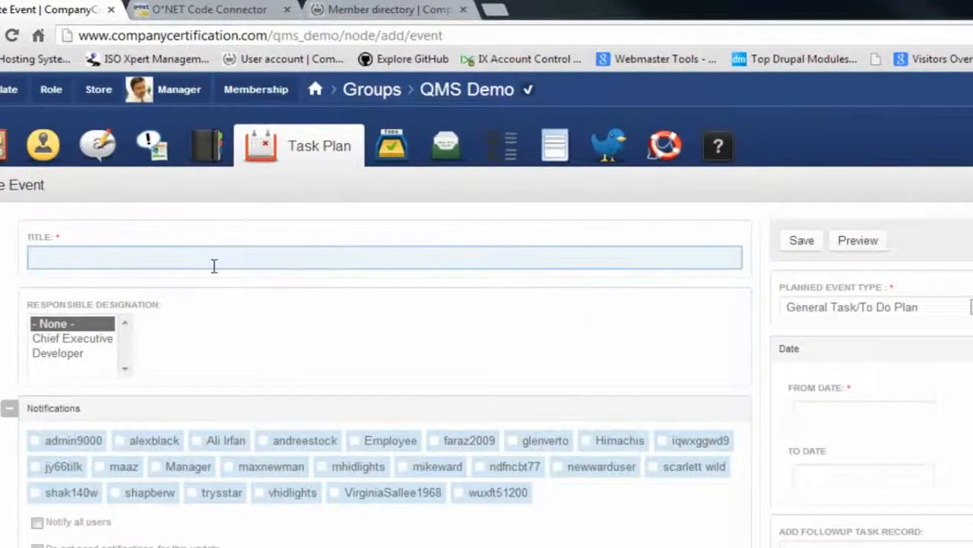
{"action": "type", "text": "Audit 20"}
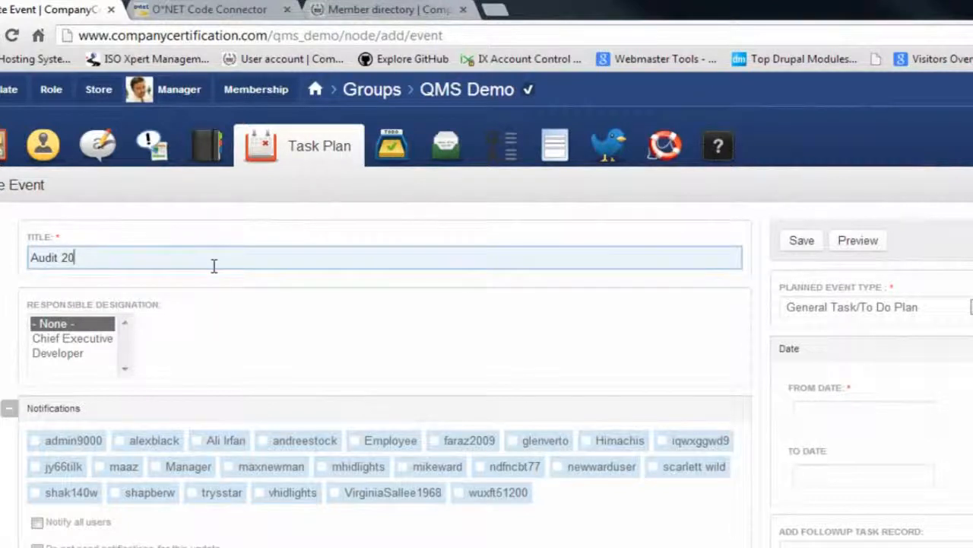
{"action": "type", "text": "13"}
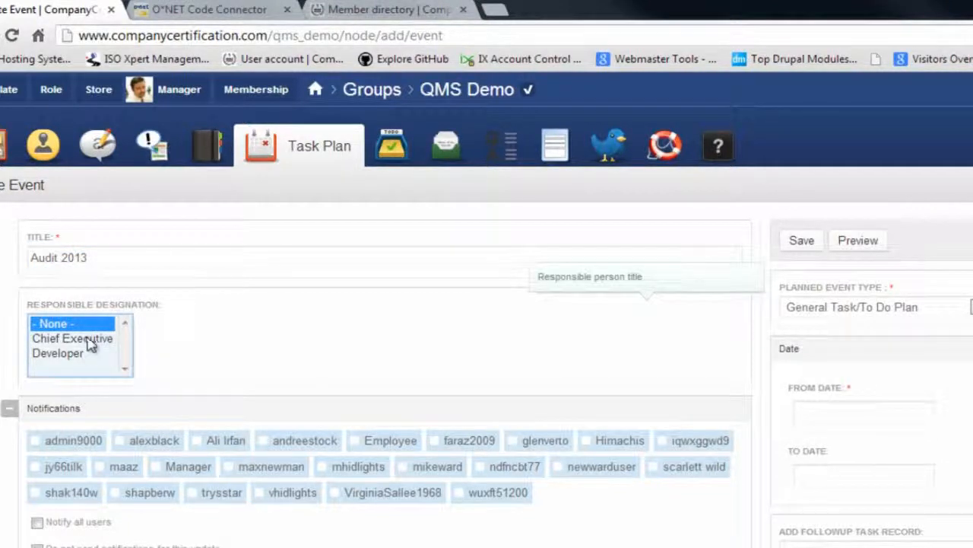
{"action": "left_click", "coordinate": [72, 338]}
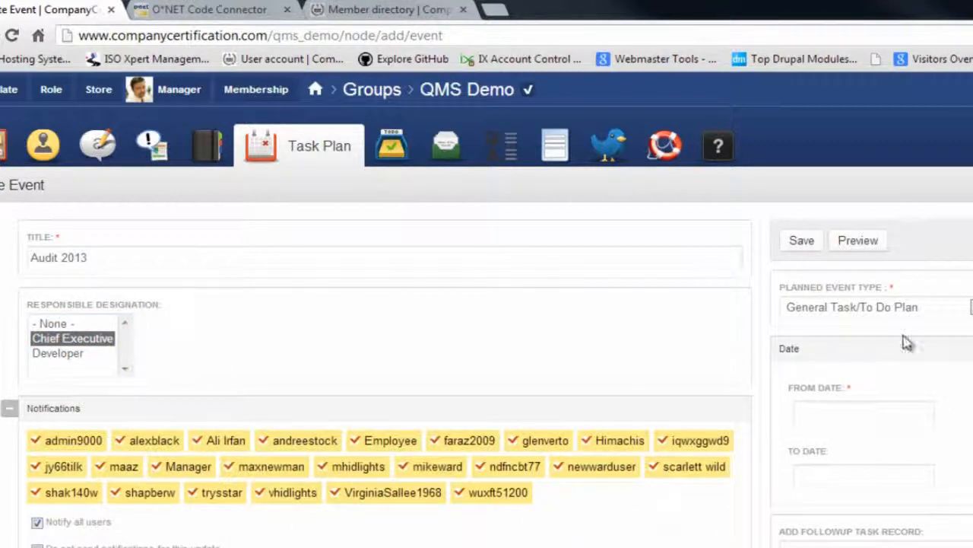
{"action": "left_click", "coordinate": [875, 306]}
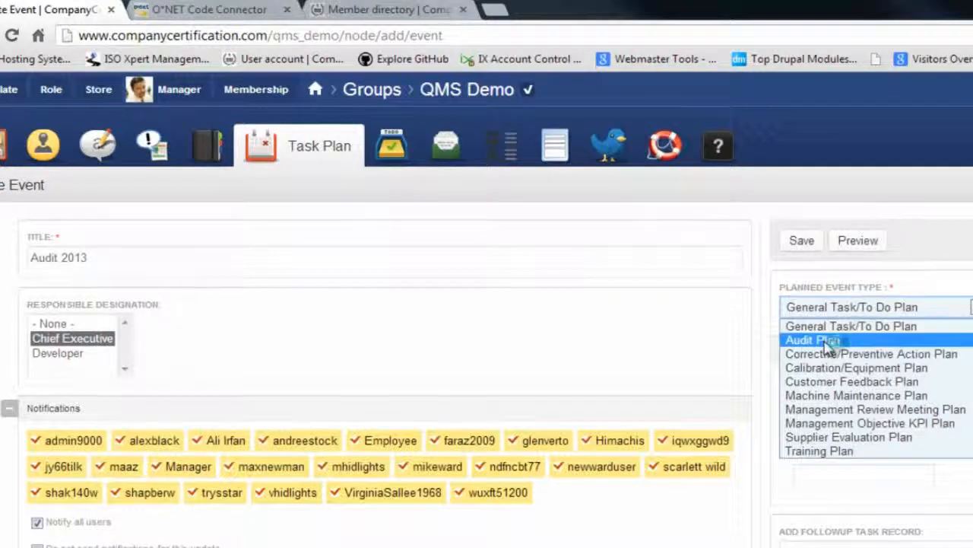
{"action": "left_click", "coordinate": [812, 340]}
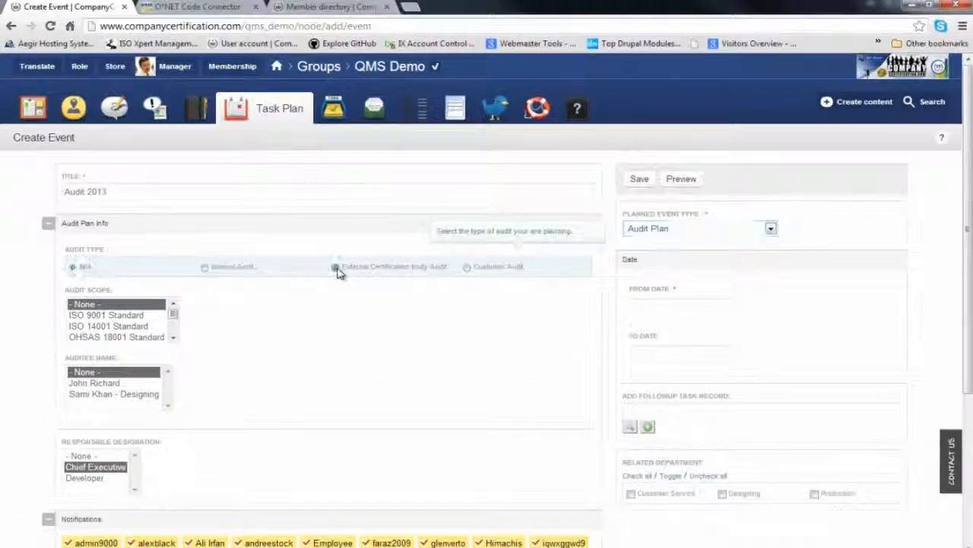
- Mark it an external certification body audit running 12–15 January 2013
{"action": "left_click", "coordinate": [335, 267]}
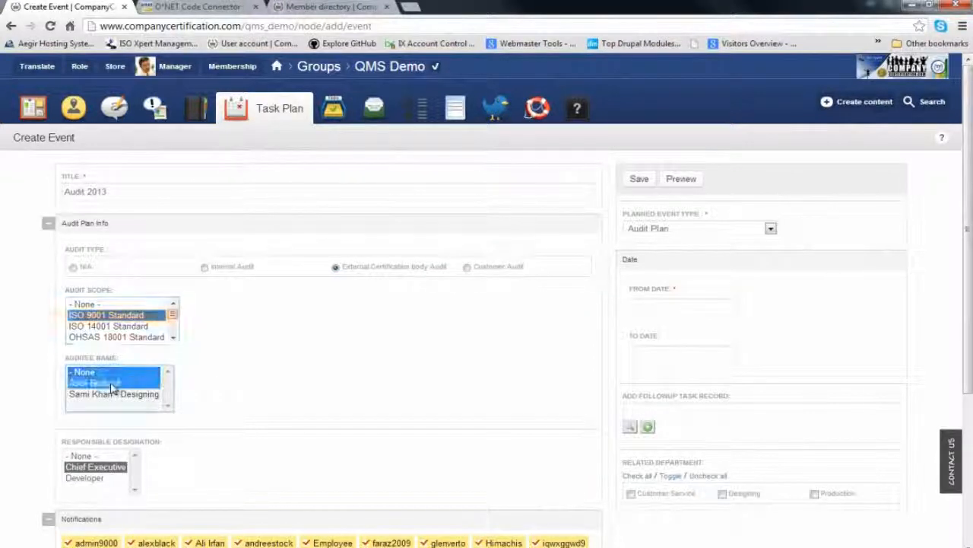
{"action": "scroll", "scroll_direction": "down", "scroll_amount": 3}
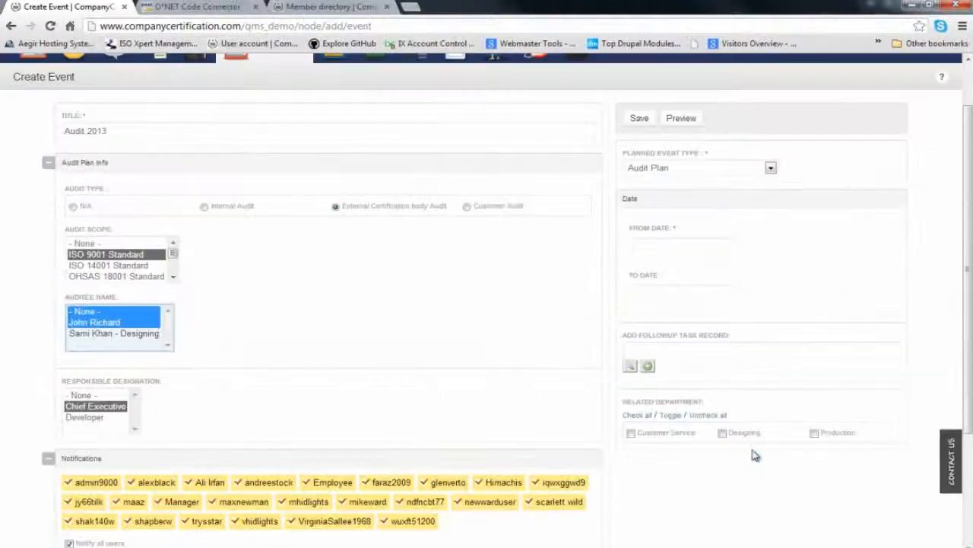
{"action": "left_click", "coordinate": [685, 243]}
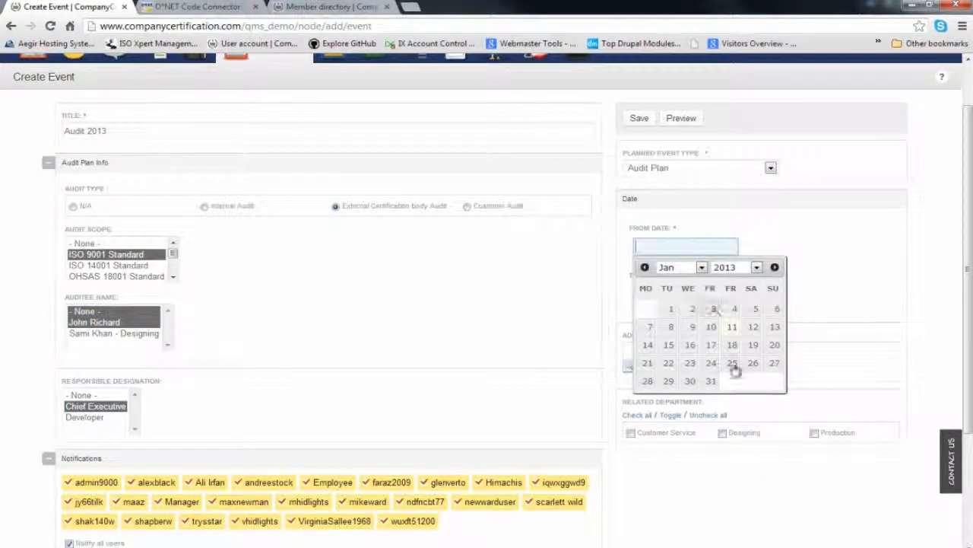
{"action": "left_click", "coordinate": [753, 326]}
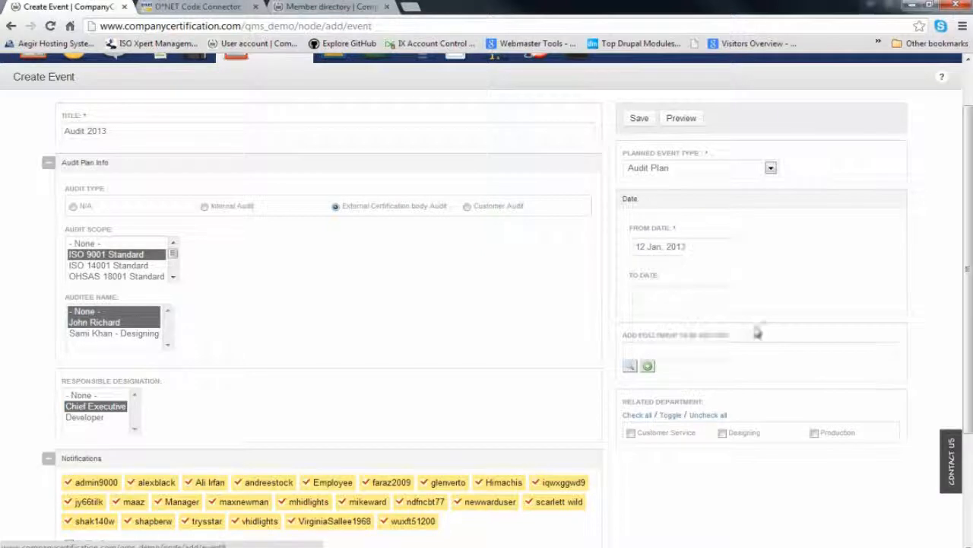
{"action": "scroll", "scroll_direction": "down", "scroll_amount": 3}
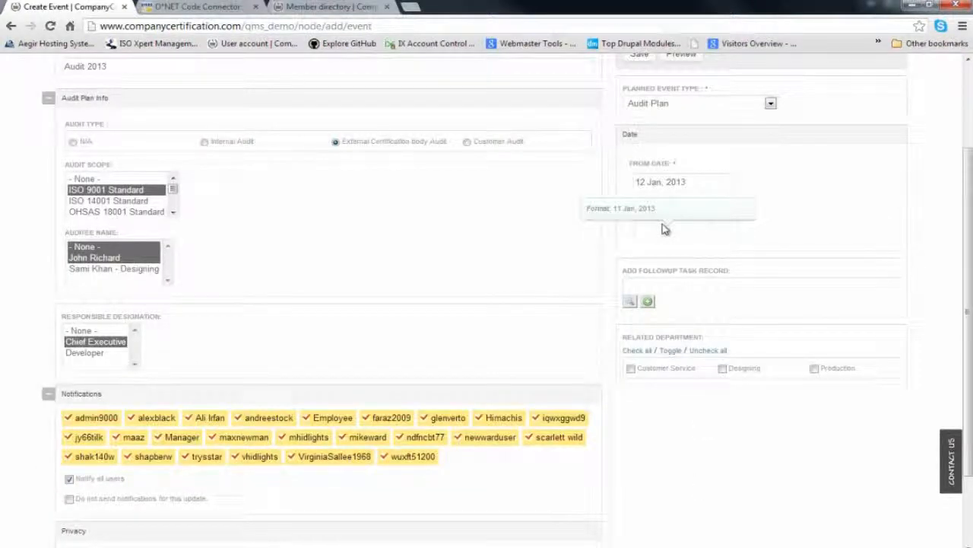
{"action": "left_click", "coordinate": [685, 228]}
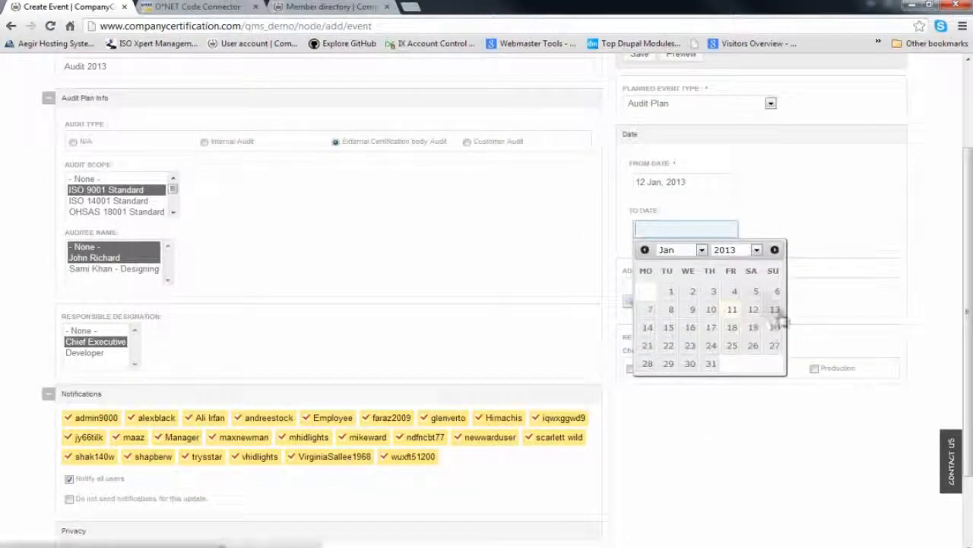
{"action": "left_click", "coordinate": [668, 327]}
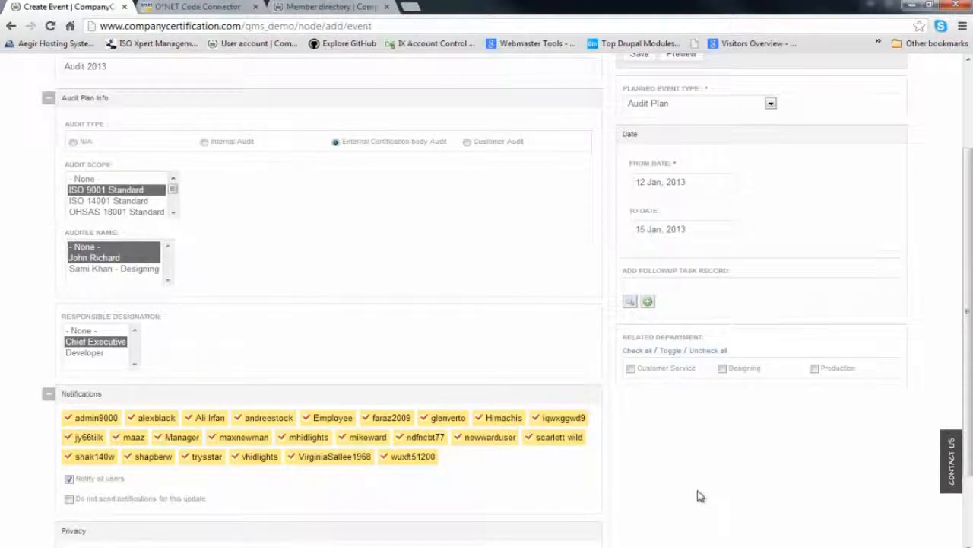
- Assign the Customer Service department and save the Audit 2013 event
{"action": "scroll", "scroll_direction": "down", "scroll_amount": 3}
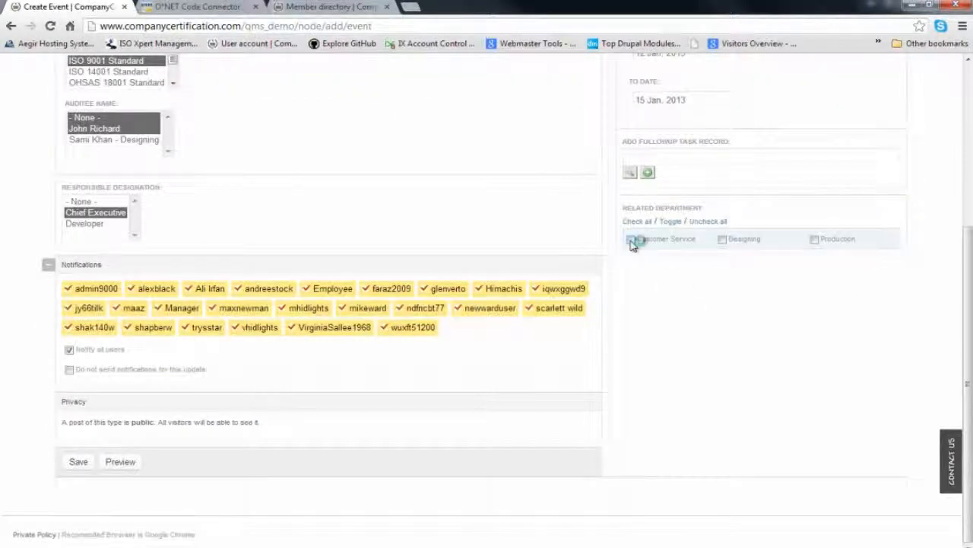
{"action": "left_click", "coordinate": [631, 238]}
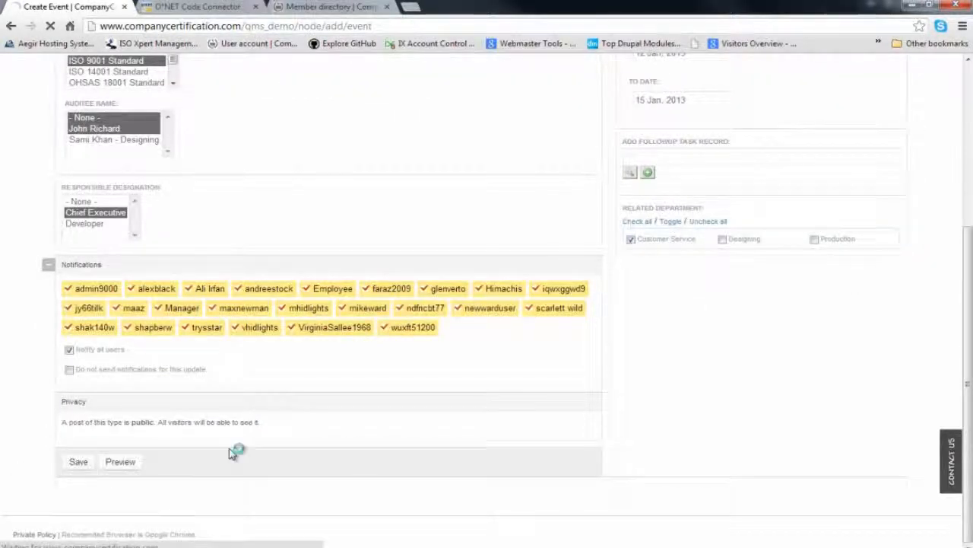
{"action": "left_click", "coordinate": [78, 461]}
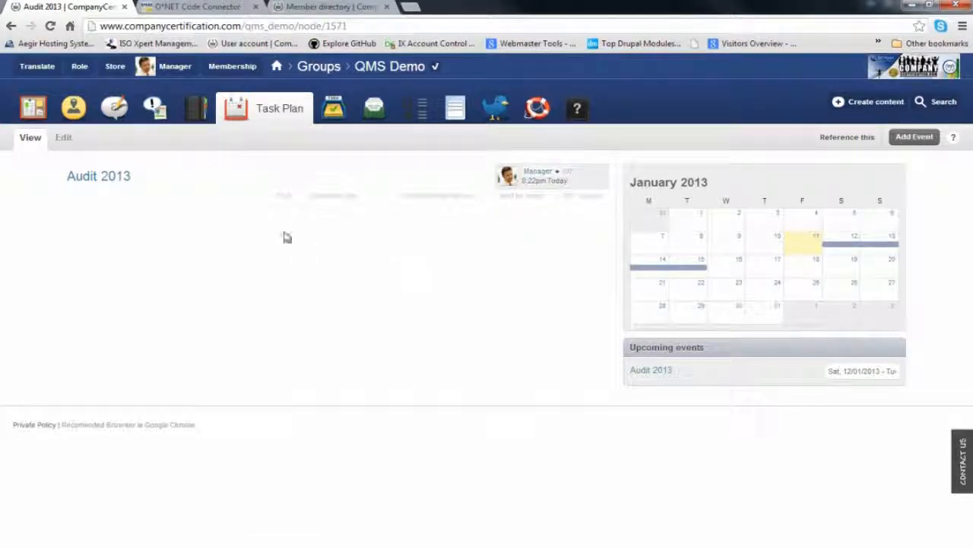
{"action": "mouse_move", "coordinate": [316, 130]}
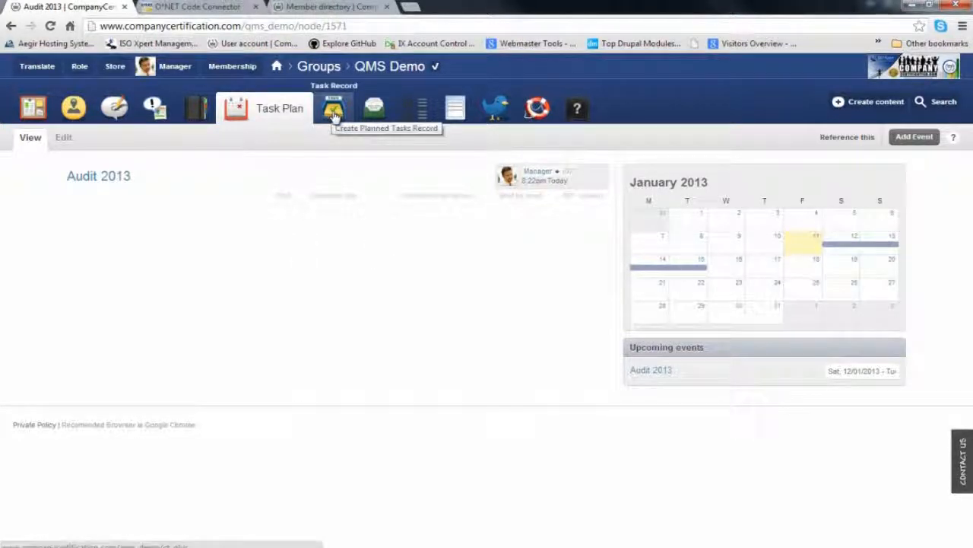
- View the task records Gantt chart by week, month, then day, scrolling the timeline
{"action": "left_click", "coordinate": [335, 107]}
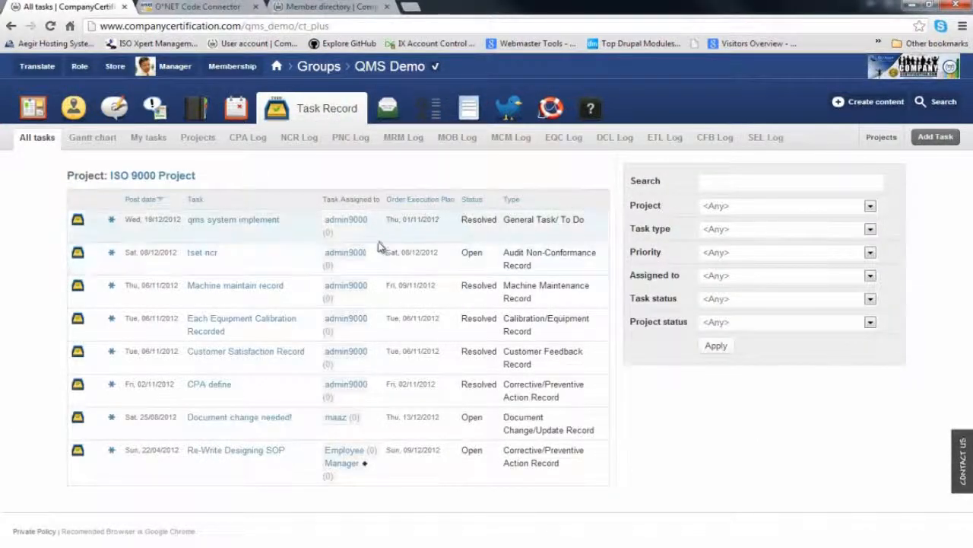
{"action": "mouse_move", "coordinate": [487, 304]}
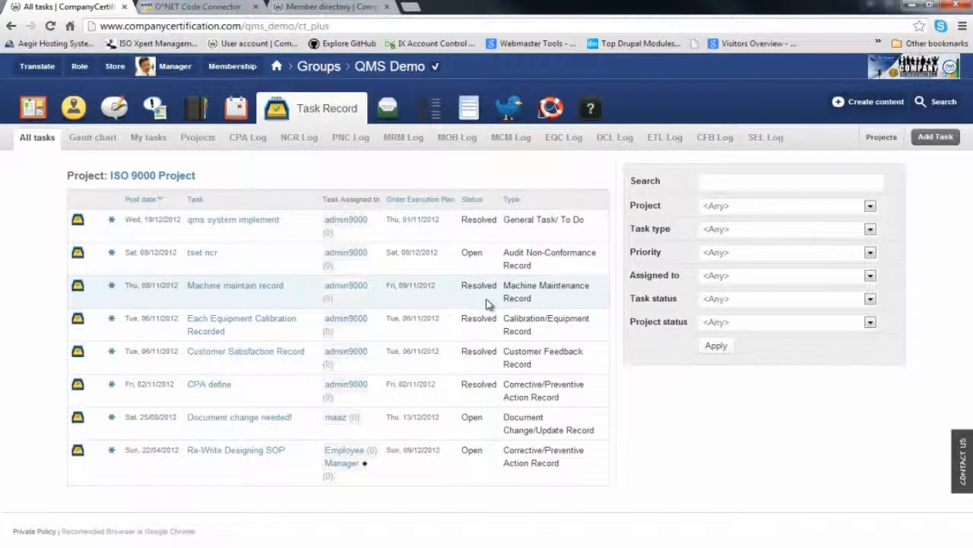
{"action": "mouse_move", "coordinate": [61, 196]}
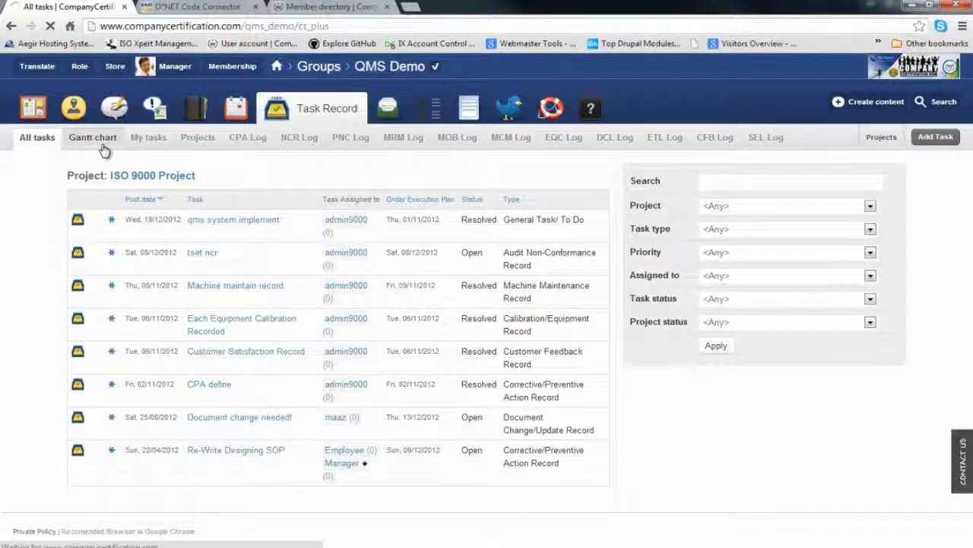
{"action": "left_click", "coordinate": [92, 136]}
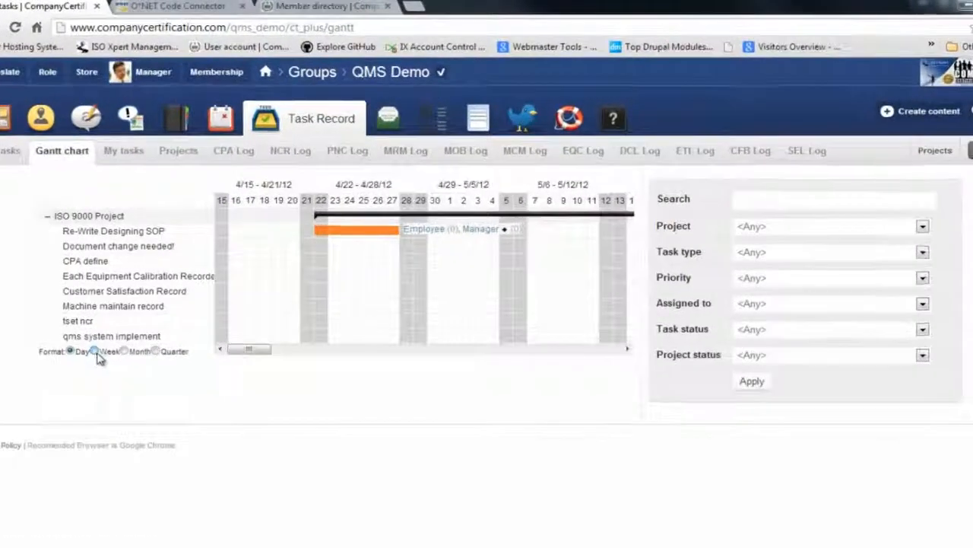
{"action": "left_click", "coordinate": [117, 363]}
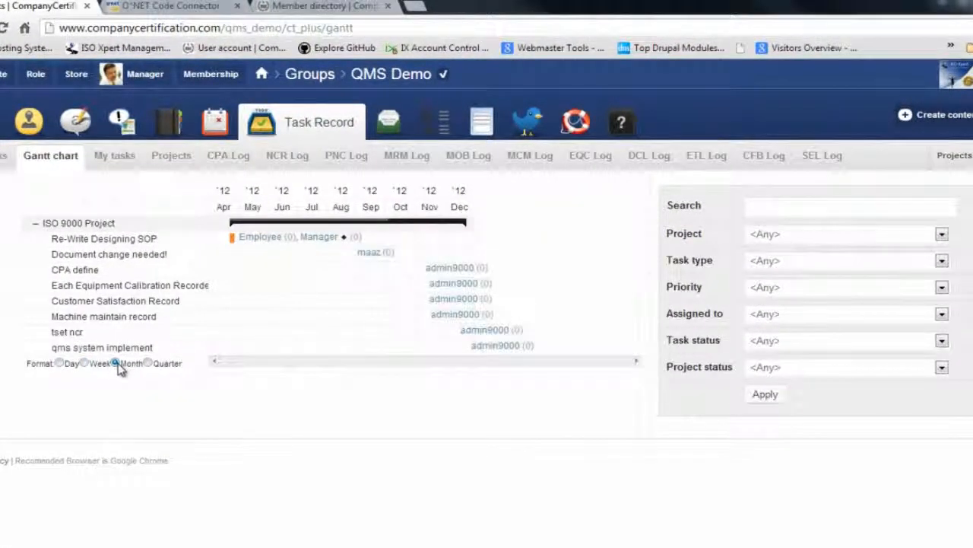
{"action": "left_click", "coordinate": [148, 363]}
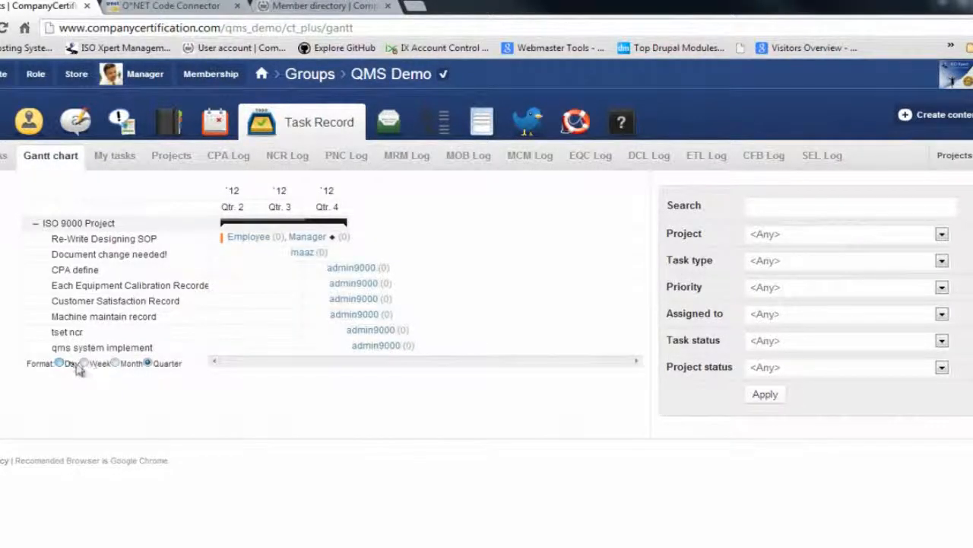
{"action": "left_click", "coordinate": [59, 363]}
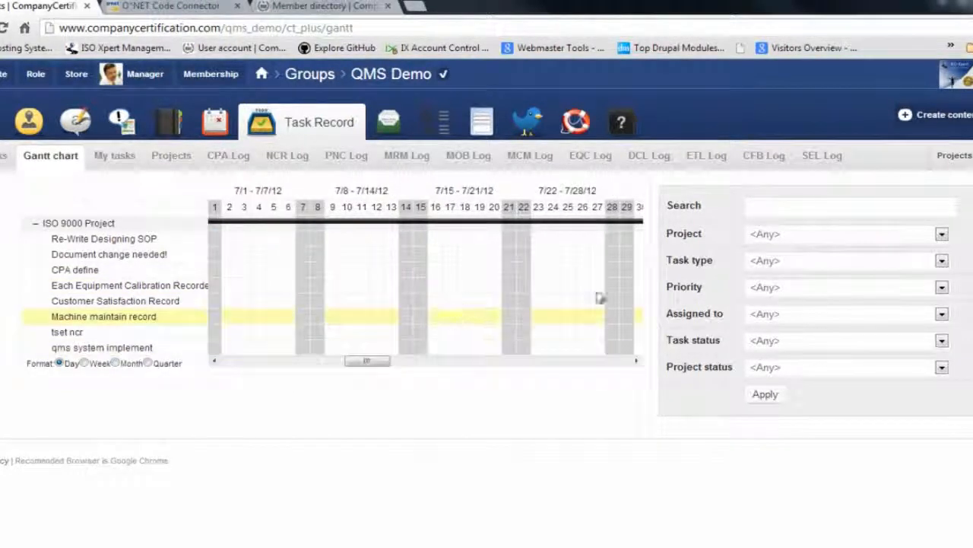
{"action": "left_click_drag", "start_coordinate": [365, 359], "coordinate": [285, 360]}
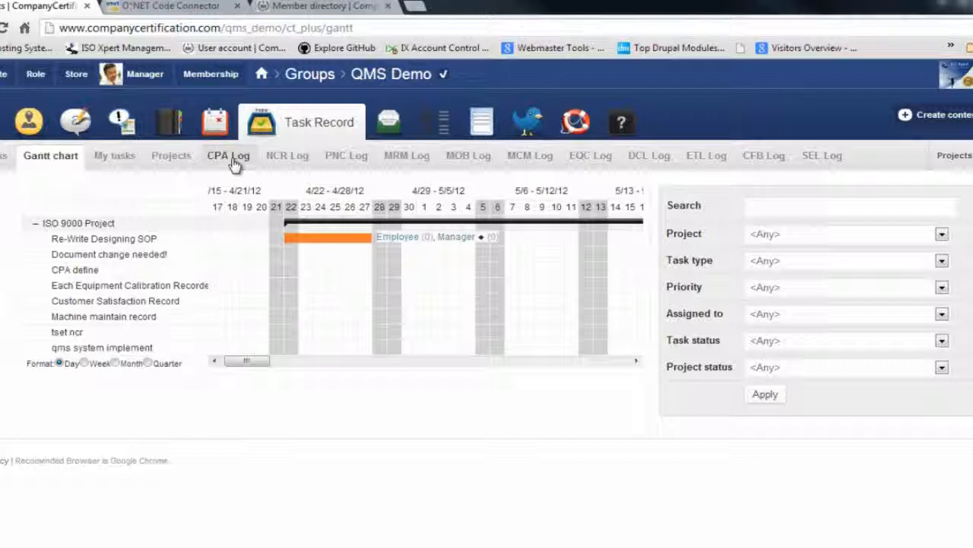
{"action": "mouse_move", "coordinate": [287, 159]}
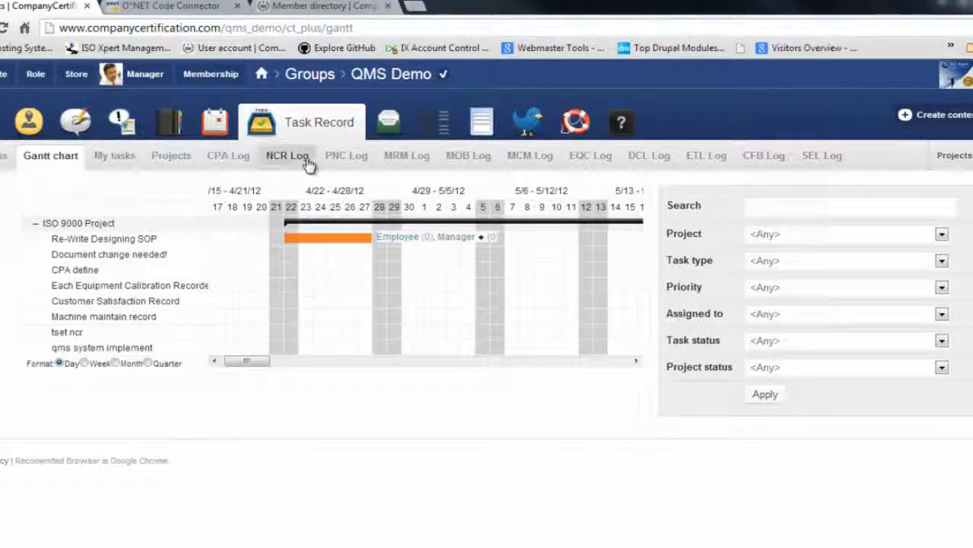
- View the NCR, PNC and MRM log tabs in turn
{"action": "left_click", "coordinate": [287, 156]}
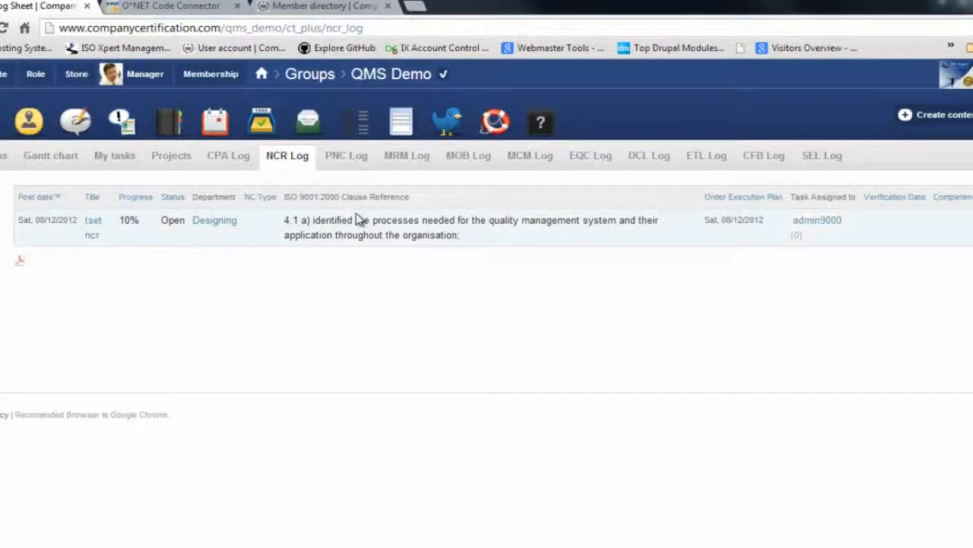
{"action": "mouse_move", "coordinate": [346, 155]}
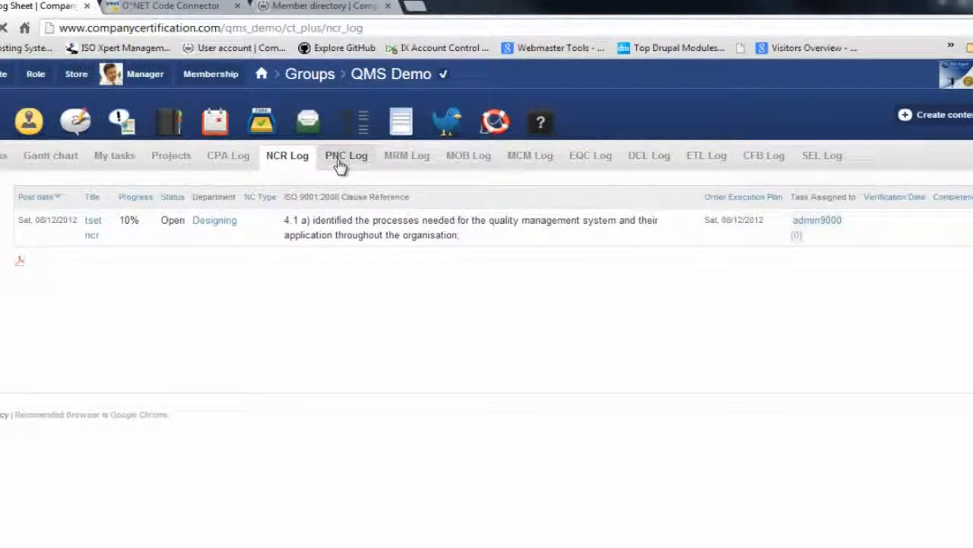
{"action": "left_click", "coordinate": [346, 156]}
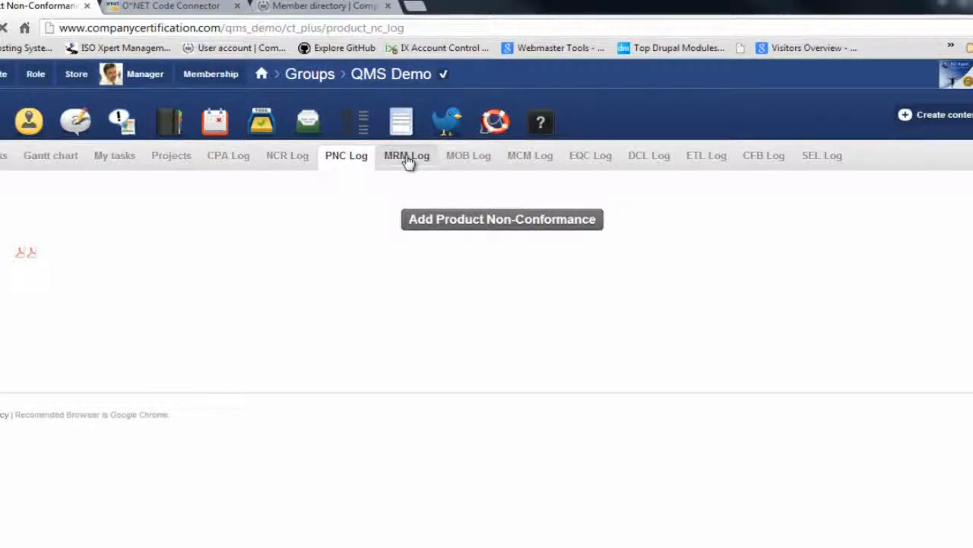
{"action": "left_click", "coordinate": [407, 155]}
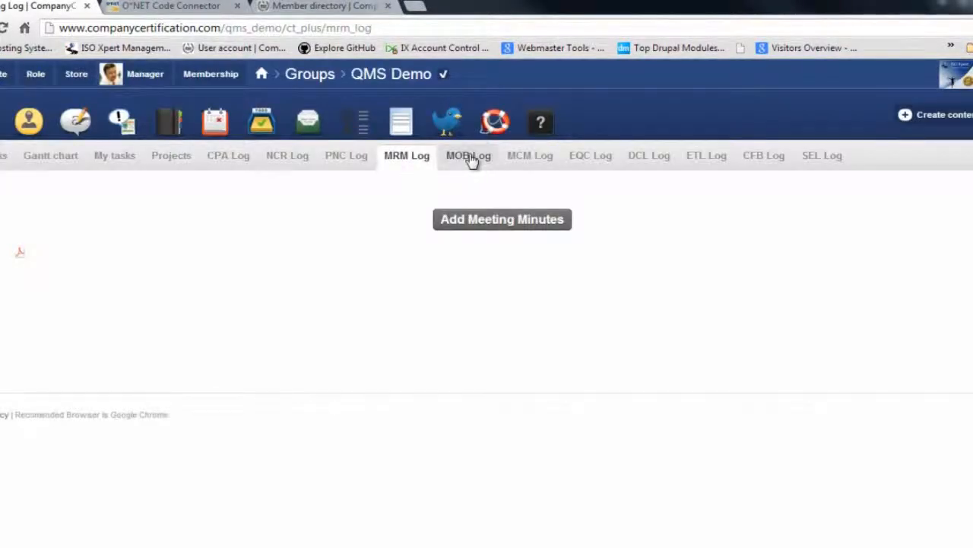
{"action": "mouse_move", "coordinate": [920, 122]}
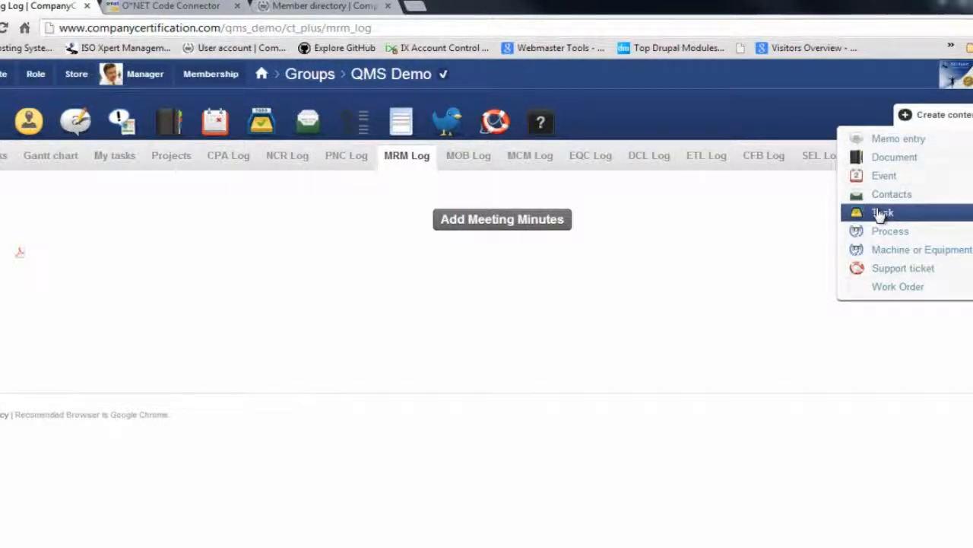
- Start a new task and set its type to Machine Maintenance Record
{"action": "left_click", "coordinate": [883, 212]}
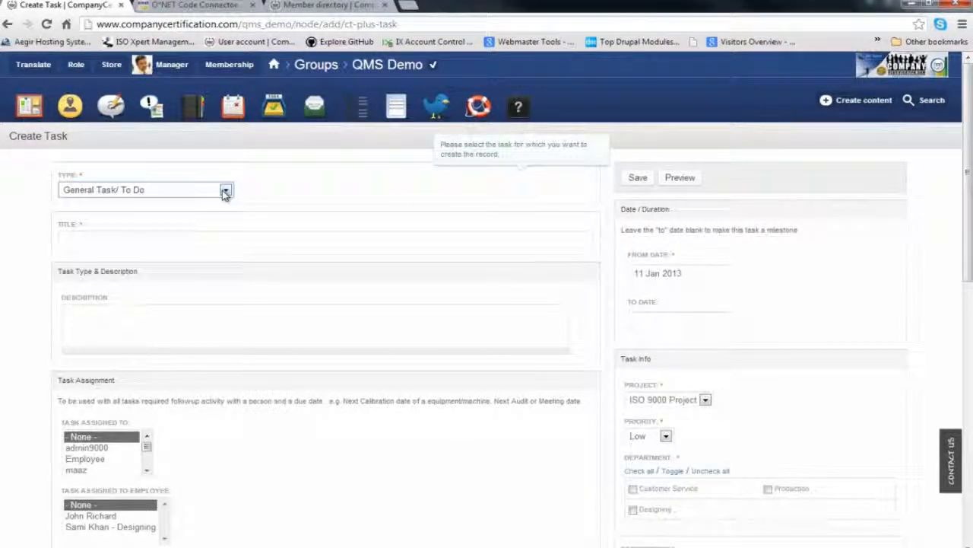
{"action": "left_click", "coordinate": [226, 189]}
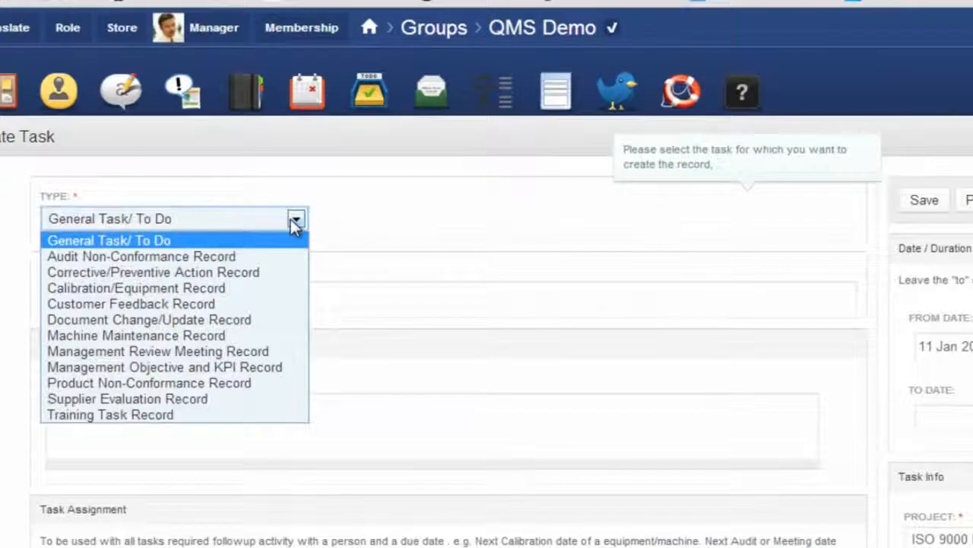
{"action": "mouse_move", "coordinate": [297, 263]}
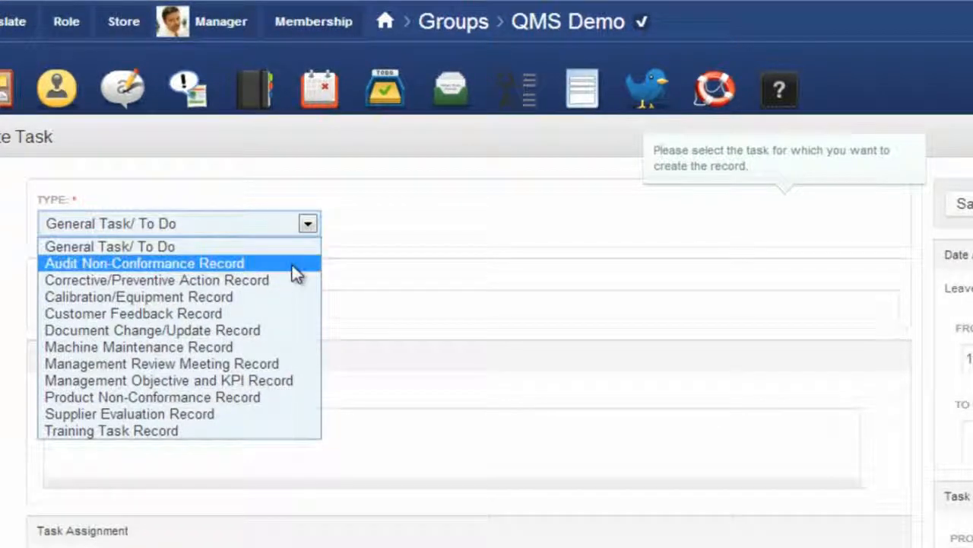
{"action": "mouse_move", "coordinate": [288, 280]}
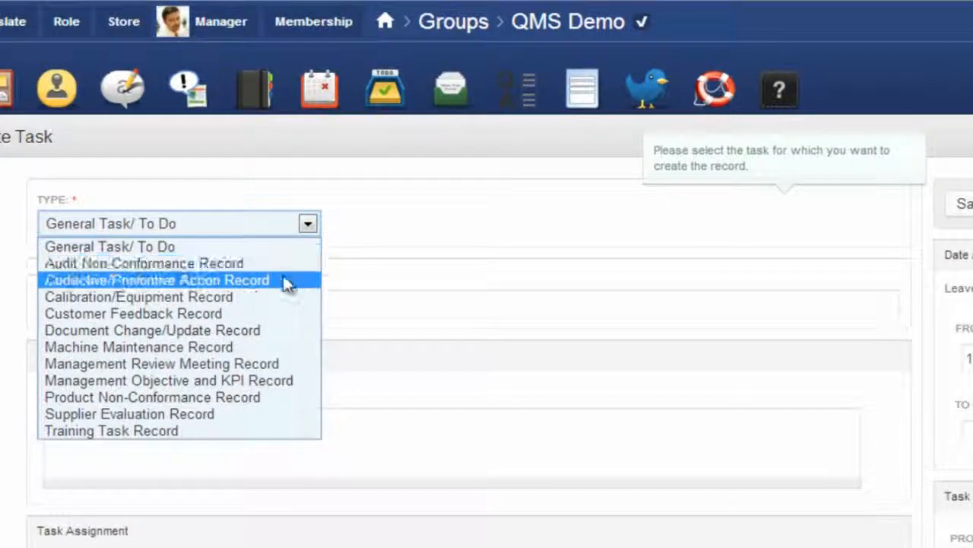
{"action": "mouse_move", "coordinate": [277, 297]}
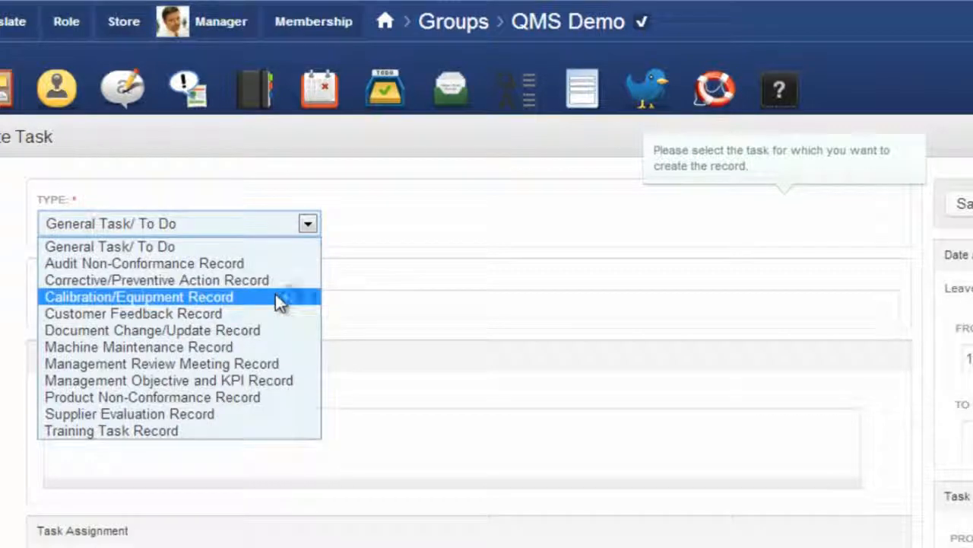
{"action": "mouse_move", "coordinate": [270, 313]}
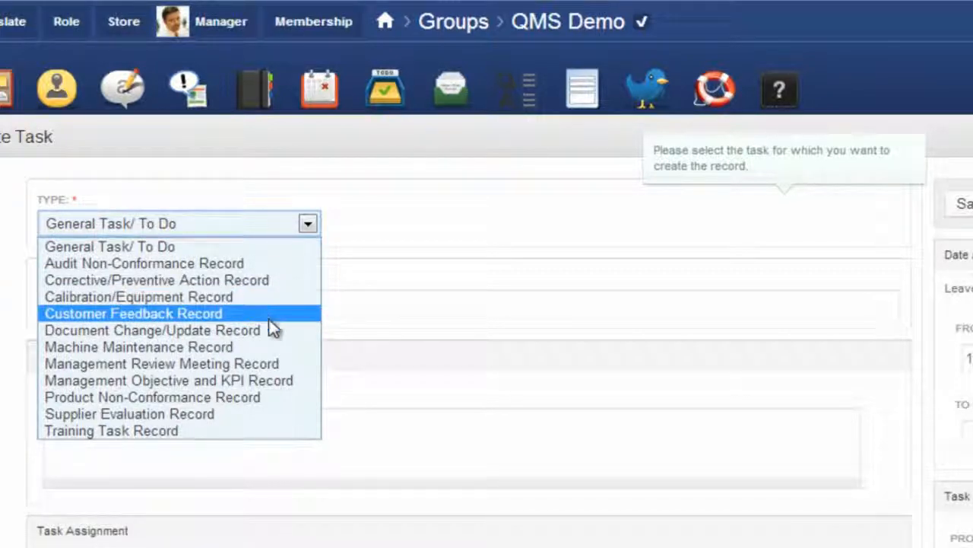
{"action": "mouse_move", "coordinate": [262, 364]}
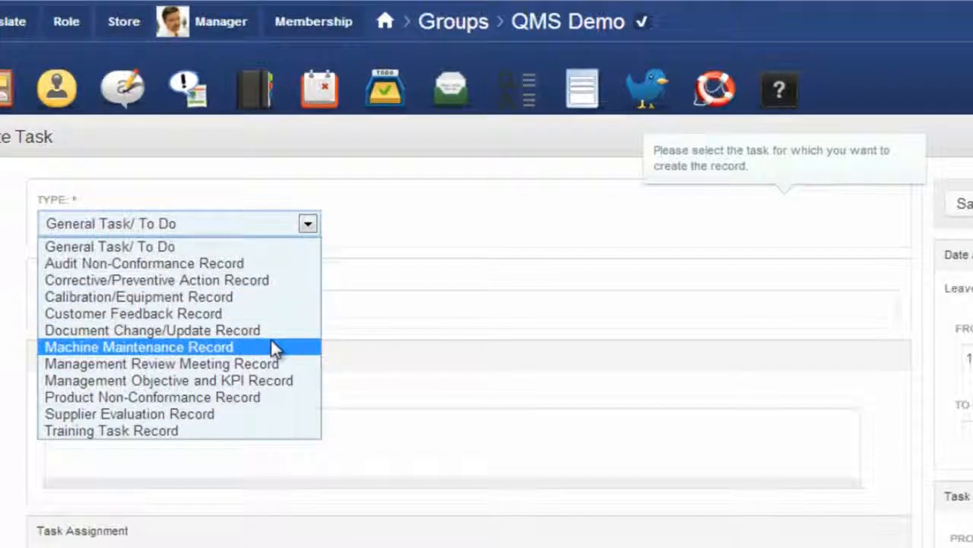
{"action": "left_click", "coordinate": [138, 347]}
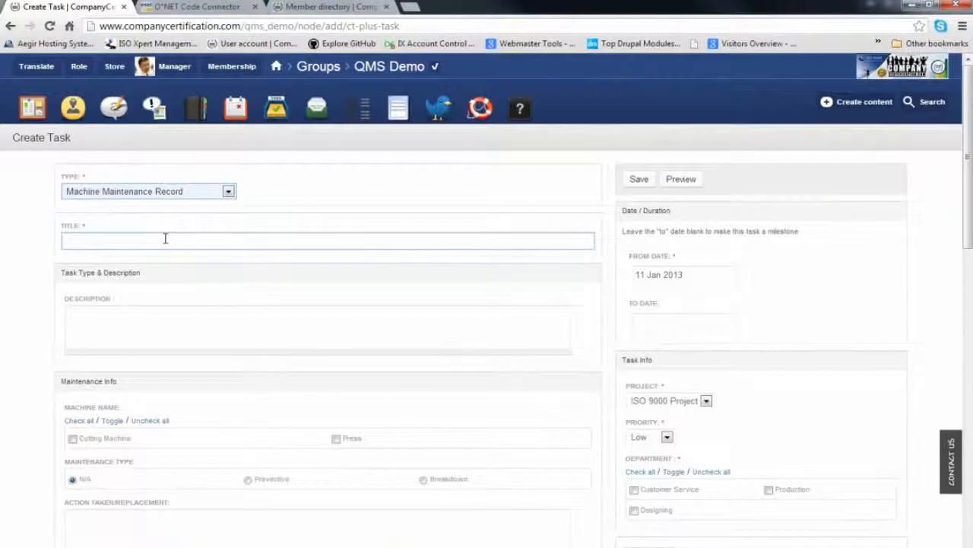
- Title the task 'Preventive Maintenance 2013' for Cutting Machine and Press, Preventive type
{"action": "type", "text": "P"}
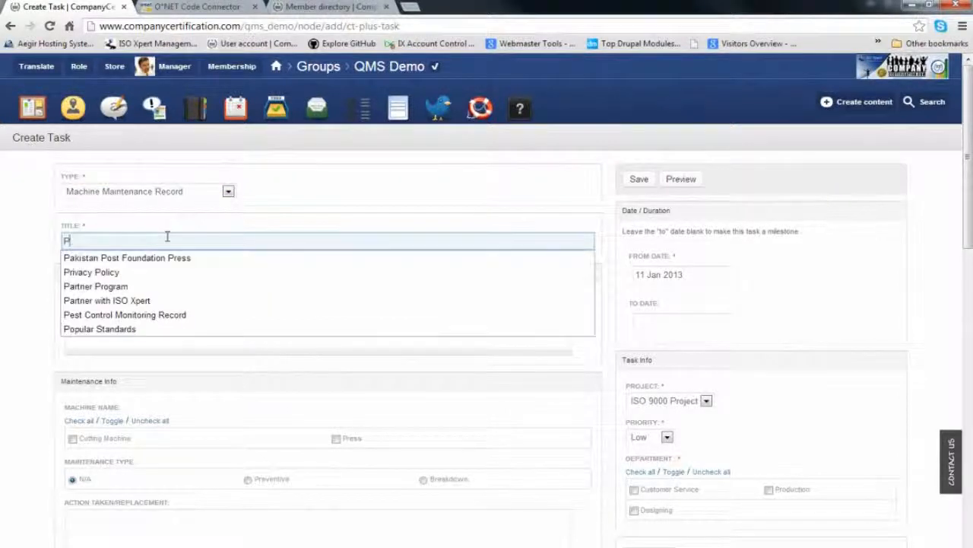
{"action": "type", "text": "reventive M"}
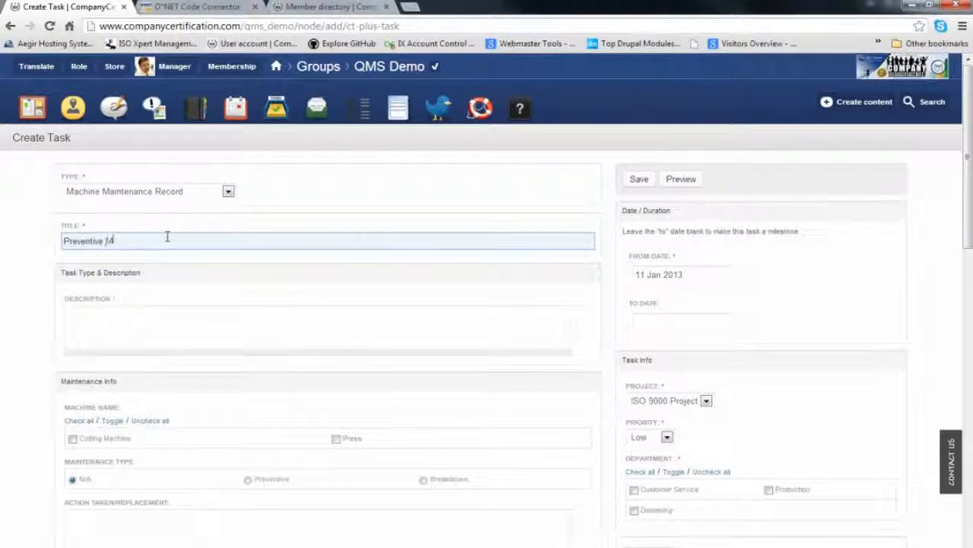
{"action": "key", "text": "Backspace"}
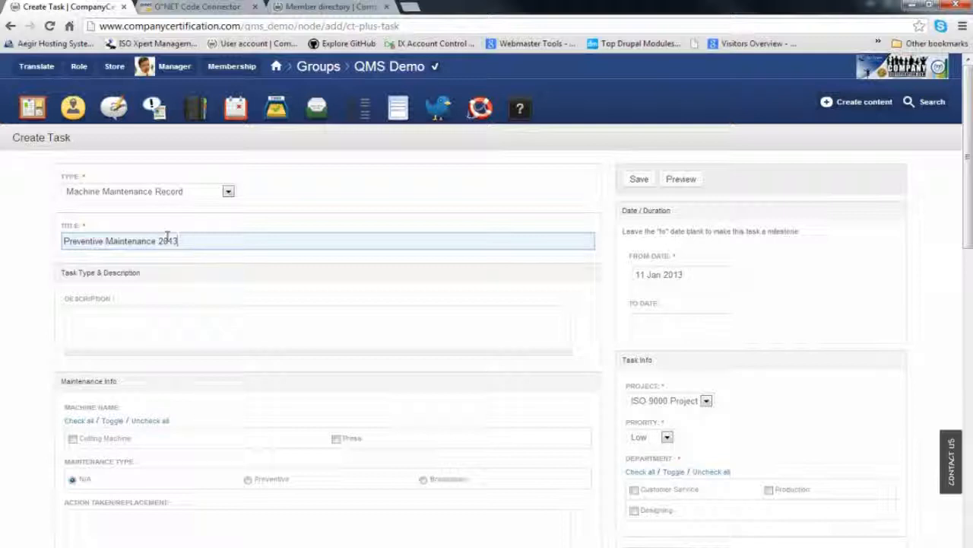
{"action": "left_click", "coordinate": [291, 328]}
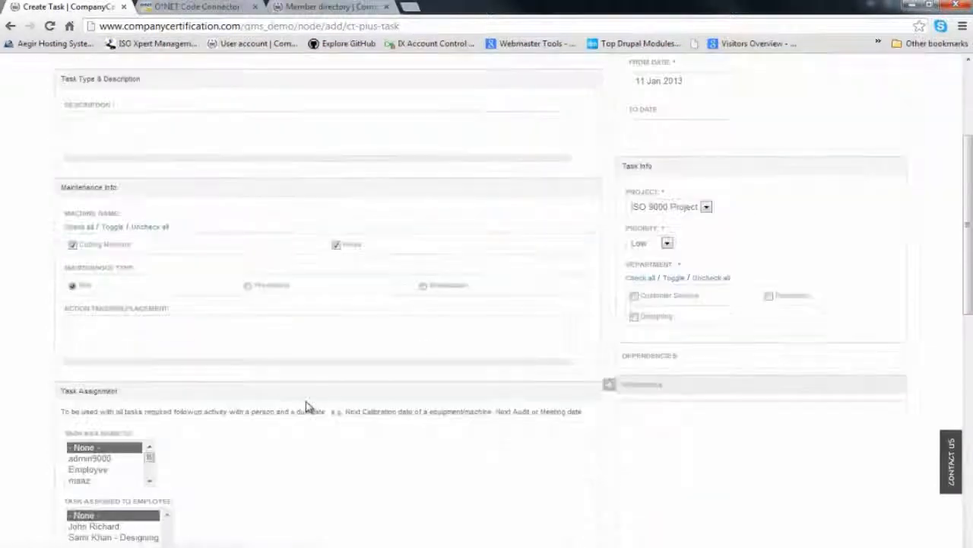
{"action": "left_click", "coordinate": [247, 286]}
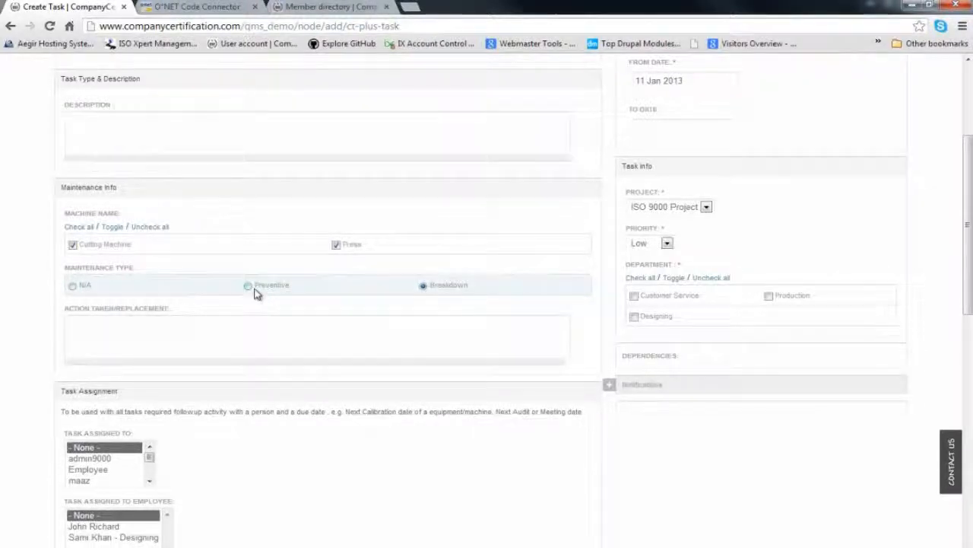
{"action": "left_click", "coordinate": [247, 284]}
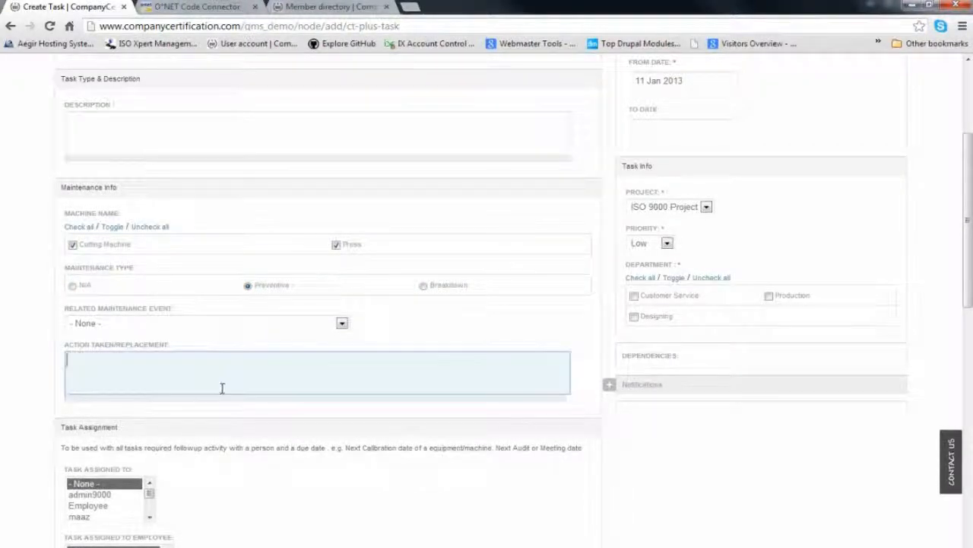
- Include the Customer Service department and save the maintenance task
{"action": "scroll", "scroll_direction": "down", "scroll_amount": 3}
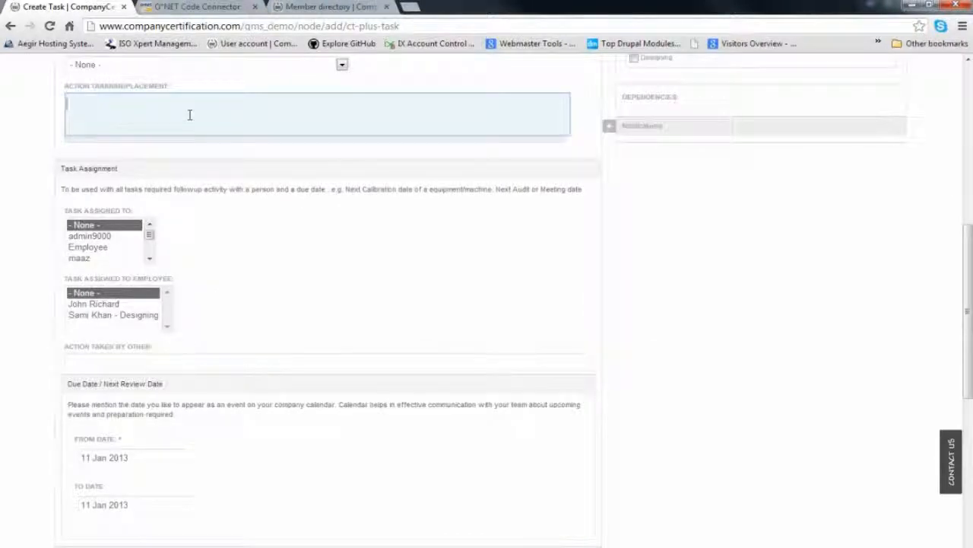
{"action": "left_click", "coordinate": [89, 236]}
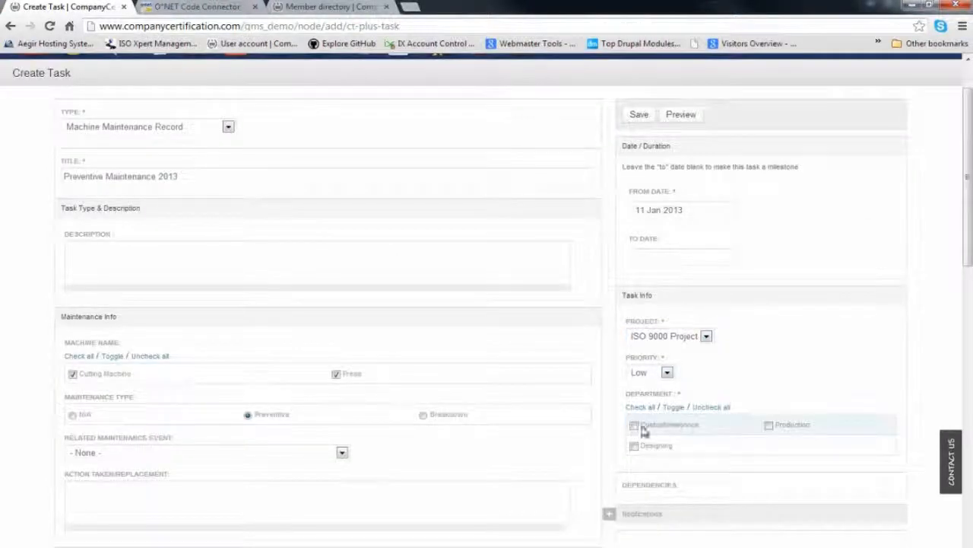
{"action": "left_click", "coordinate": [635, 425]}
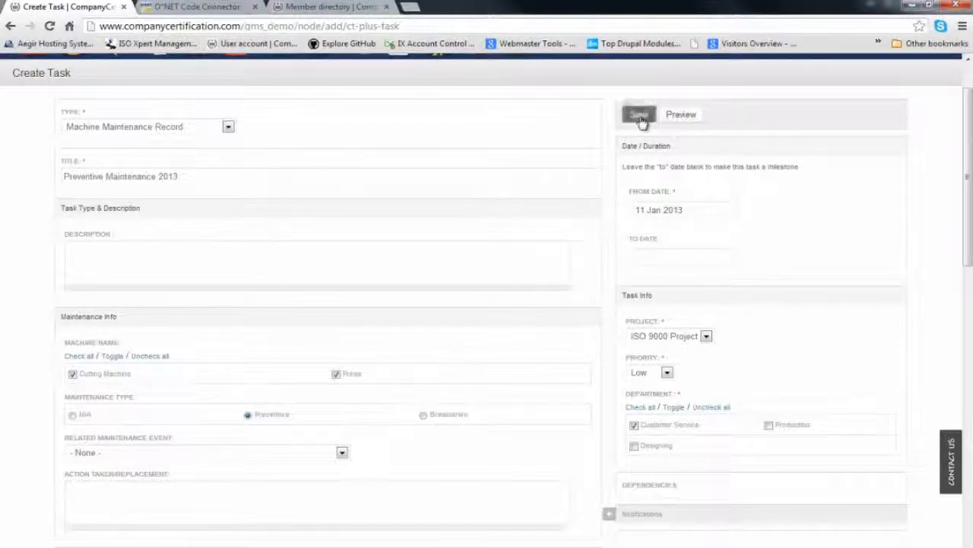
{"action": "left_click", "coordinate": [639, 114]}
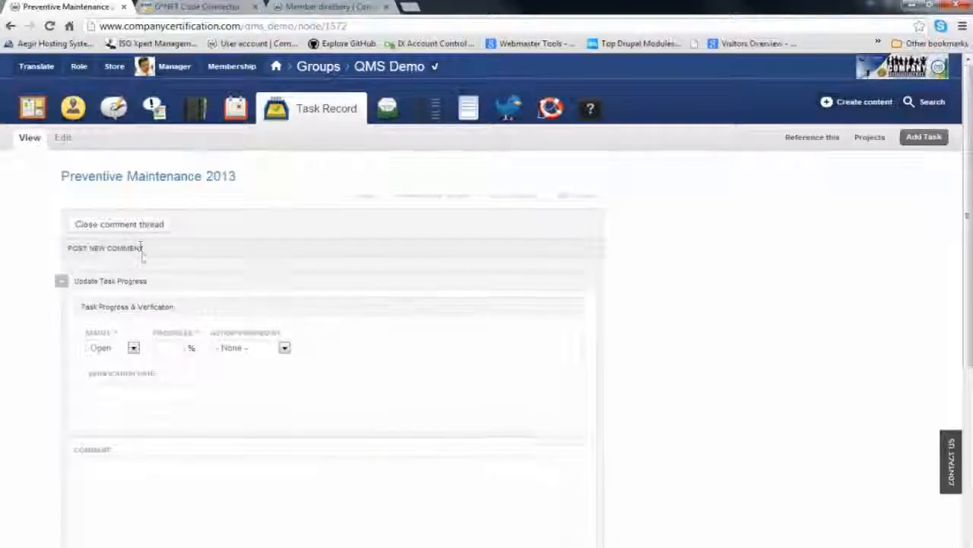
- Scroll through the saved task record, then show the All tasks list
{"action": "scroll", "scroll_direction": "down", "scroll_amount": 3}
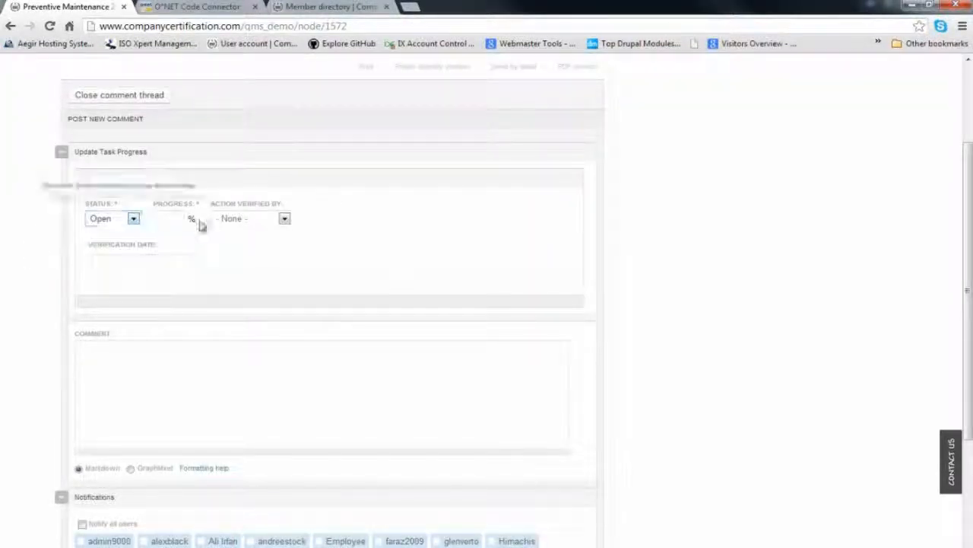
{"action": "left_click", "coordinate": [134, 218]}
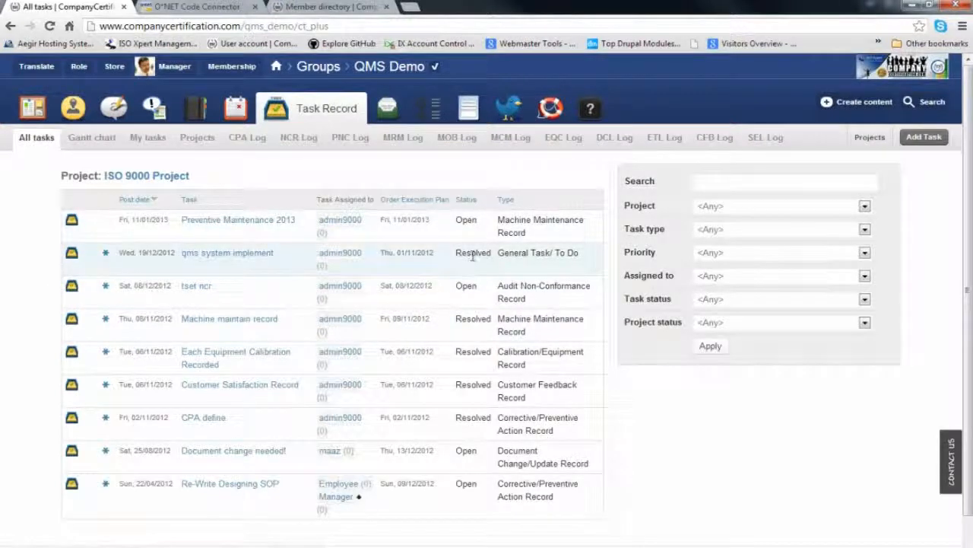
{"action": "mouse_move", "coordinate": [416, 170]}
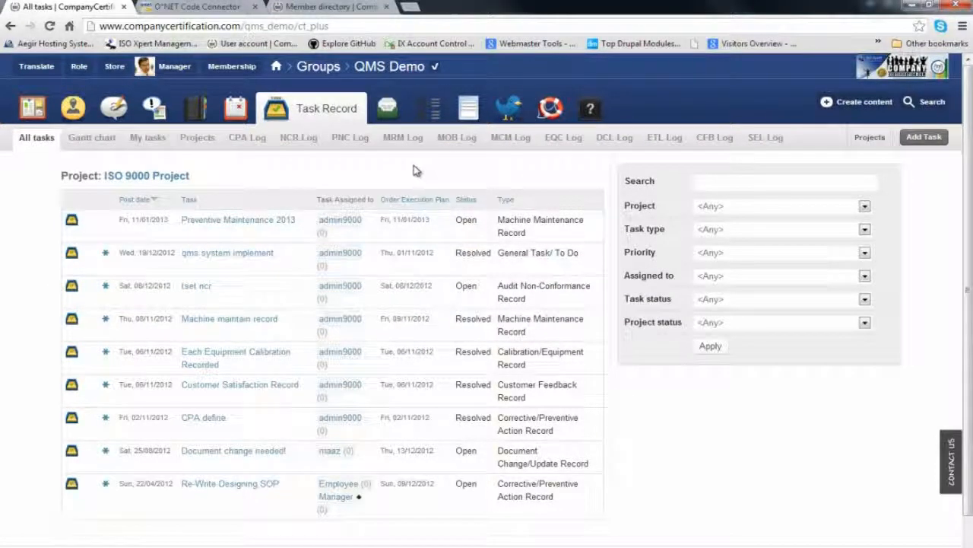
{"action": "mouse_move", "coordinate": [387, 108]}
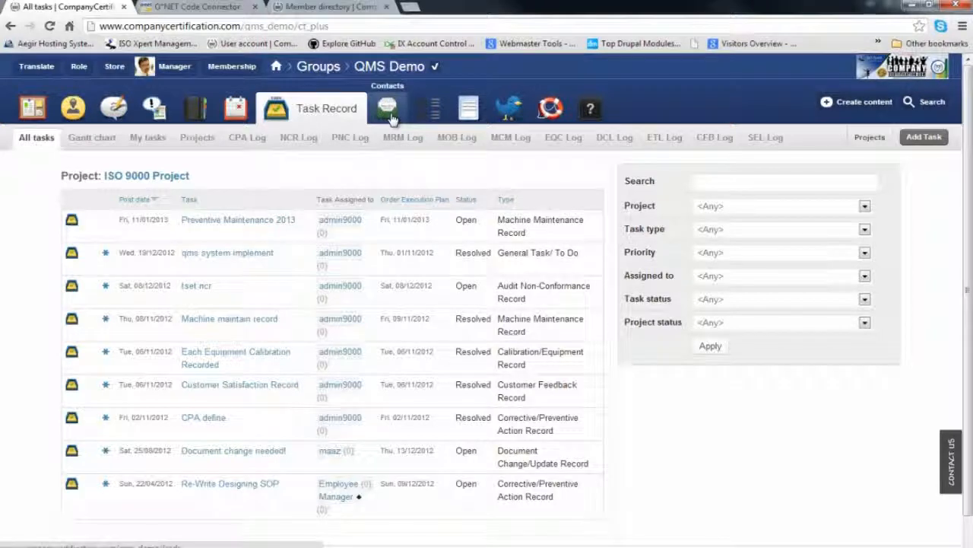
{"action": "mouse_move", "coordinate": [409, 120]}
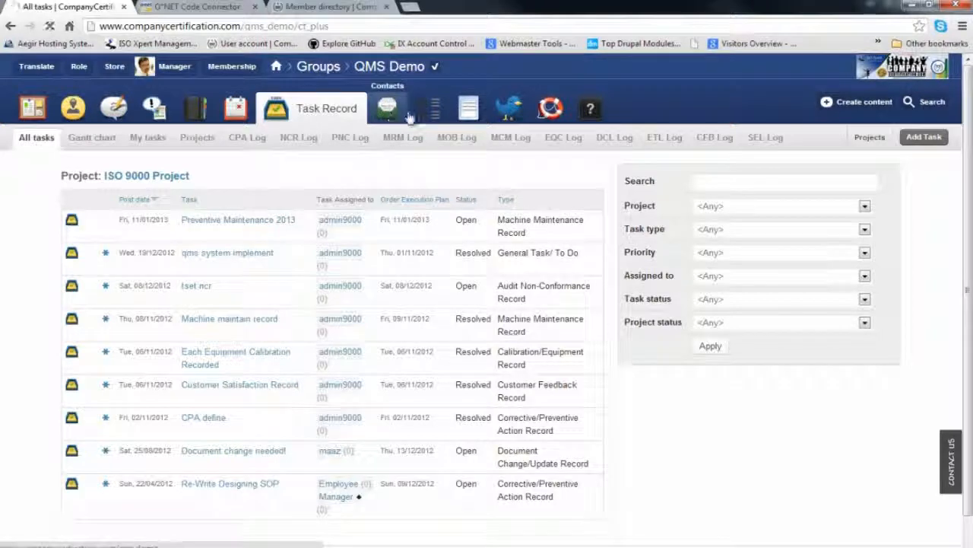
- Browse the contact lists and open the Amazon.com customer record
{"action": "left_click", "coordinate": [388, 107]}
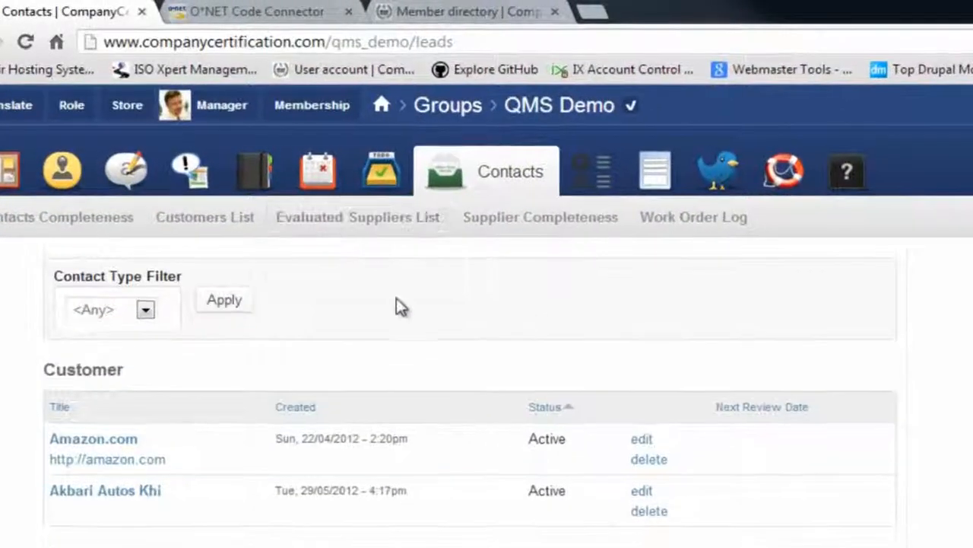
{"action": "mouse_move", "coordinate": [320, 308]}
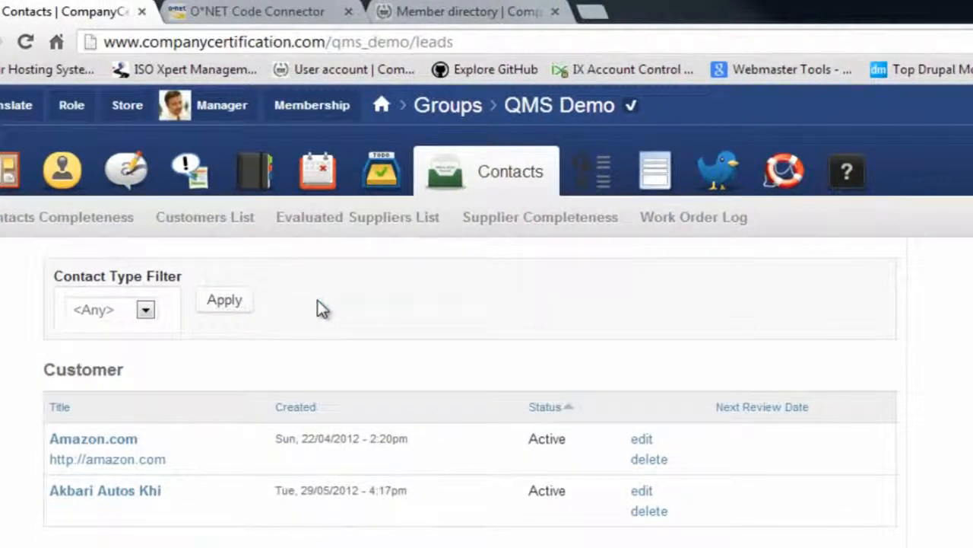
{"action": "mouse_move", "coordinate": [441, 300]}
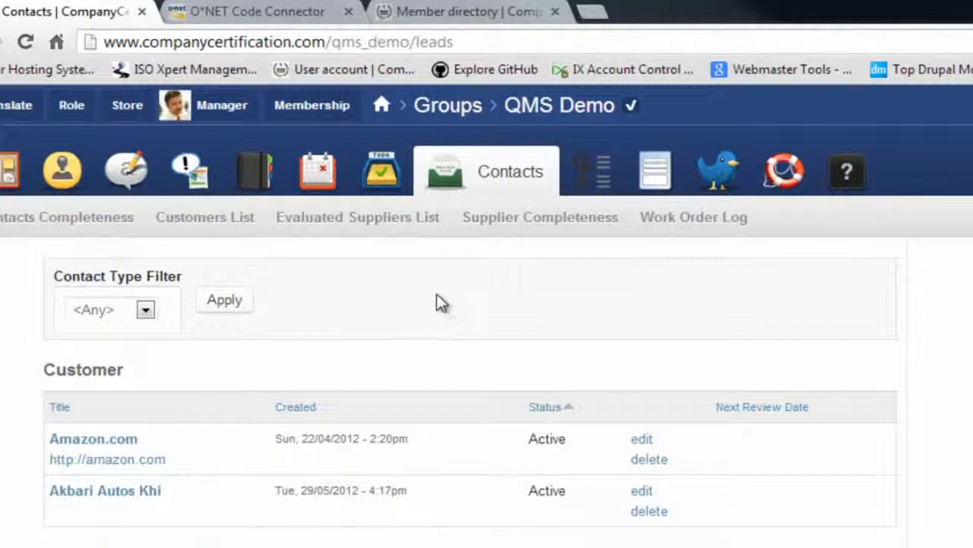
{"action": "scroll", "scroll_direction": "down", "scroll_amount": 3}
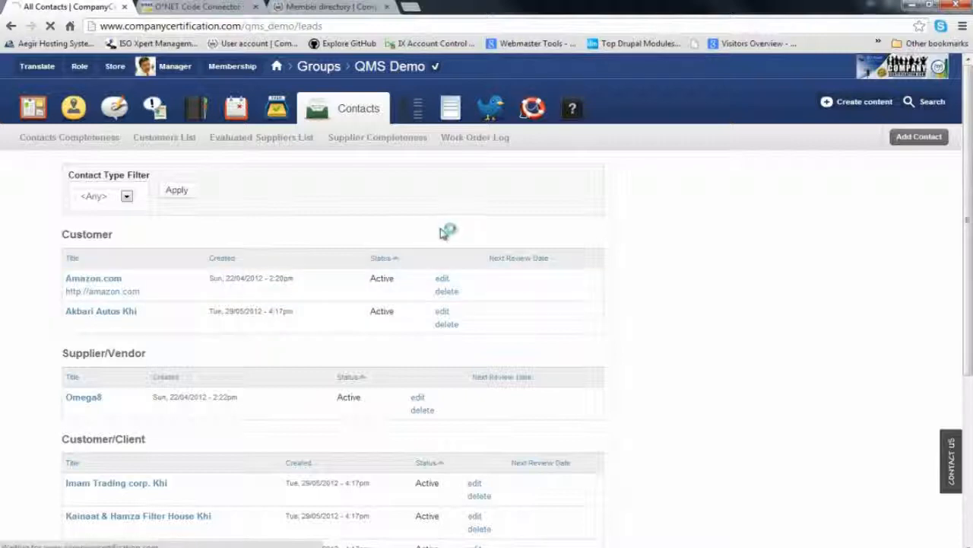
{"action": "mouse_move", "coordinate": [445, 232]}
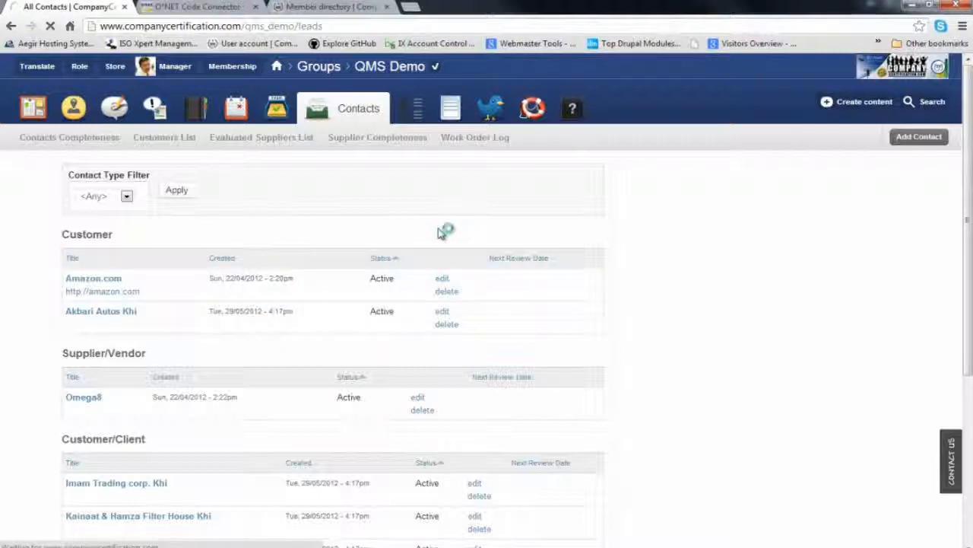
{"action": "left_click", "coordinate": [93, 278]}
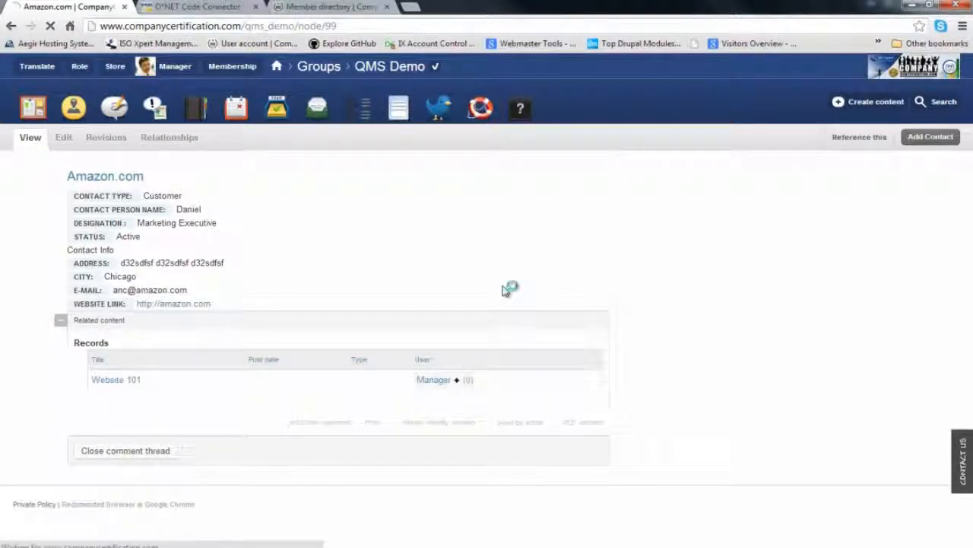
- Inspect the Amazon.com contact in edit and detail views, then open Training
{"action": "left_click", "coordinate": [63, 137]}
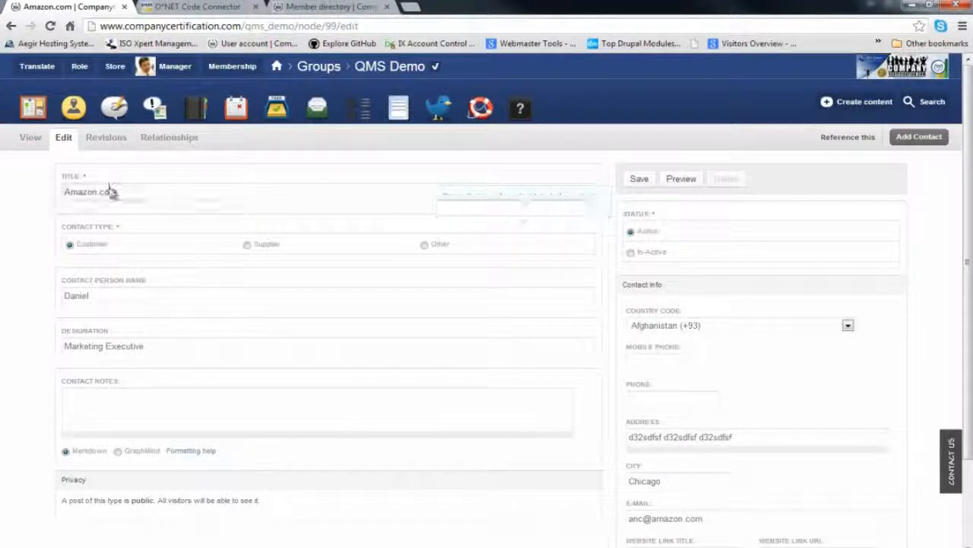
{"action": "mouse_move", "coordinate": [147, 373]}
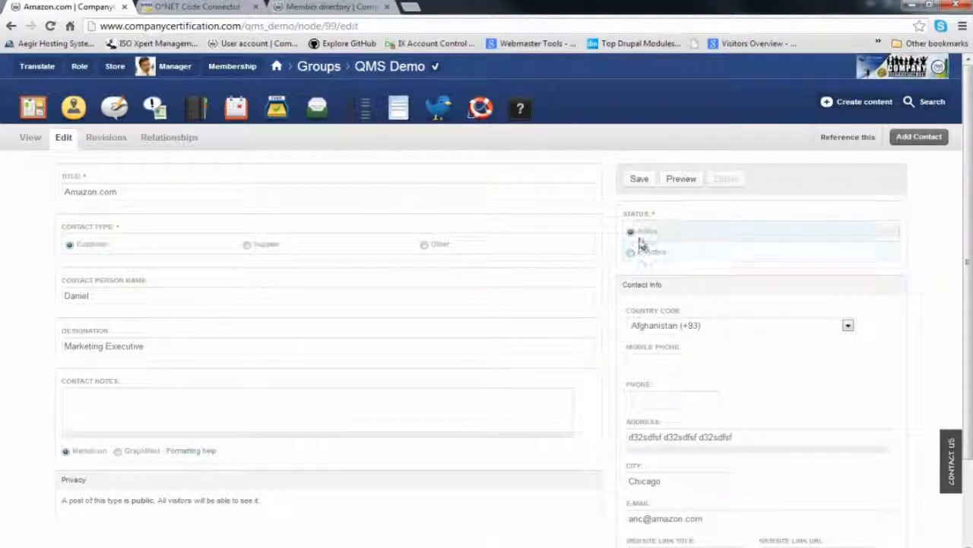
{"action": "scroll", "scroll_direction": "down", "scroll_amount": 3}
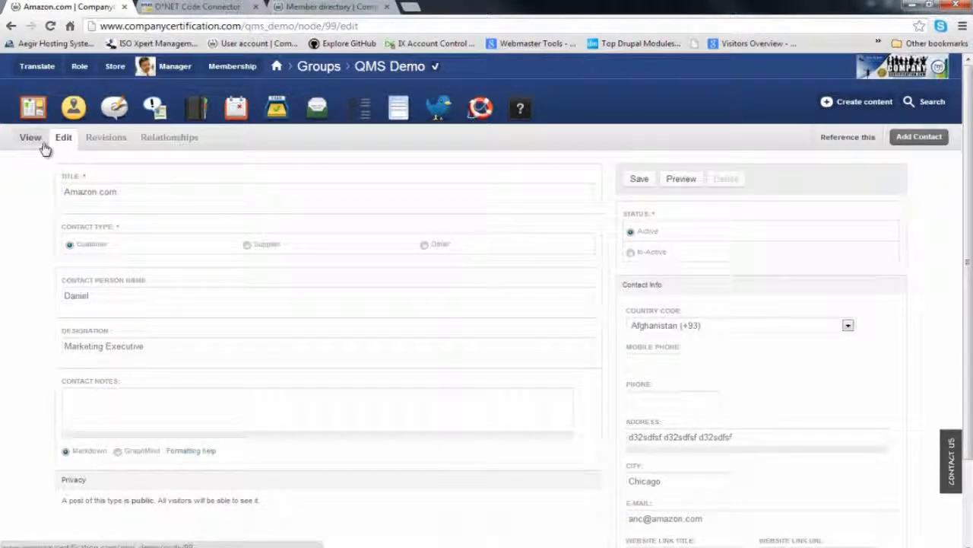
{"action": "left_click", "coordinate": [30, 137]}
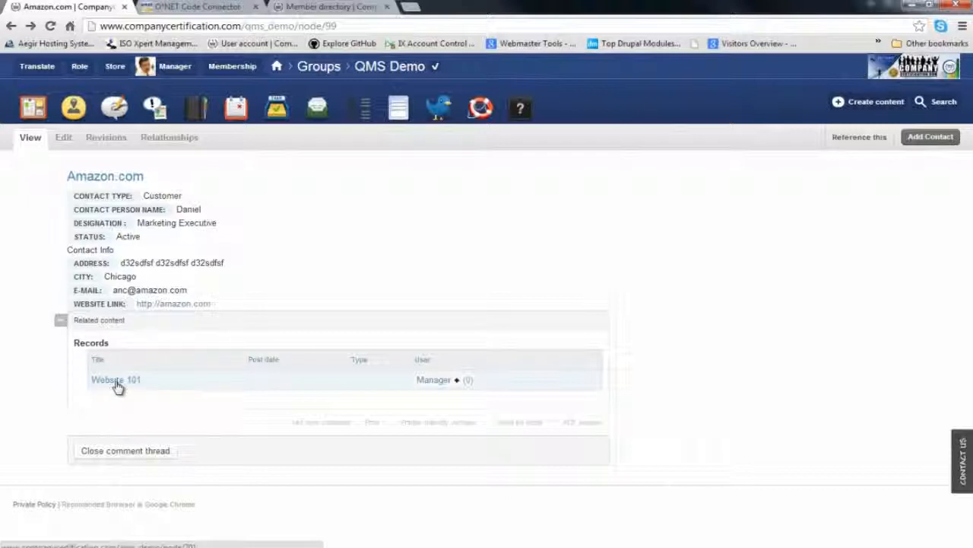
{"action": "left_click", "coordinate": [357, 107]}
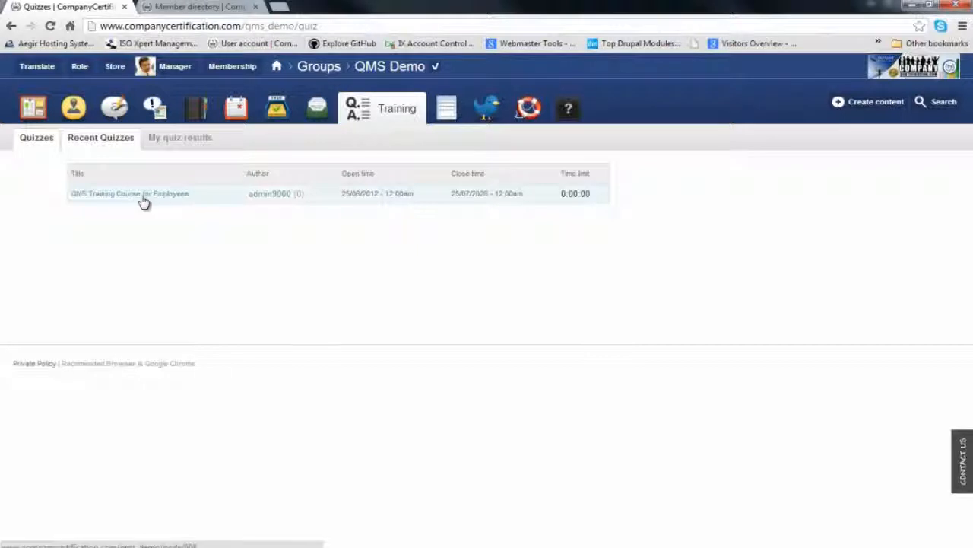
- Open the QMS Training Course for Employees quiz and start it
{"action": "left_click", "coordinate": [129, 193]}
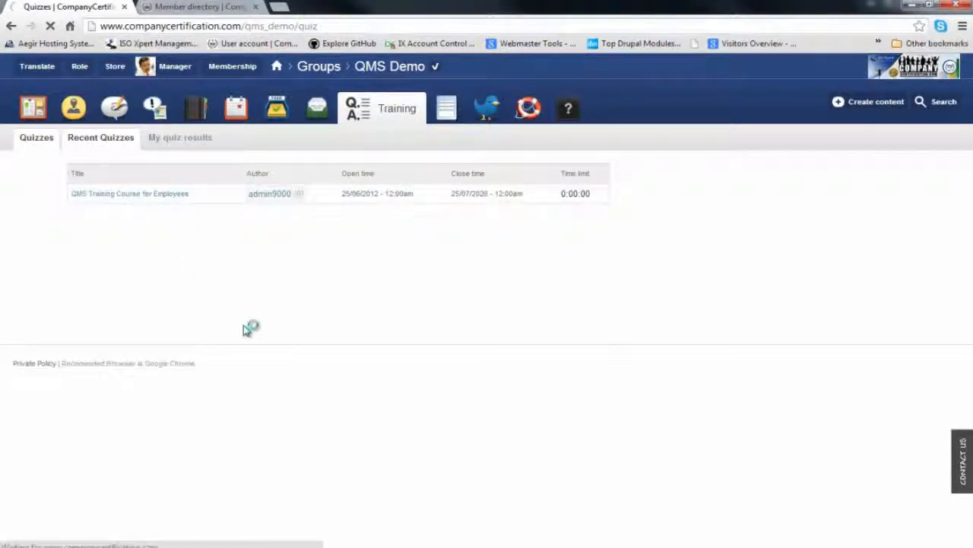
{"action": "left_click", "coordinate": [129, 193]}
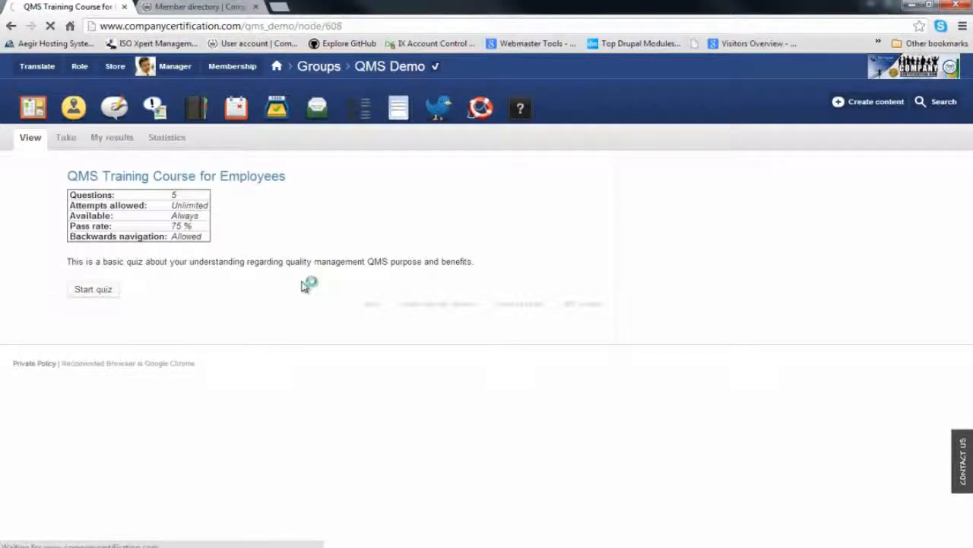
{"action": "left_click", "coordinate": [93, 289]}
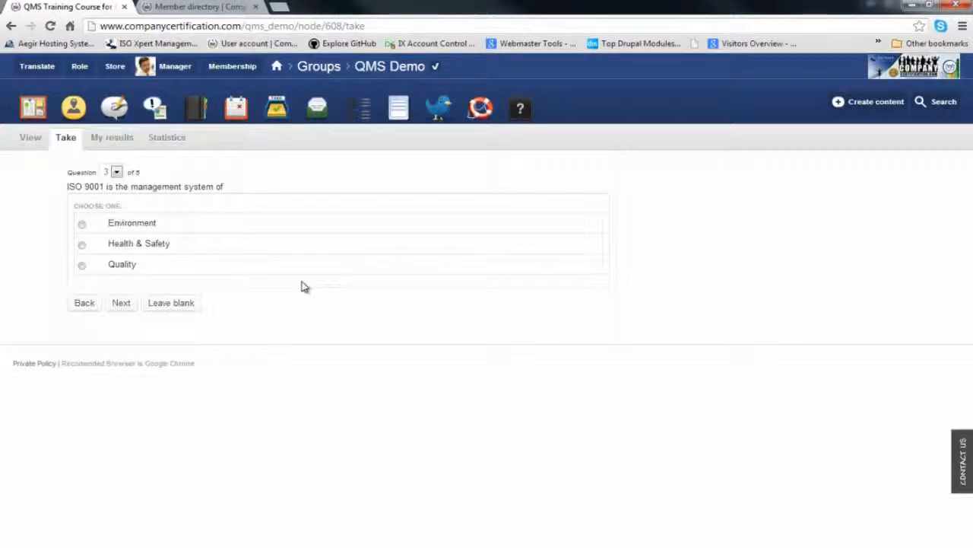
- Answer Health & Safety, Manufacturing and Services, and Moderately important
{"action": "left_click", "coordinate": [81, 223]}
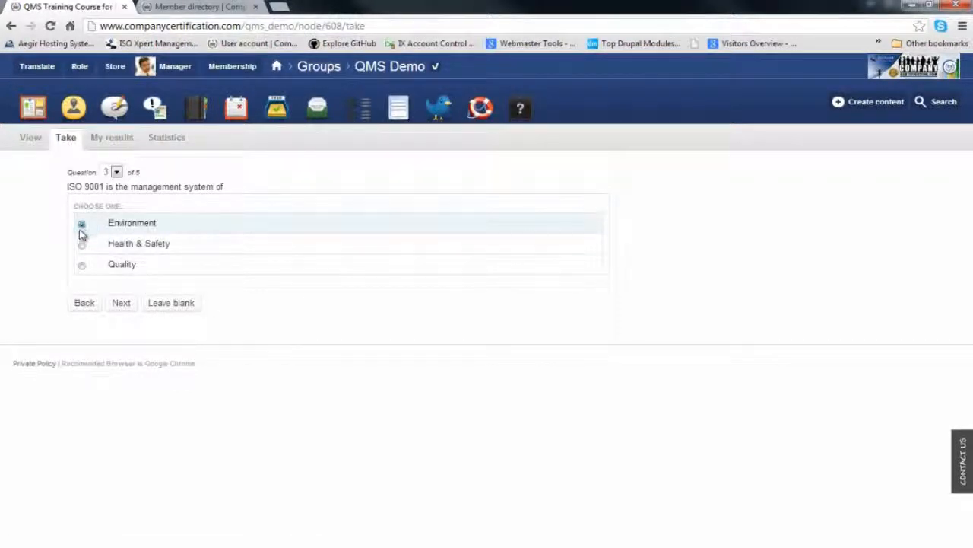
{"action": "left_click", "coordinate": [81, 223]}
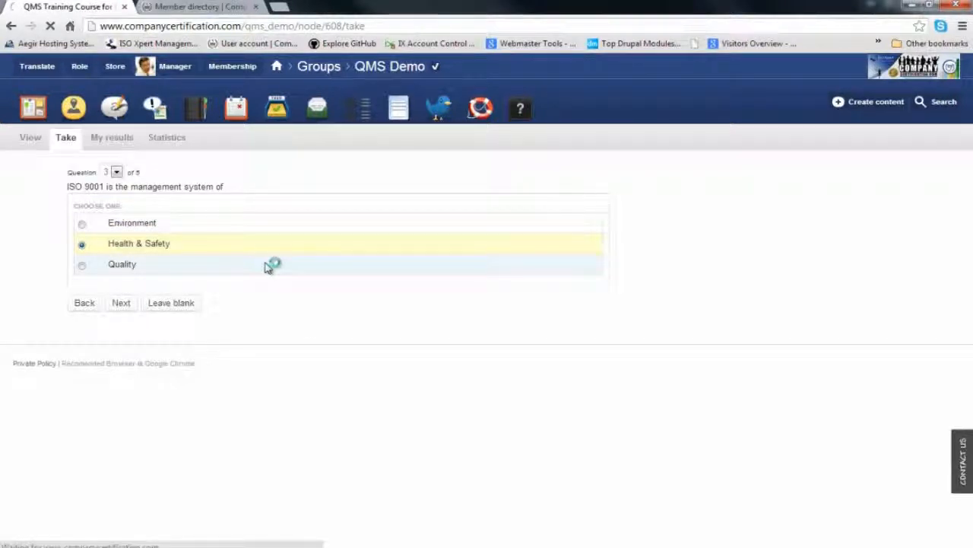
{"action": "left_click", "coordinate": [121, 303]}
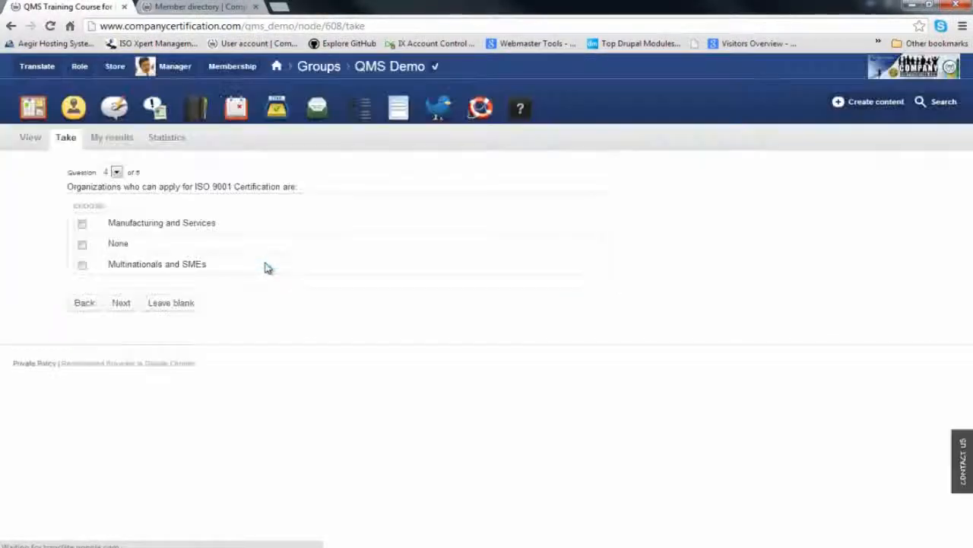
{"action": "left_click", "coordinate": [82, 223]}
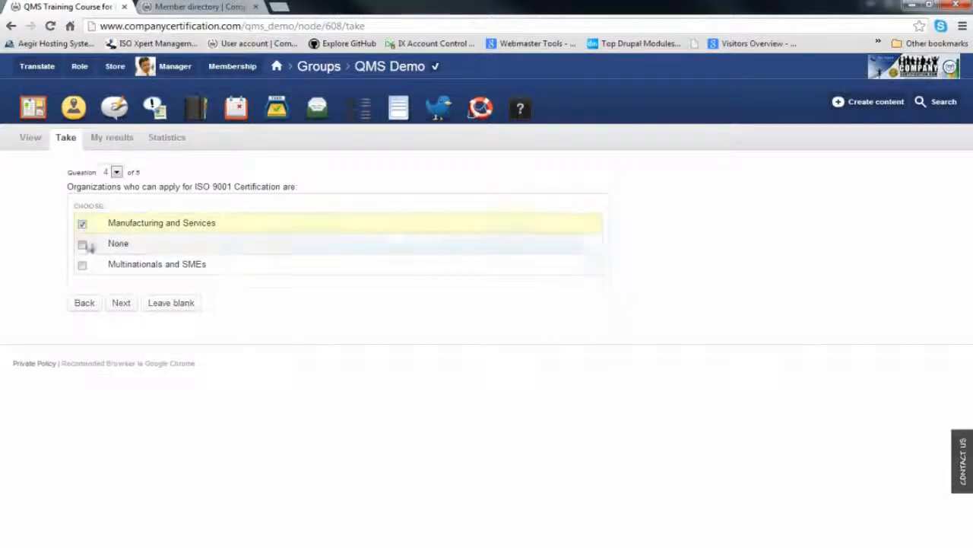
{"action": "left_click", "coordinate": [121, 302]}
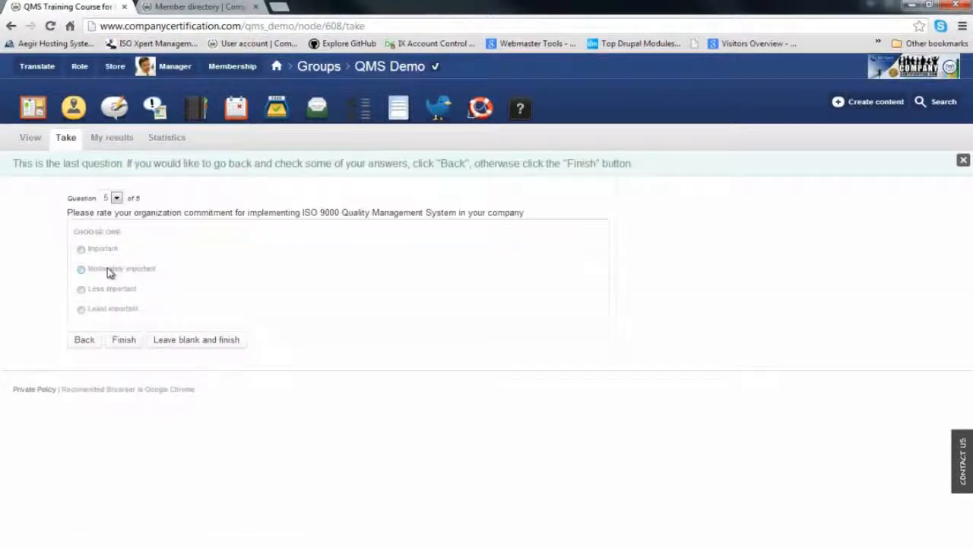
{"action": "left_click", "coordinate": [123, 339]}
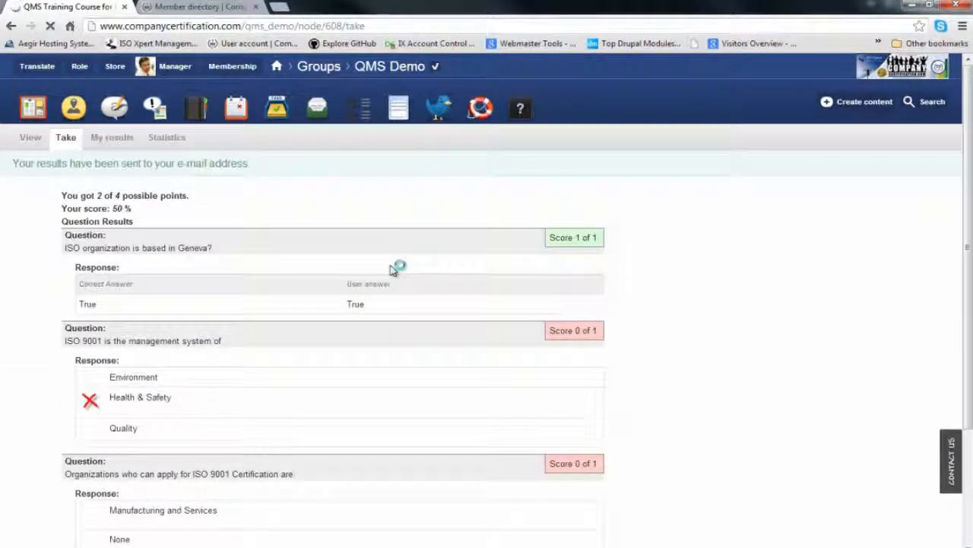
- Scroll the quiz answers, view past attempts with scores, then the Statistics charts
{"action": "scroll", "scroll_direction": "down", "scroll_amount": 3}
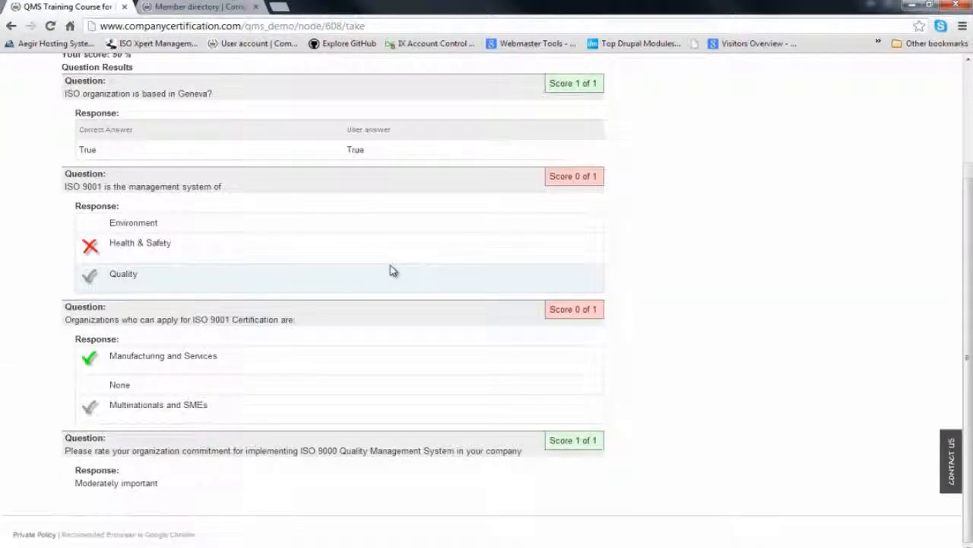
{"action": "mouse_move", "coordinate": [530, 424]}
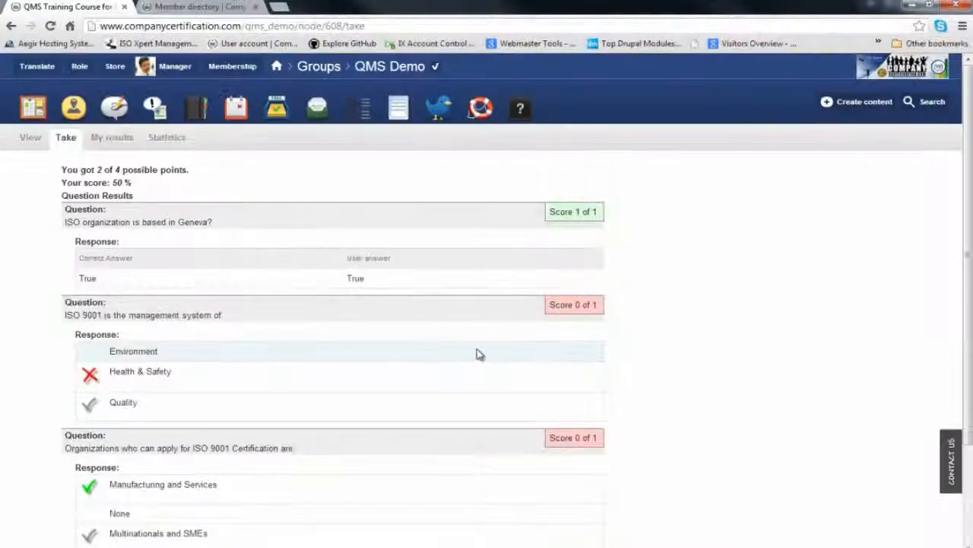
{"action": "mouse_move", "coordinate": [272, 368]}
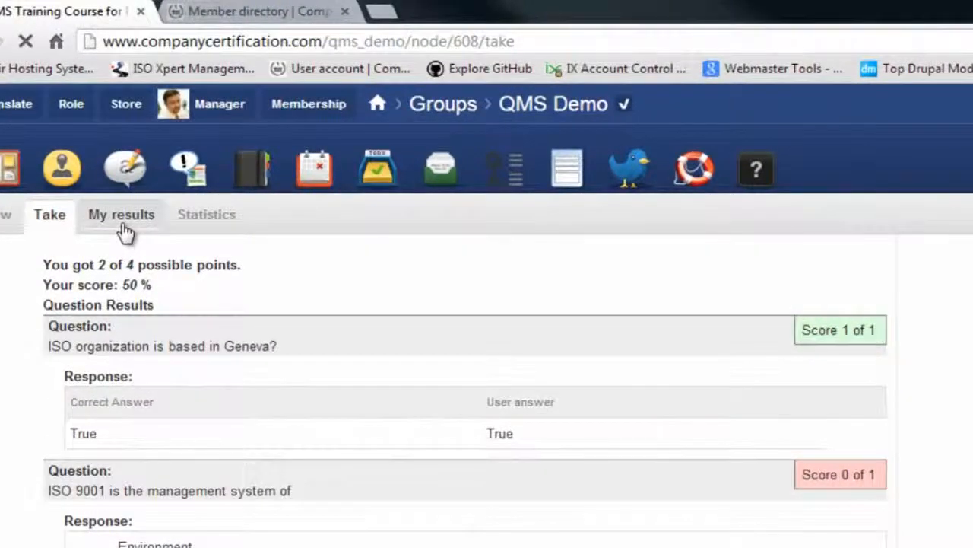
{"action": "left_click", "coordinate": [121, 215]}
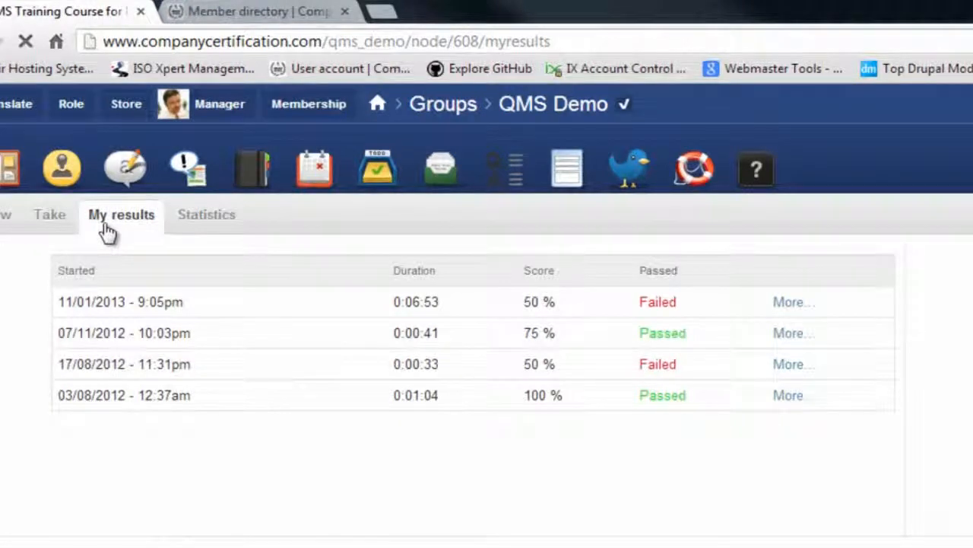
{"action": "left_click", "coordinate": [206, 214]}
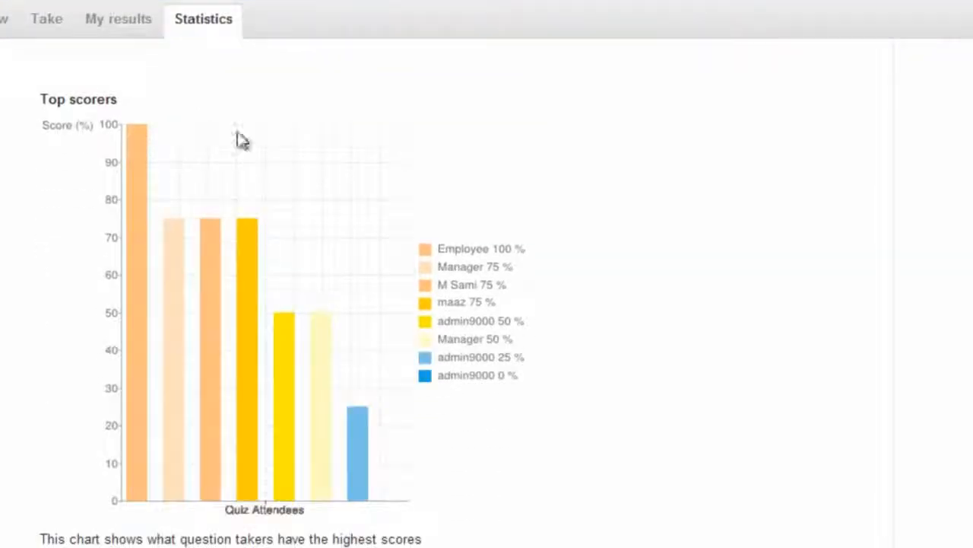
{"action": "mouse_move", "coordinate": [294, 359]}
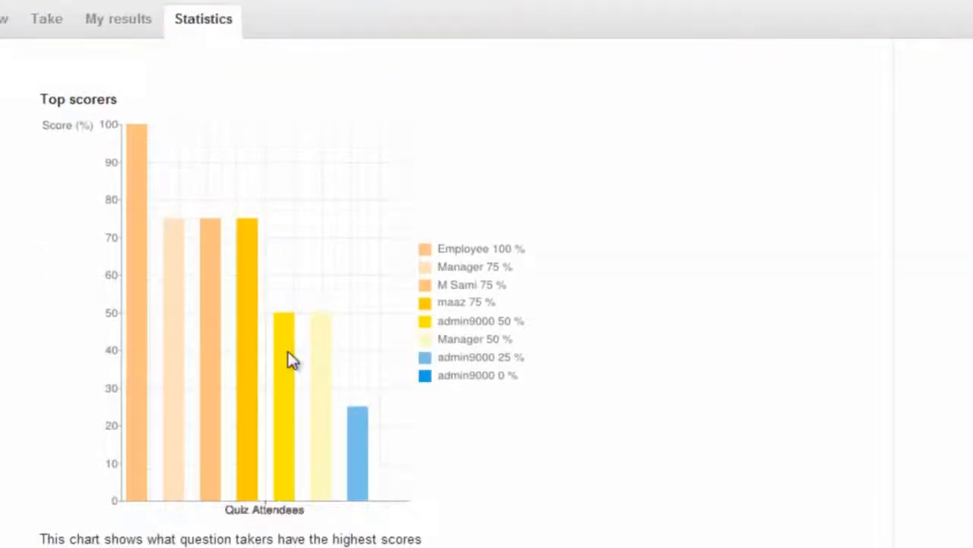
{"action": "mouse_move", "coordinate": [190, 214]}
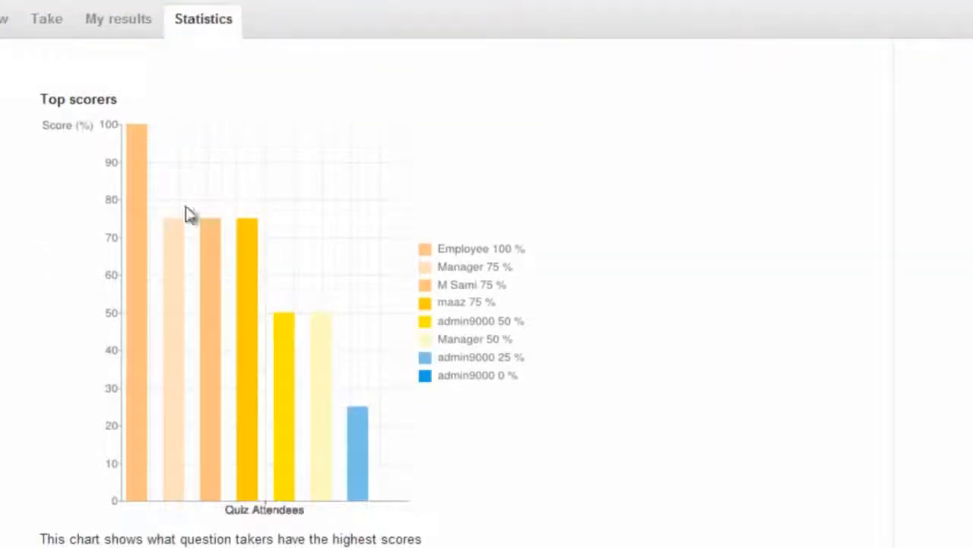
- Scroll through the top scorers chart and the status pie chart showing 66.7% fail
{"action": "scroll", "scroll_direction": "down", "scroll_amount": 3}
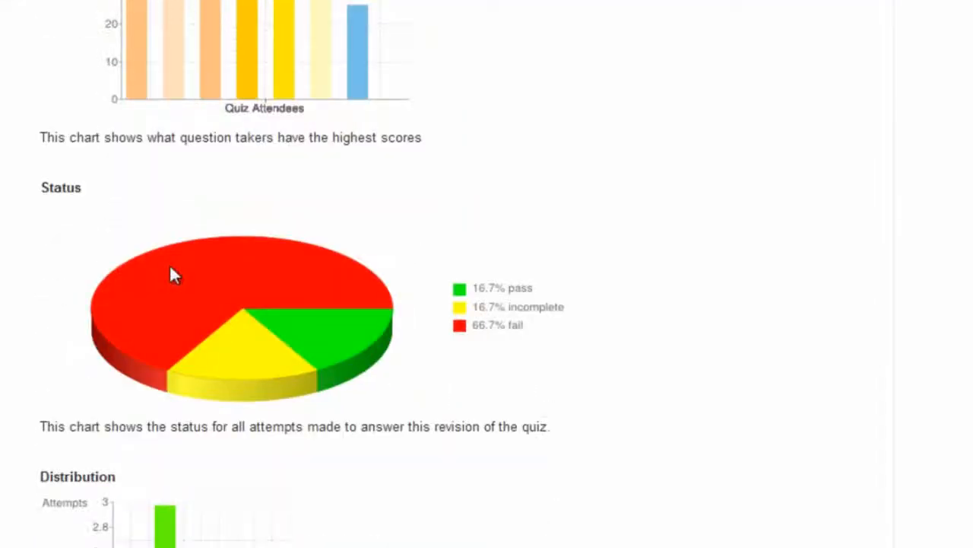
{"action": "scroll", "scroll_direction": "down", "scroll_amount": 3}
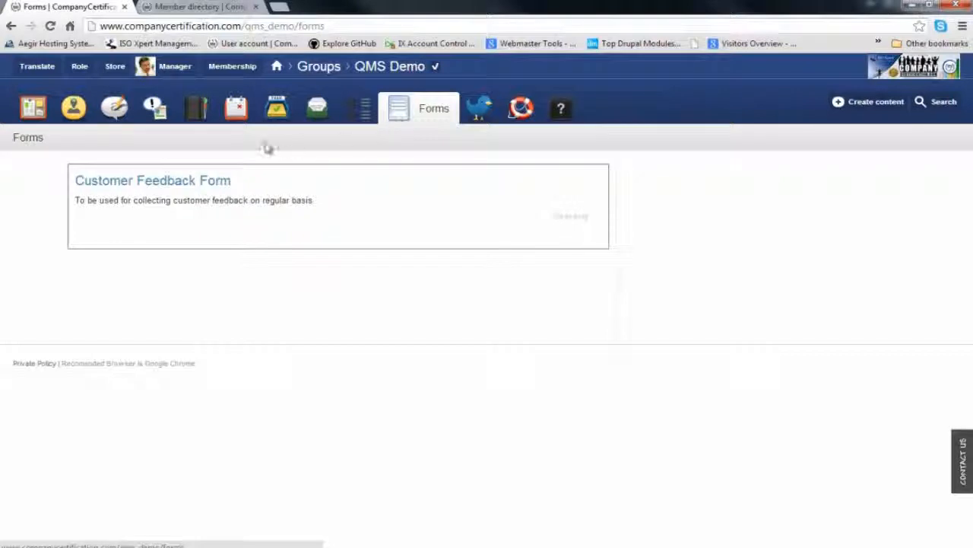
- Open the Customer Feedback Form, scroll its fields, then show its submission results
{"action": "left_click", "coordinate": [153, 181]}
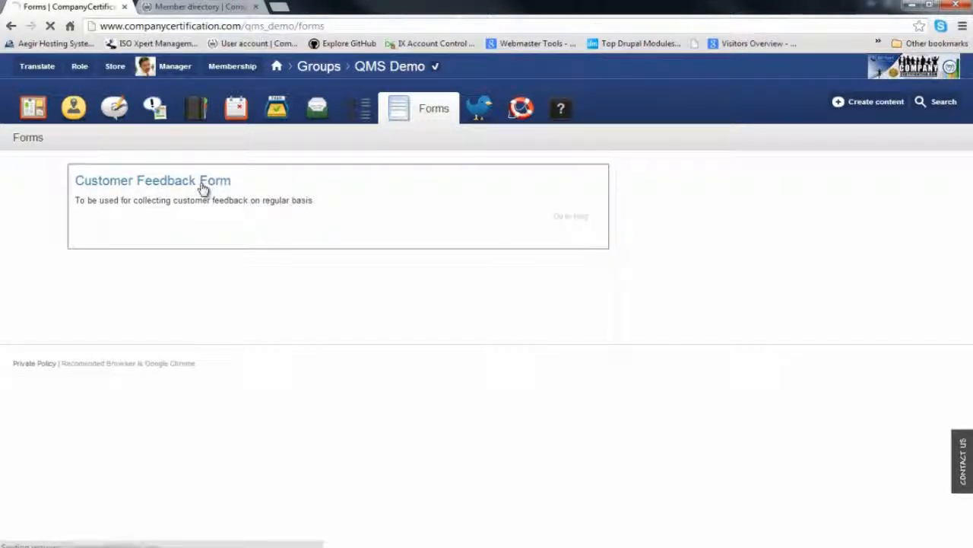
{"action": "left_click", "coordinate": [152, 180]}
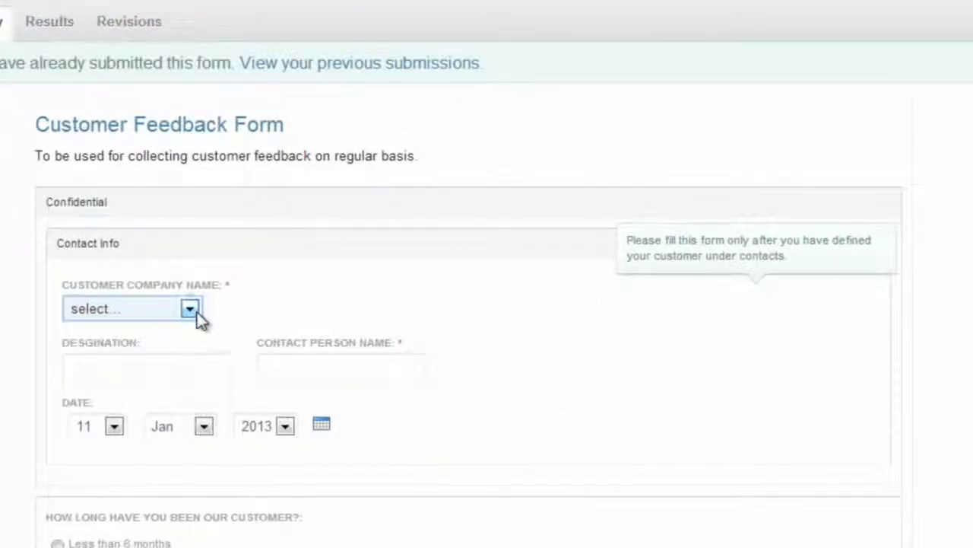
{"action": "scroll", "scroll_direction": "down", "scroll_amount": 3}
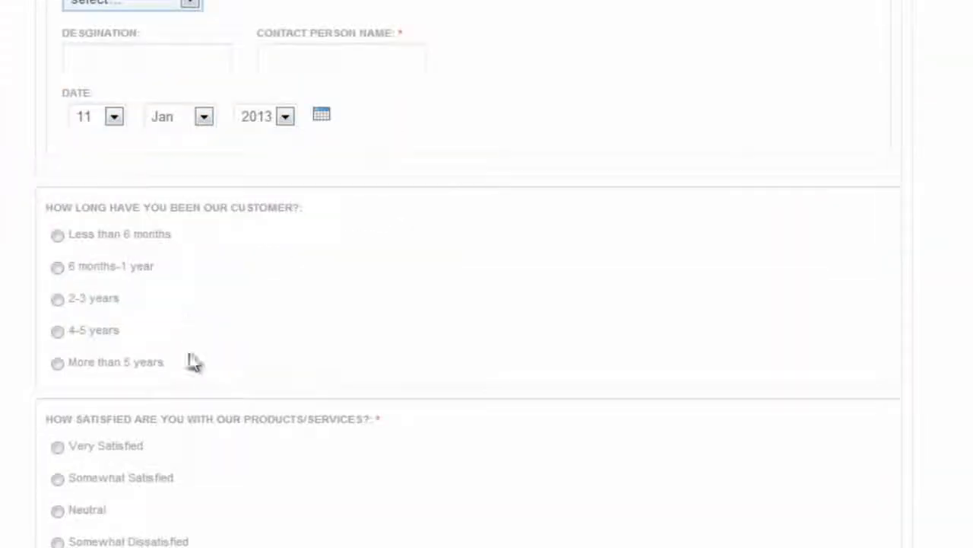
{"action": "scroll", "scroll_direction": "down", "scroll_amount": 3}
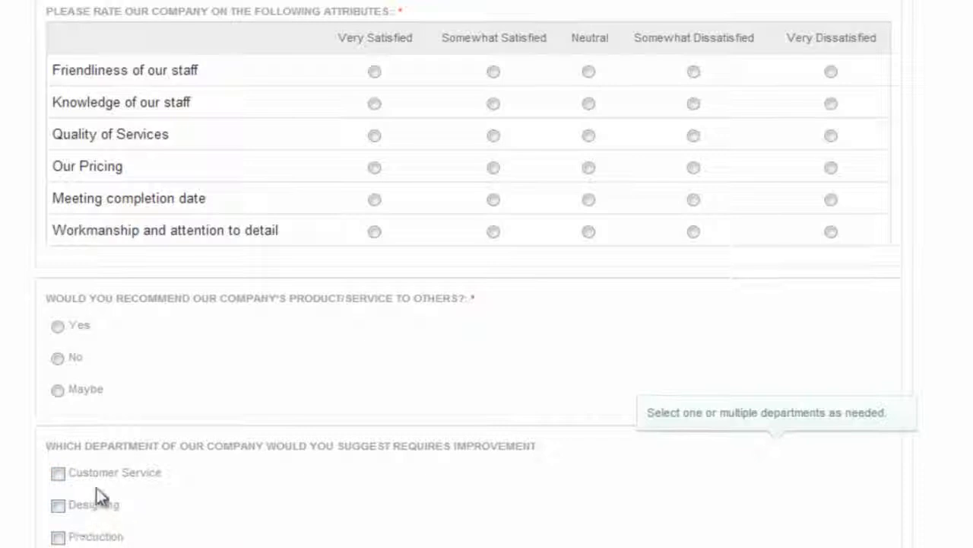
{"action": "scroll", "scroll_direction": "down", "scroll_amount": 3}
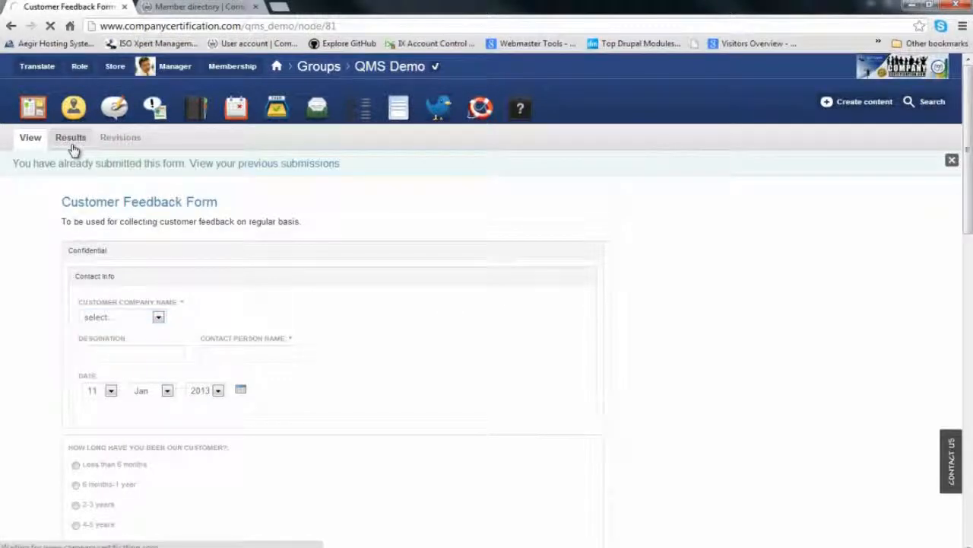
{"action": "left_click", "coordinate": [70, 137]}
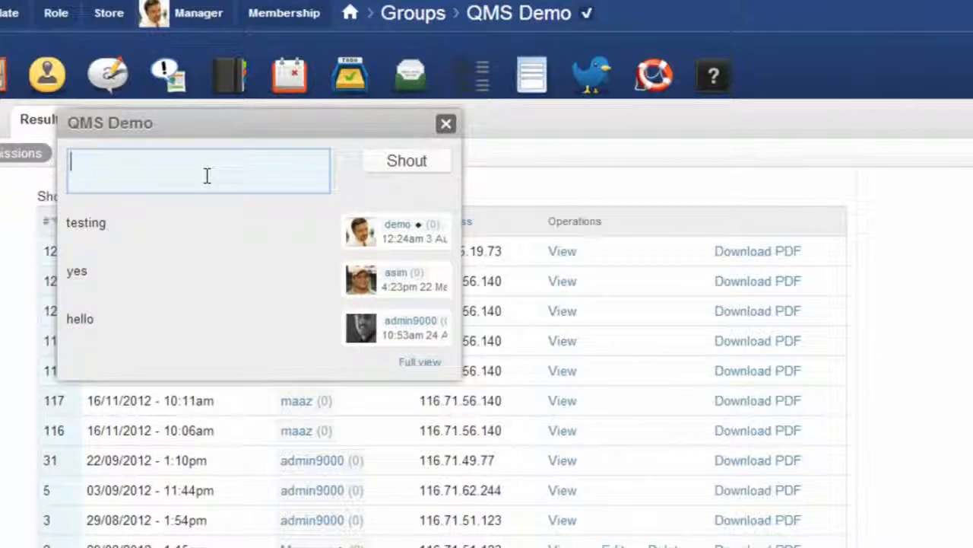
{"action": "mouse_move", "coordinate": [456, 129]}
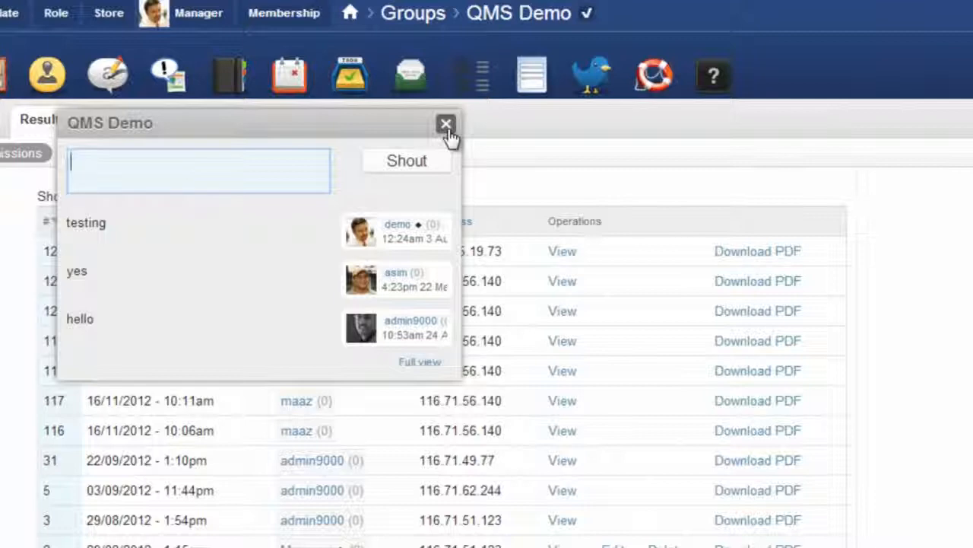
- Close the QMS Demo shoutbox popup and go to the empty Support Tickets page
{"action": "left_click", "coordinate": [447, 123]}
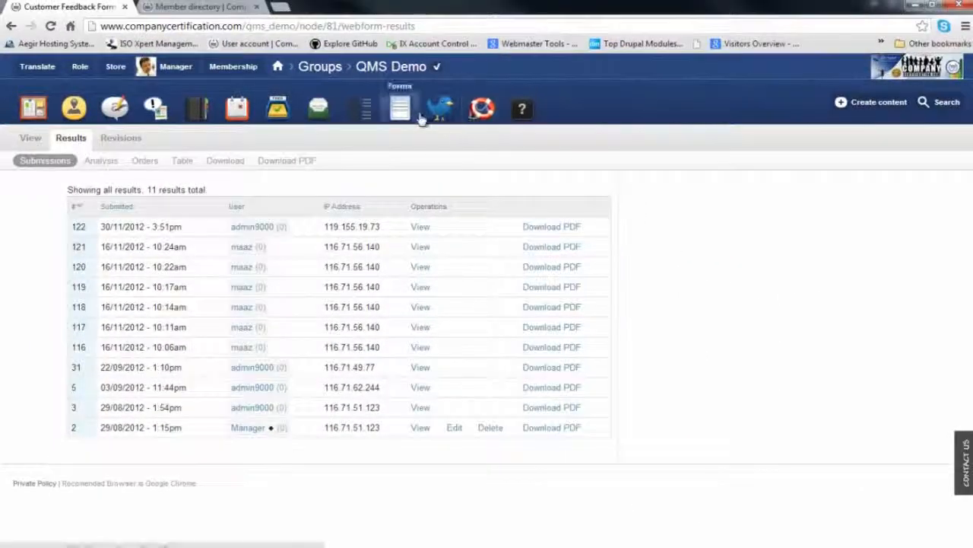
{"action": "mouse_move", "coordinate": [482, 108]}
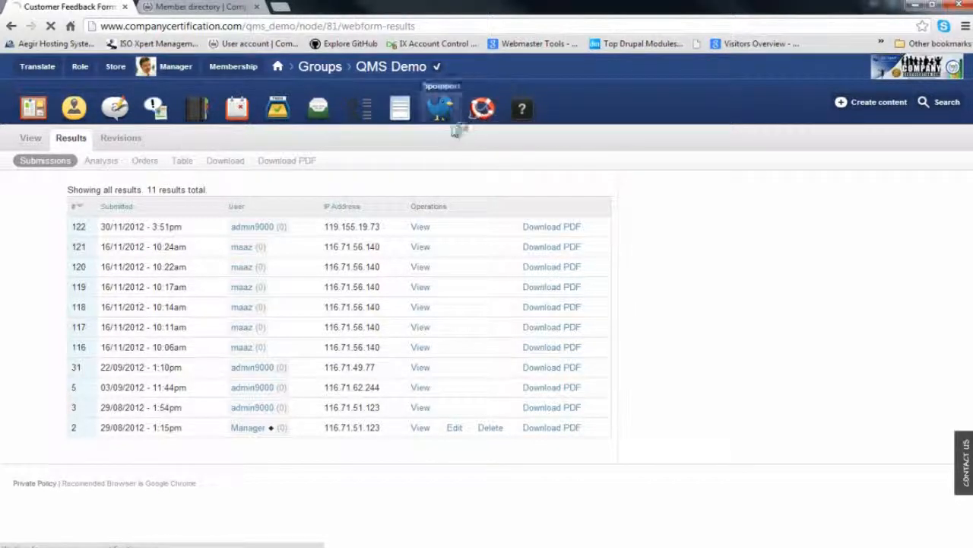
{"action": "left_click", "coordinate": [482, 108]}
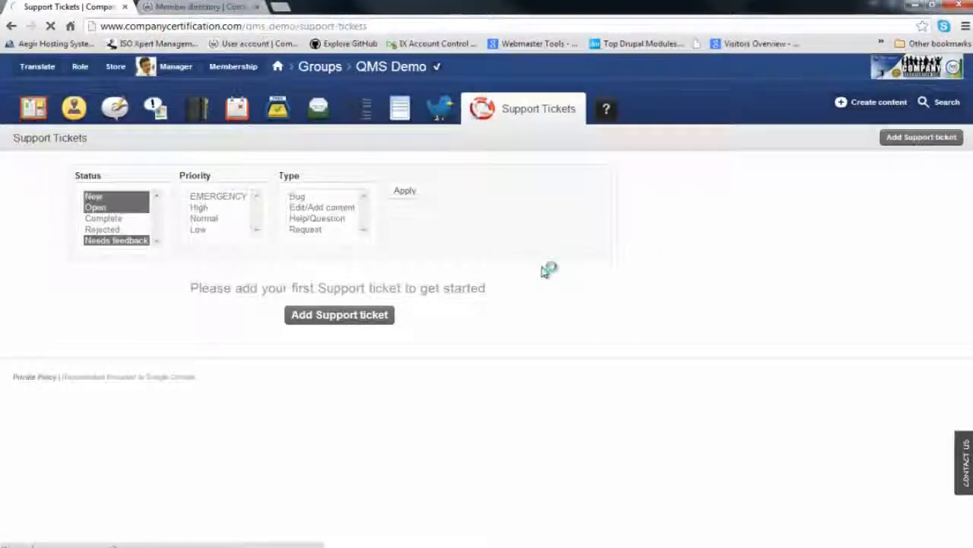
- Start a new support ticket with Help/Question type and Normal priority
{"action": "left_click", "coordinate": [339, 314]}
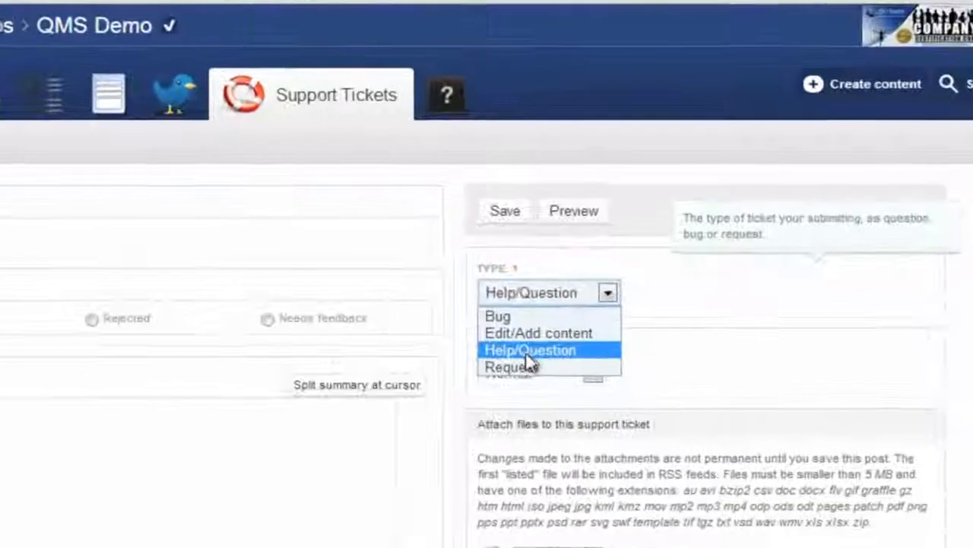
{"action": "scroll", "scroll_direction": "down", "scroll_amount": 3}
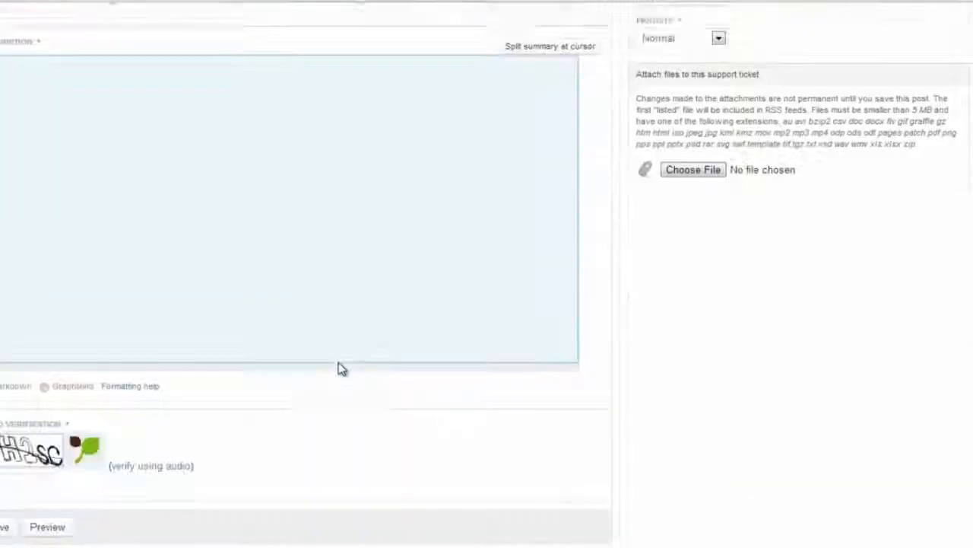